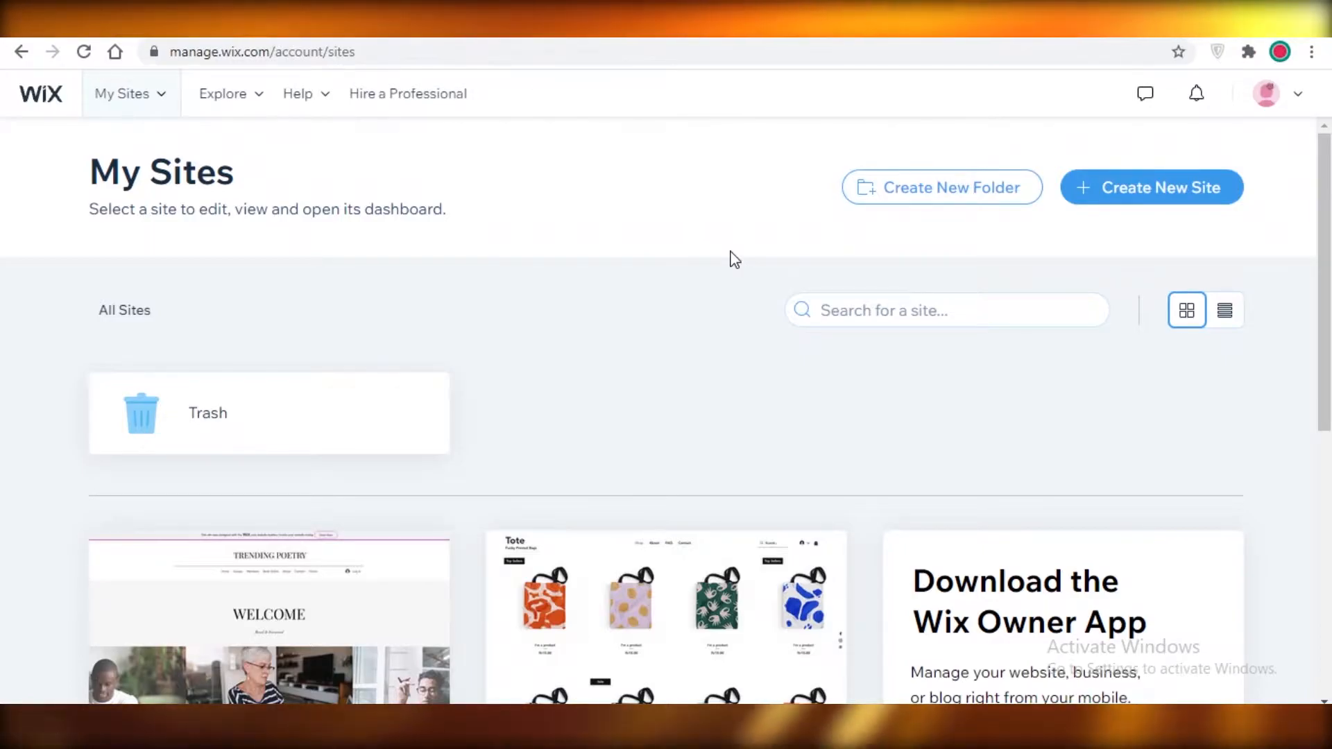
- Scroll My Sites to the JANES PHOTOGRAPHY card and select it for editing
scroll(down, 3)
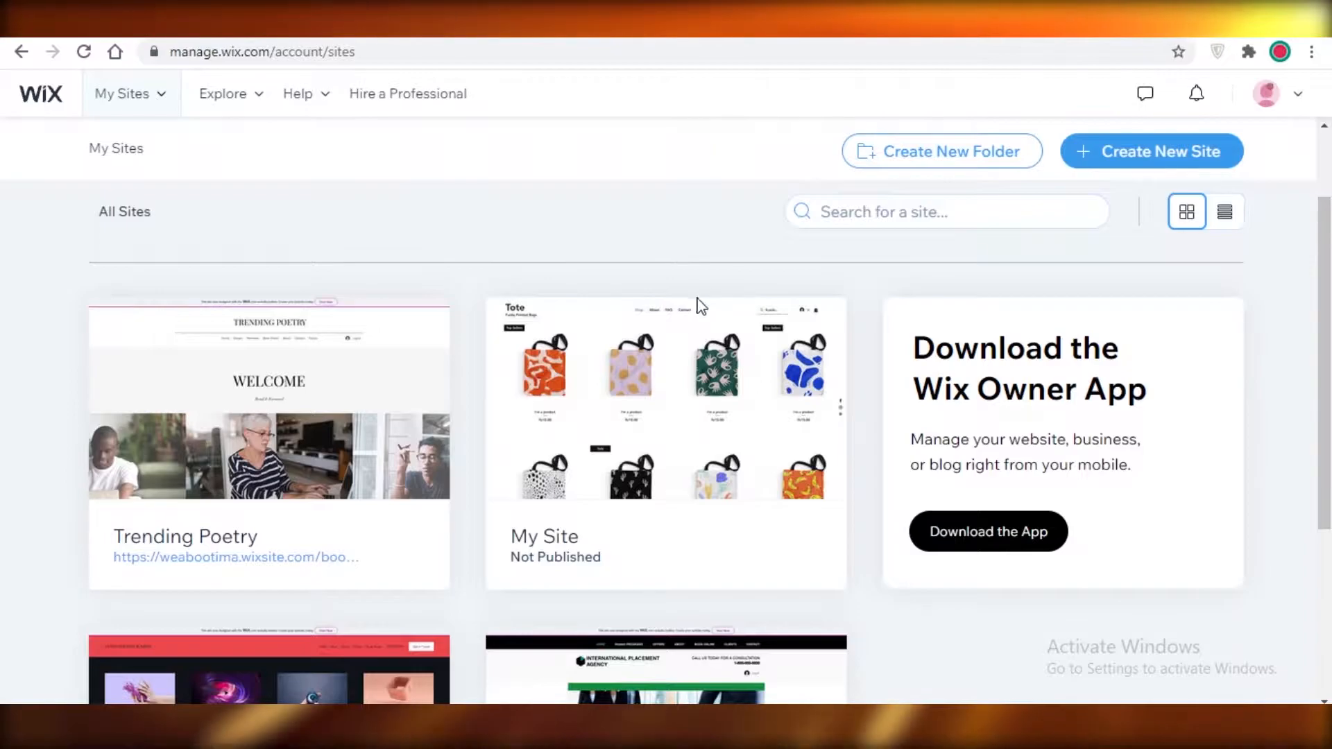
scroll(down, 3)
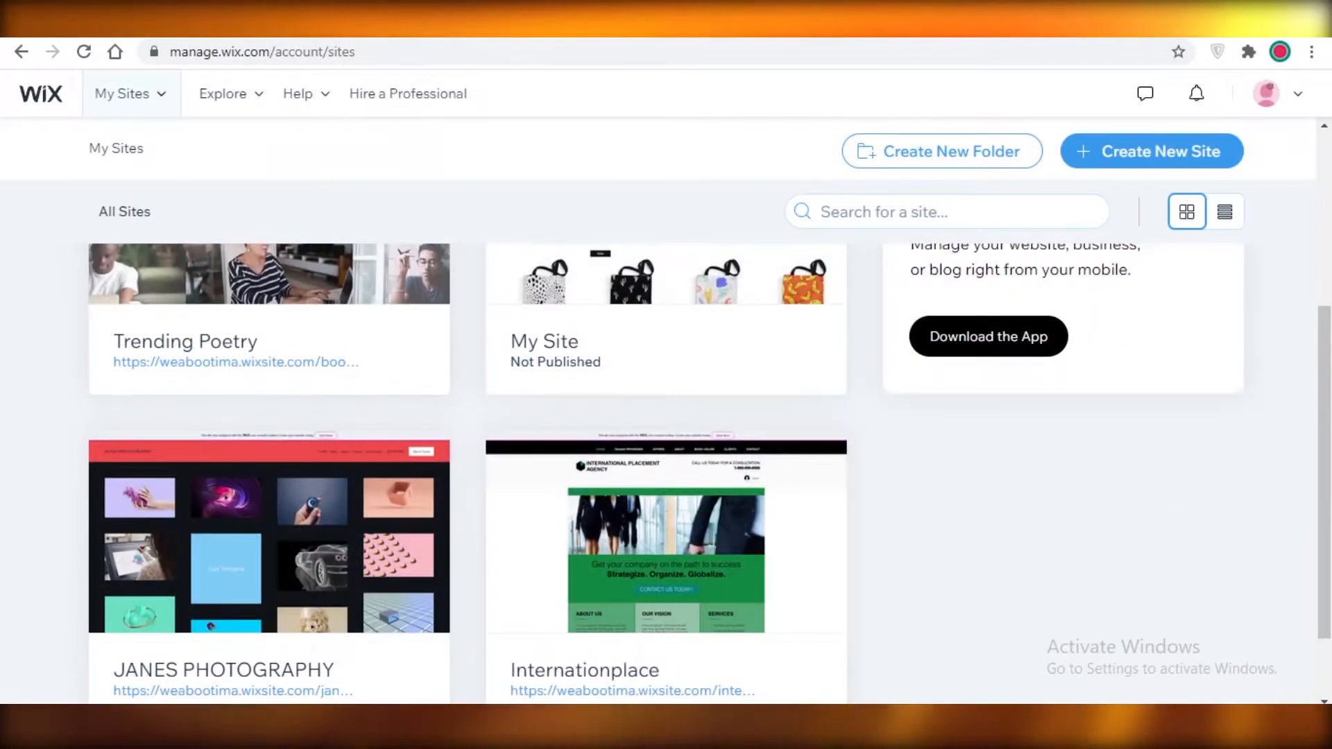
mouse_move(666, 352)
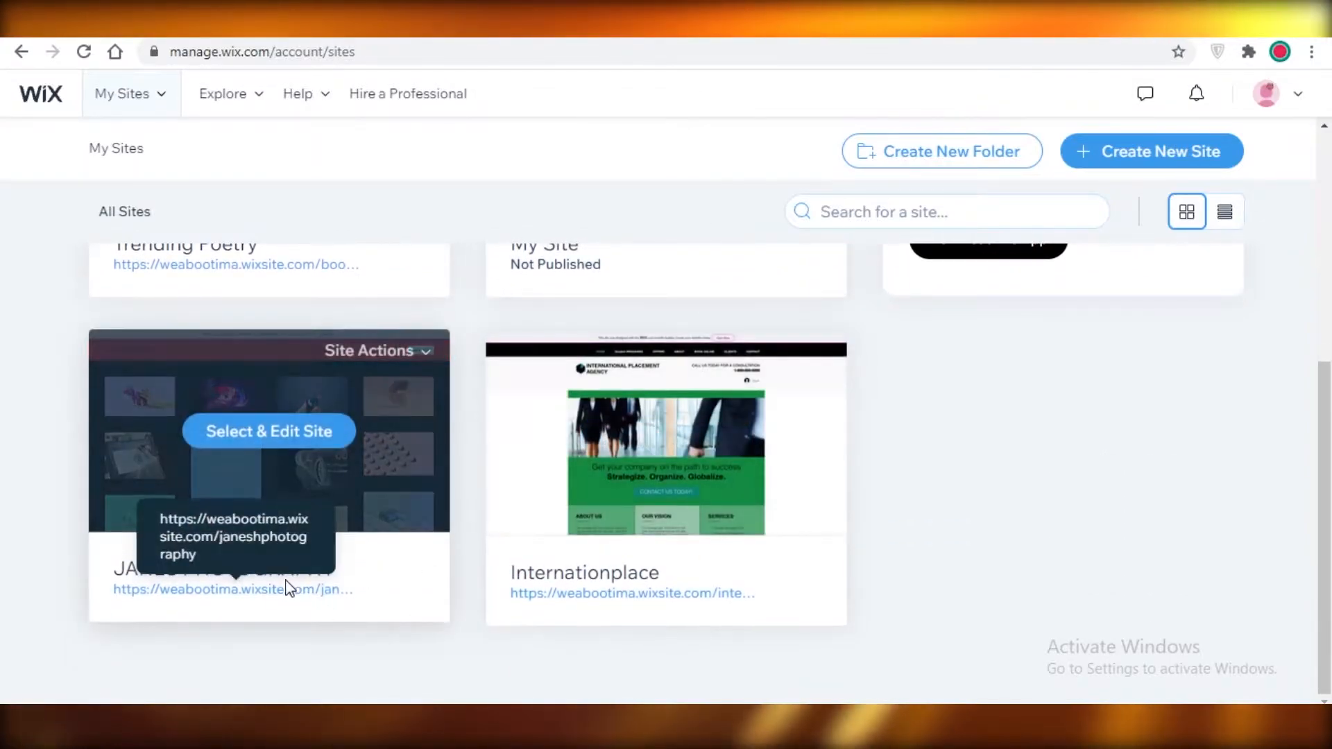
click(268, 432)
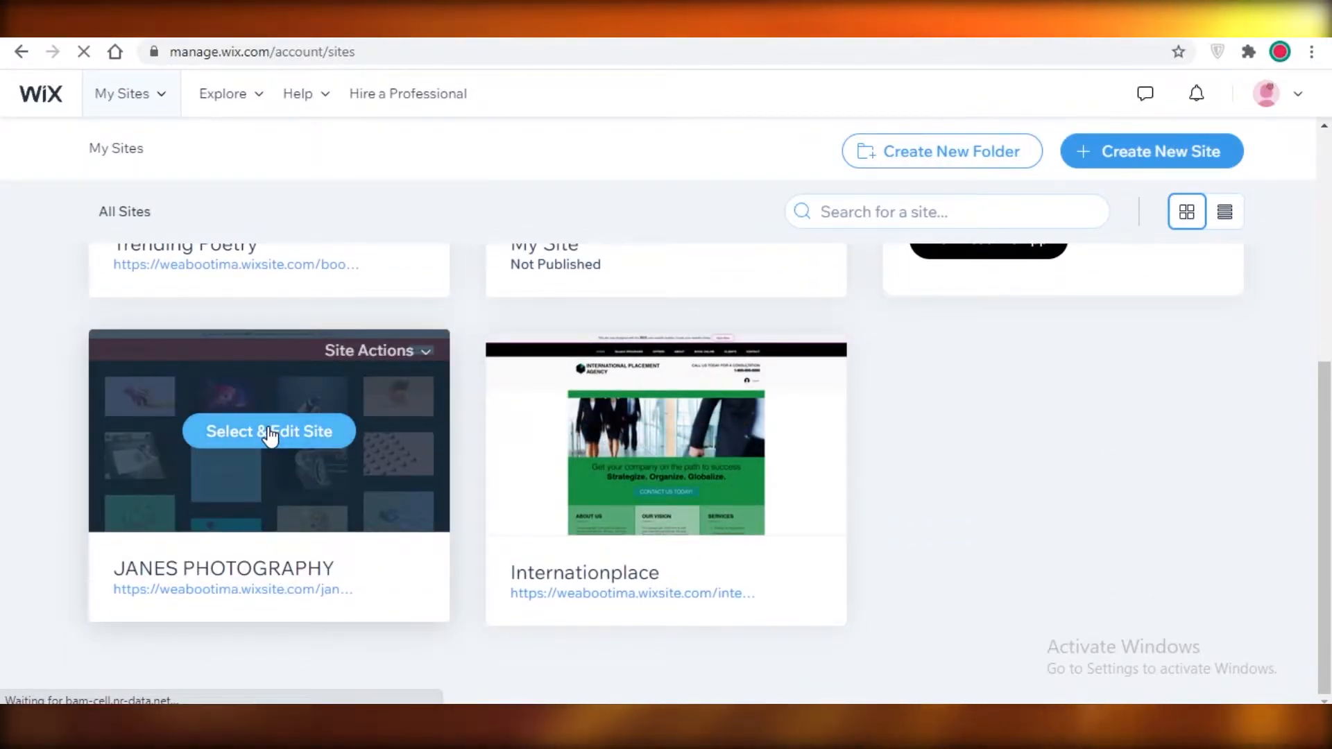
- Open the JANES PHOTOGRAPHY dashboard and scroll through its setup checklist and suggestions
click(268, 431)
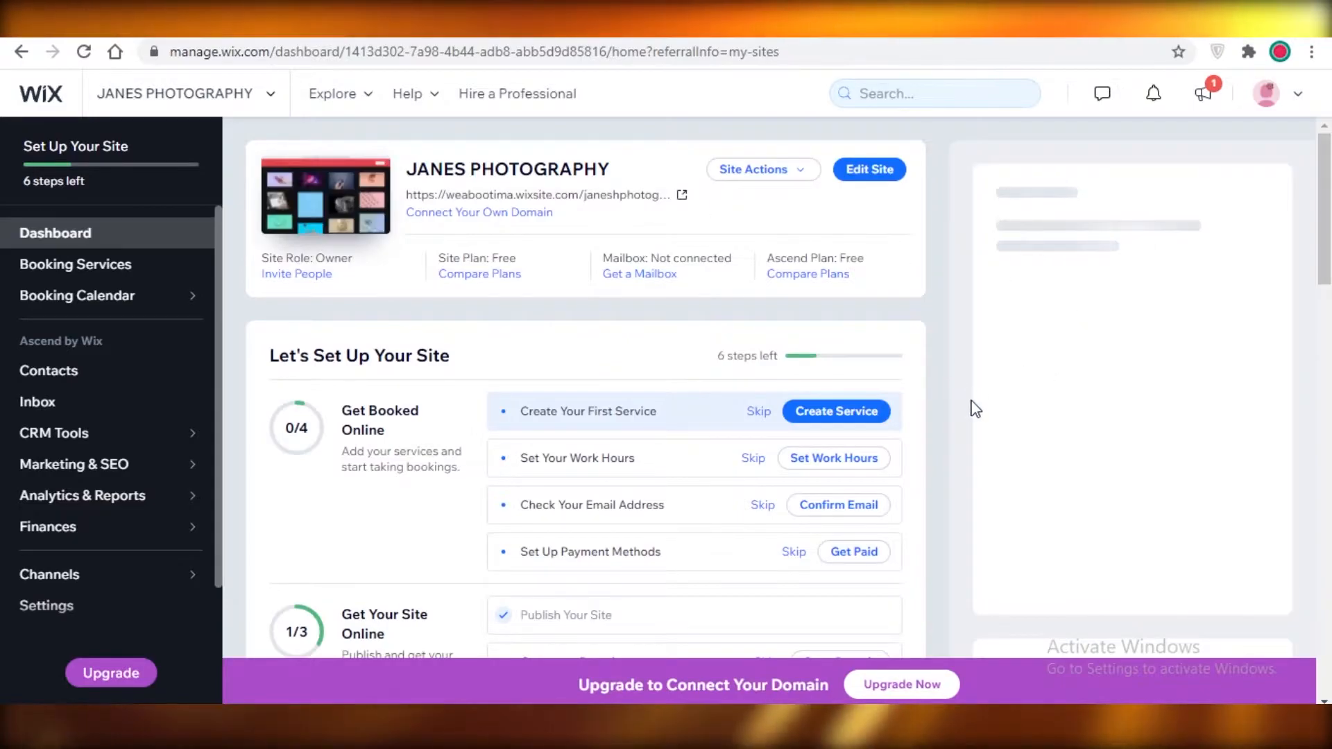
scroll(down, 3)
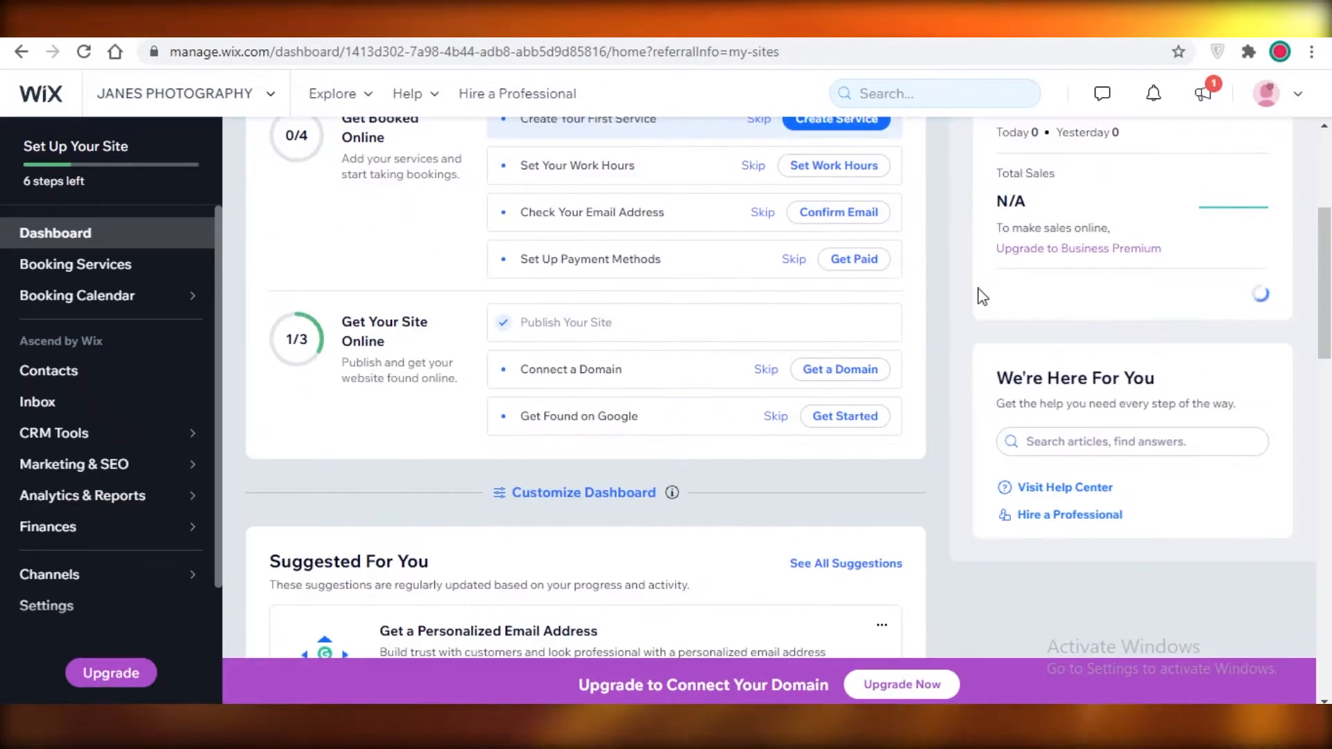
scroll(down, 3)
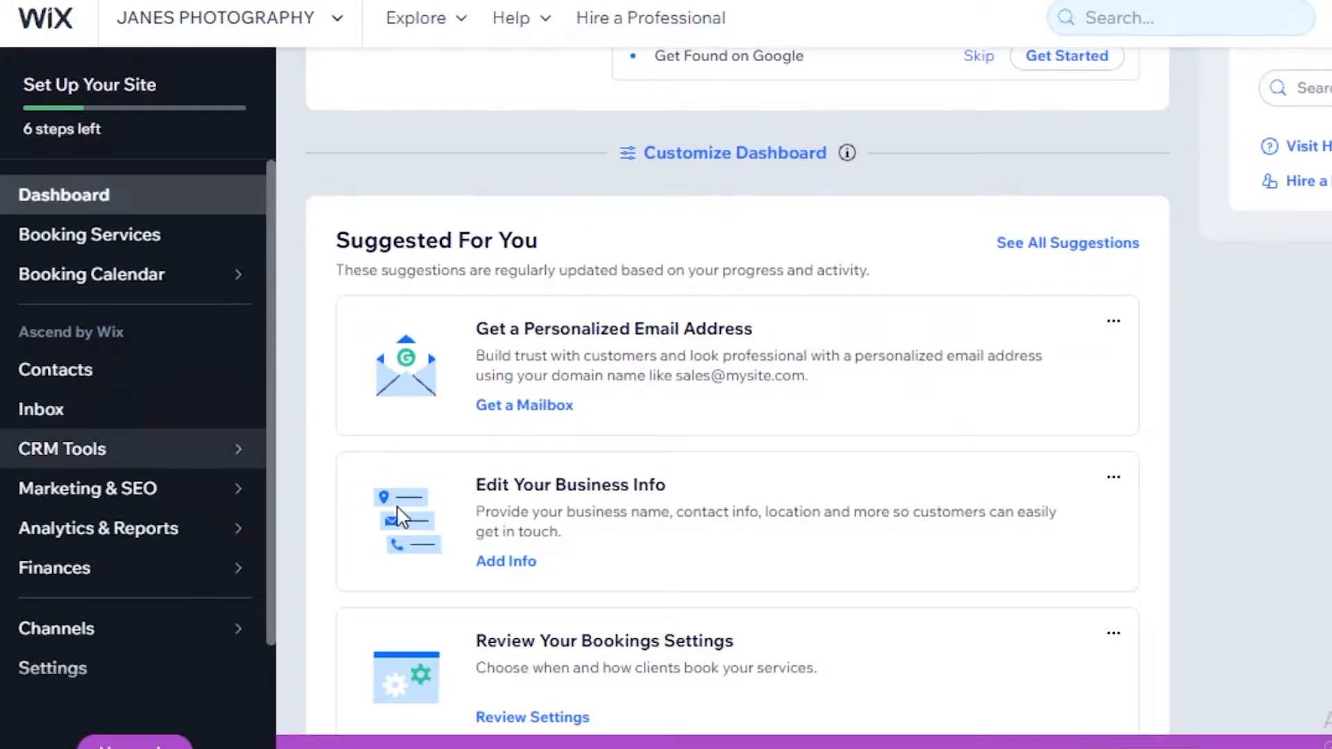
scroll(up, 3)
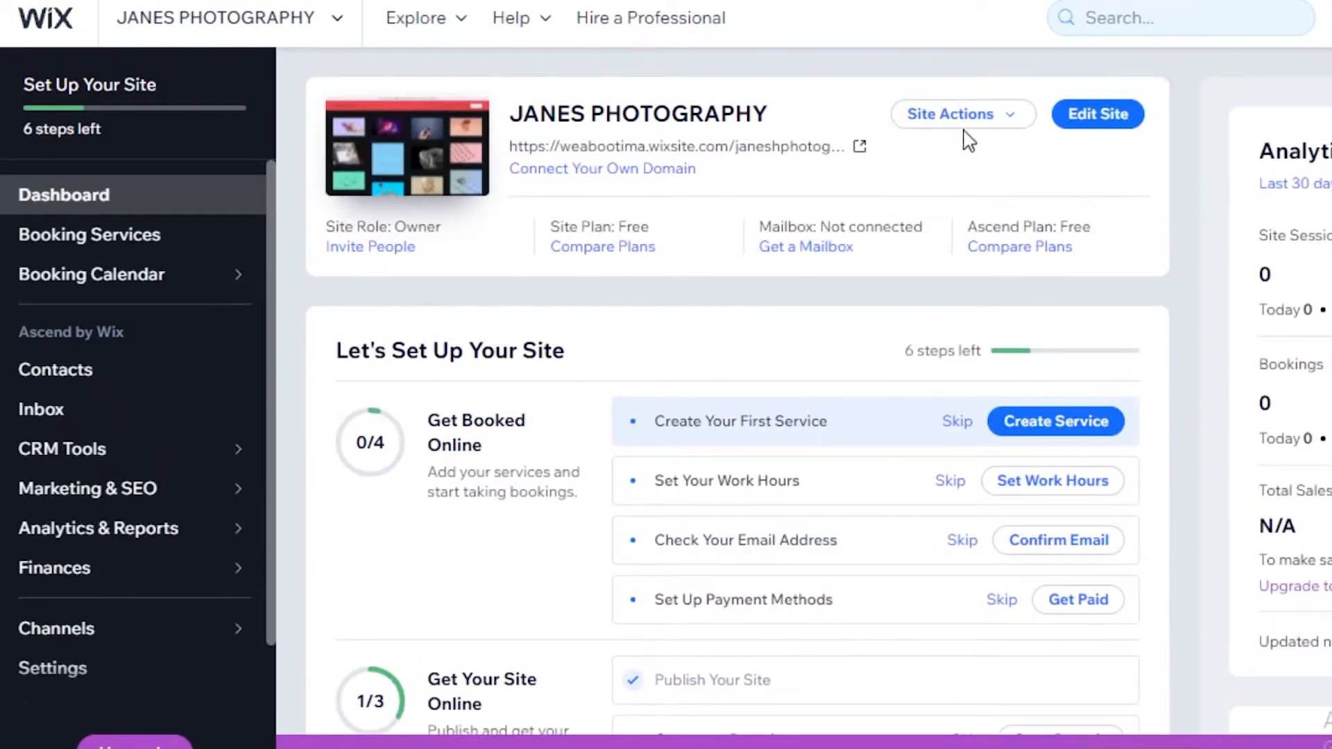
mouse_move(1132, 113)
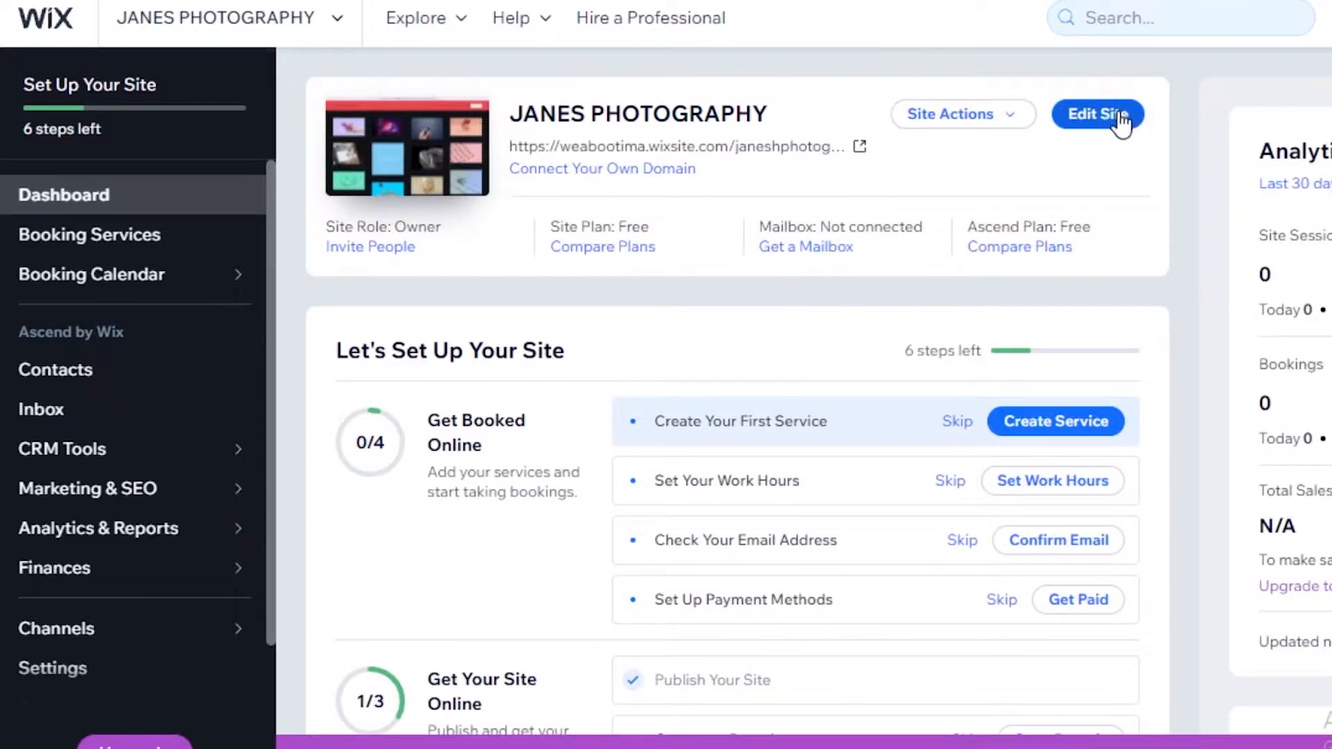
mouse_move(1027, 157)
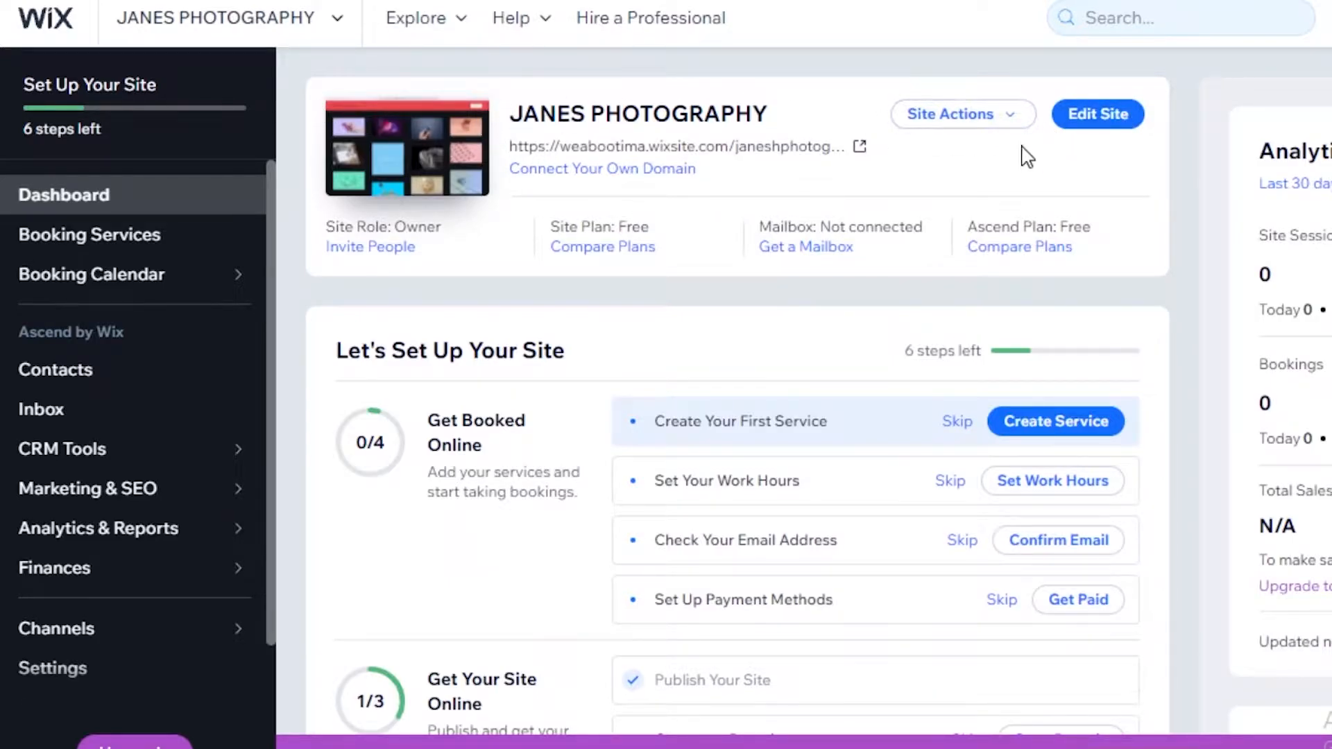
- Open JANES PHOTOGRAPHY in the editor, scroll to Get in Touch, and show the add options
click(1097, 114)
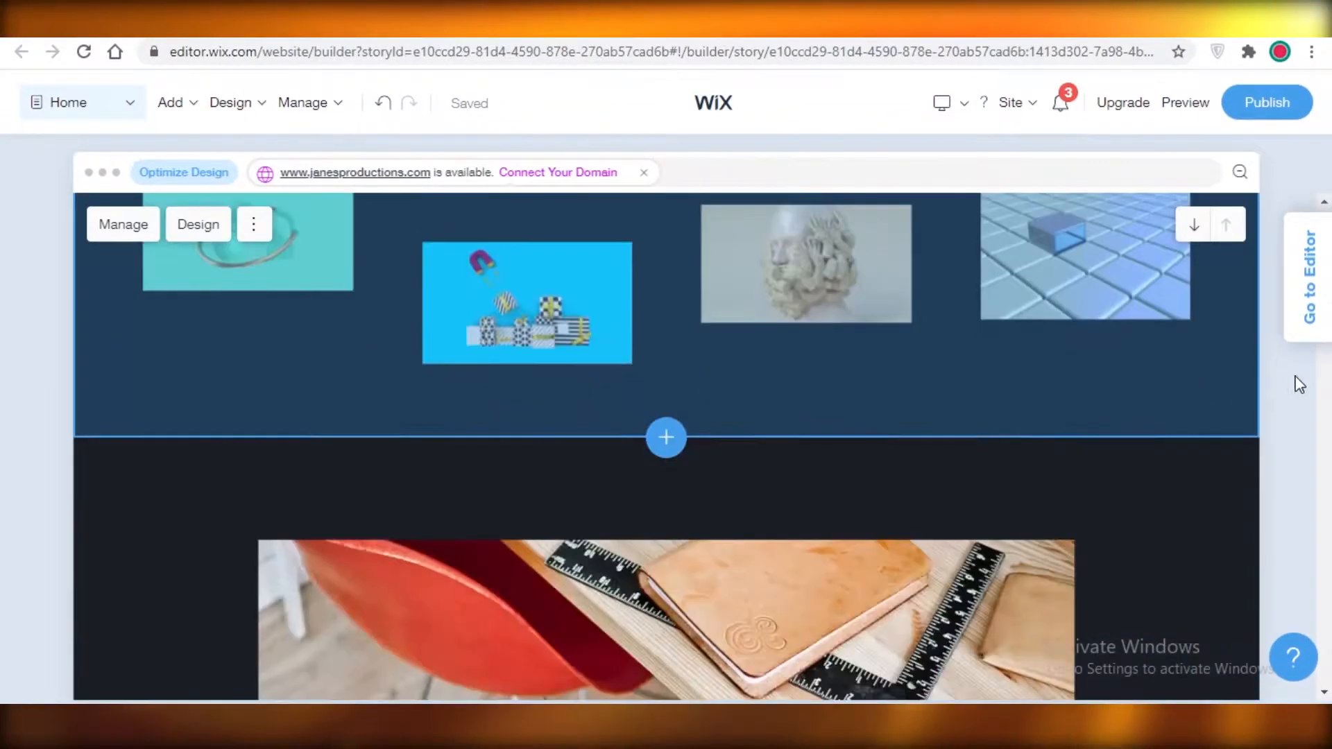
scroll(down, 3)
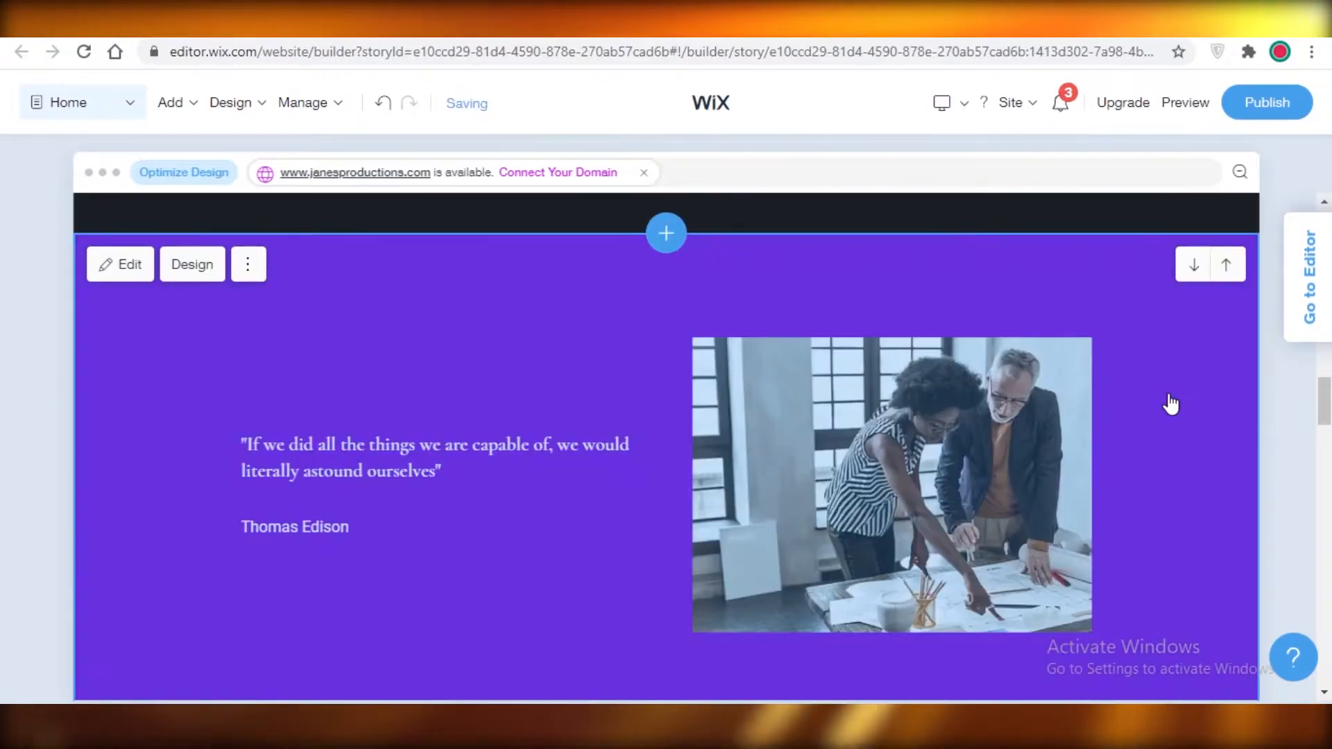
scroll(down, 3)
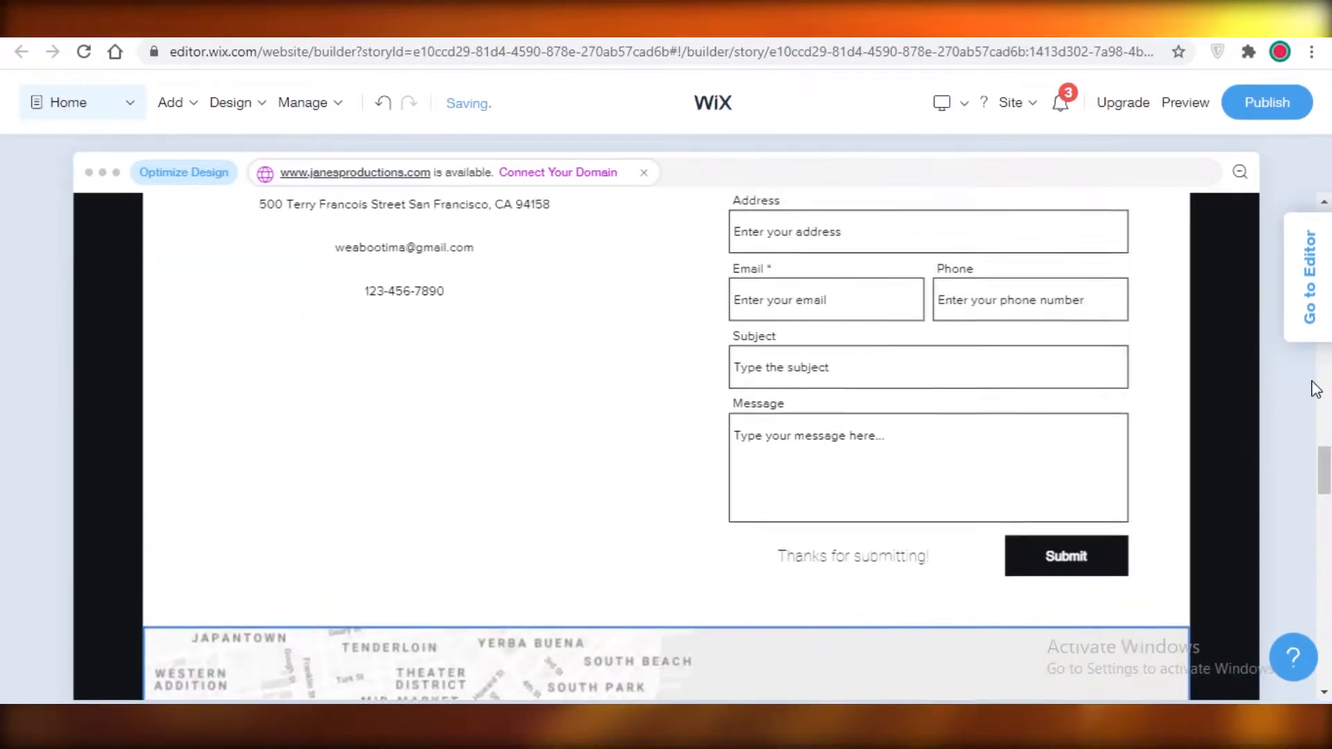
scroll(up, 3)
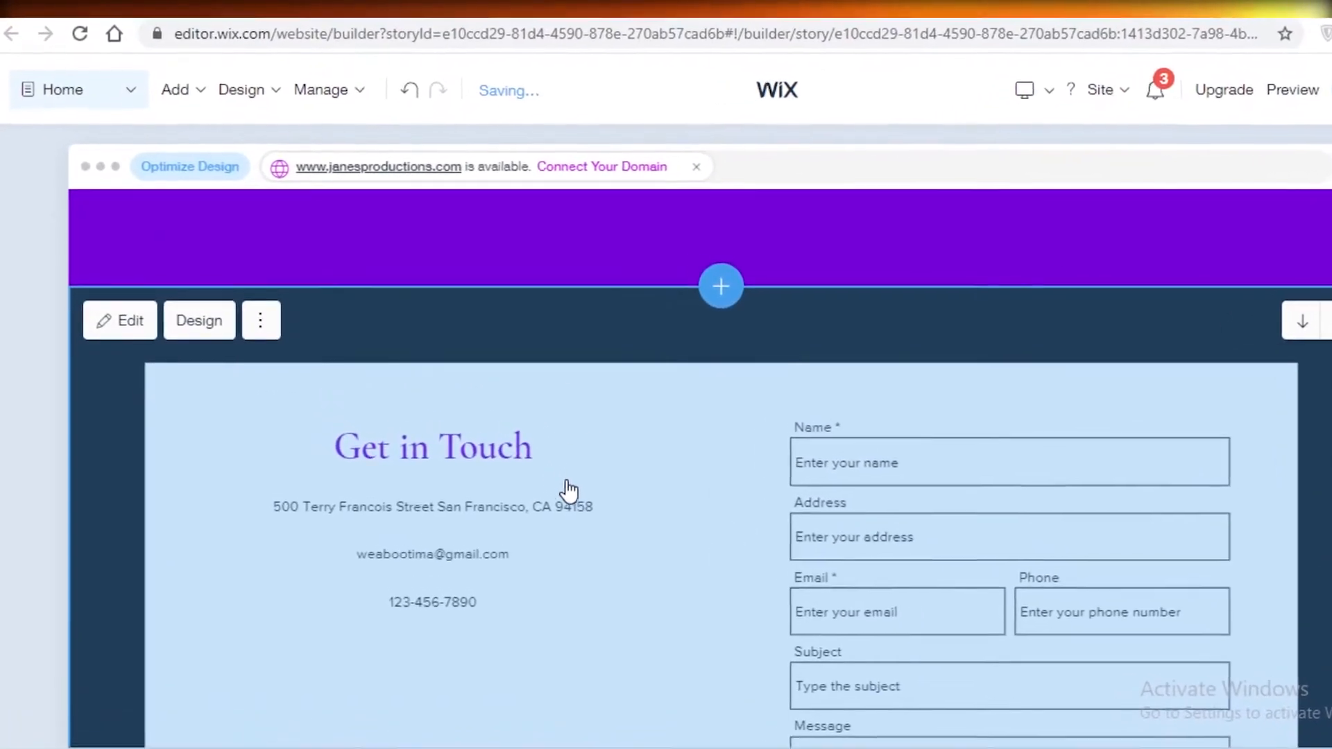
click(175, 90)
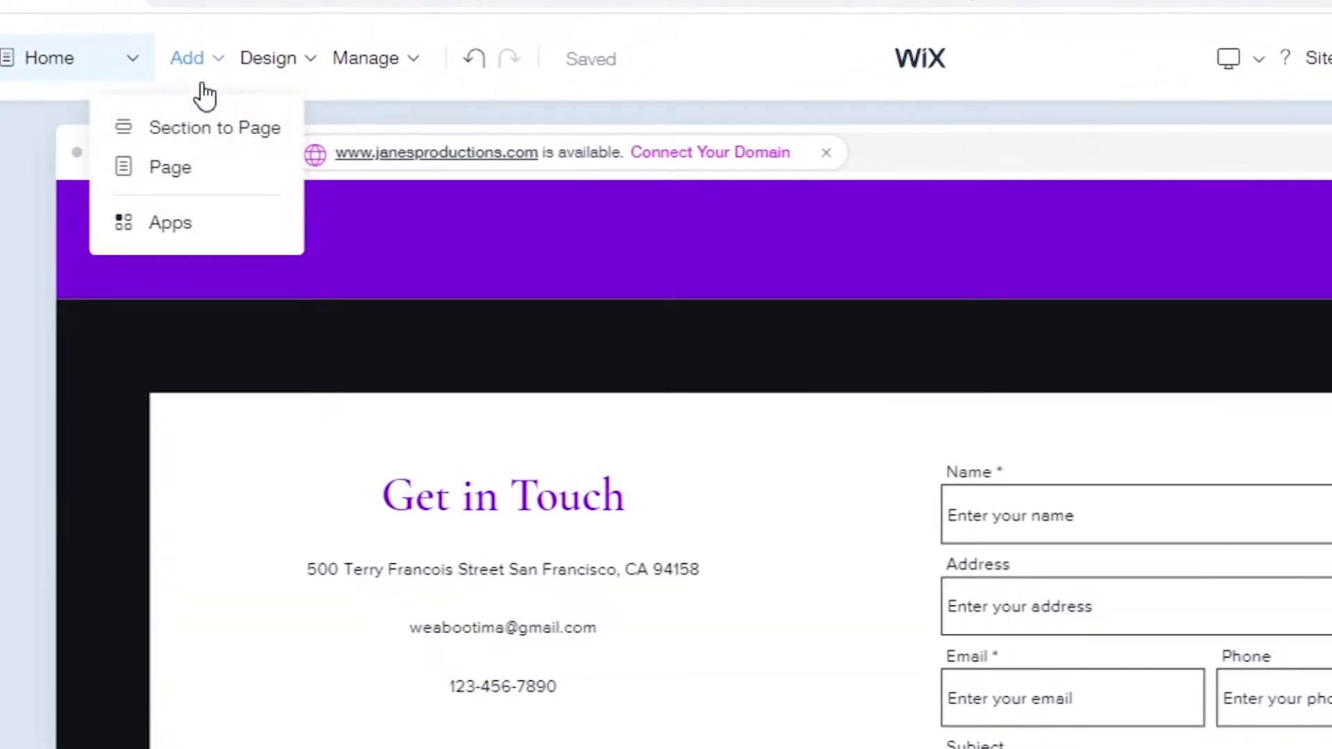
mouse_move(215, 128)
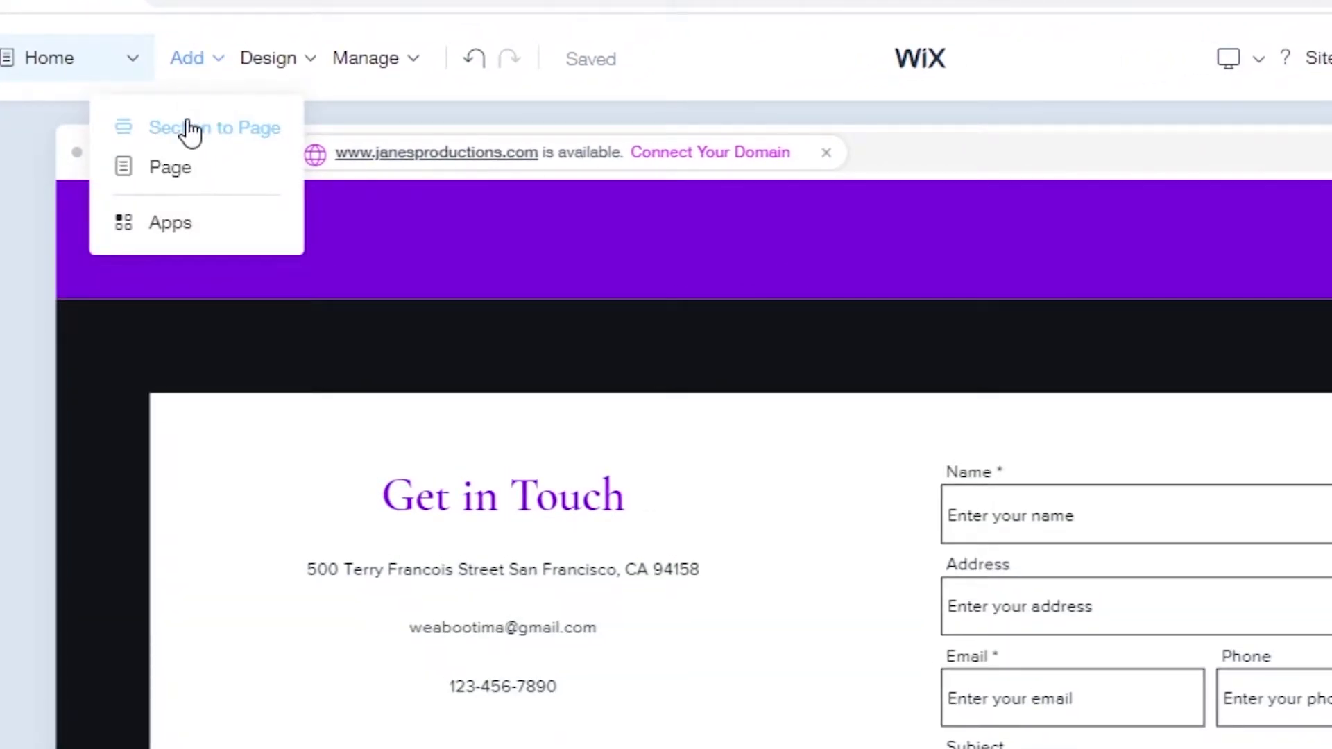
mouse_move(179, 167)
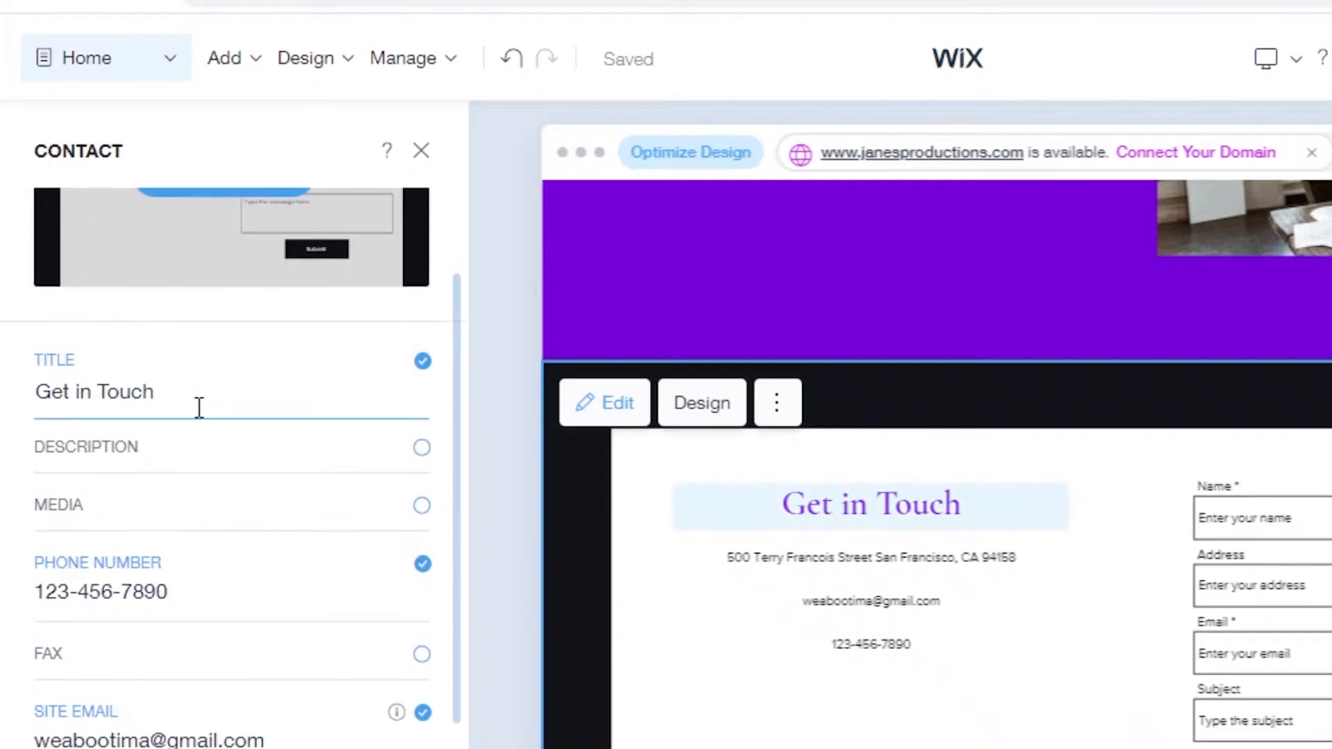
- Edit the Get in Touch form fields and select its form name, Contact
scroll(down, 3)
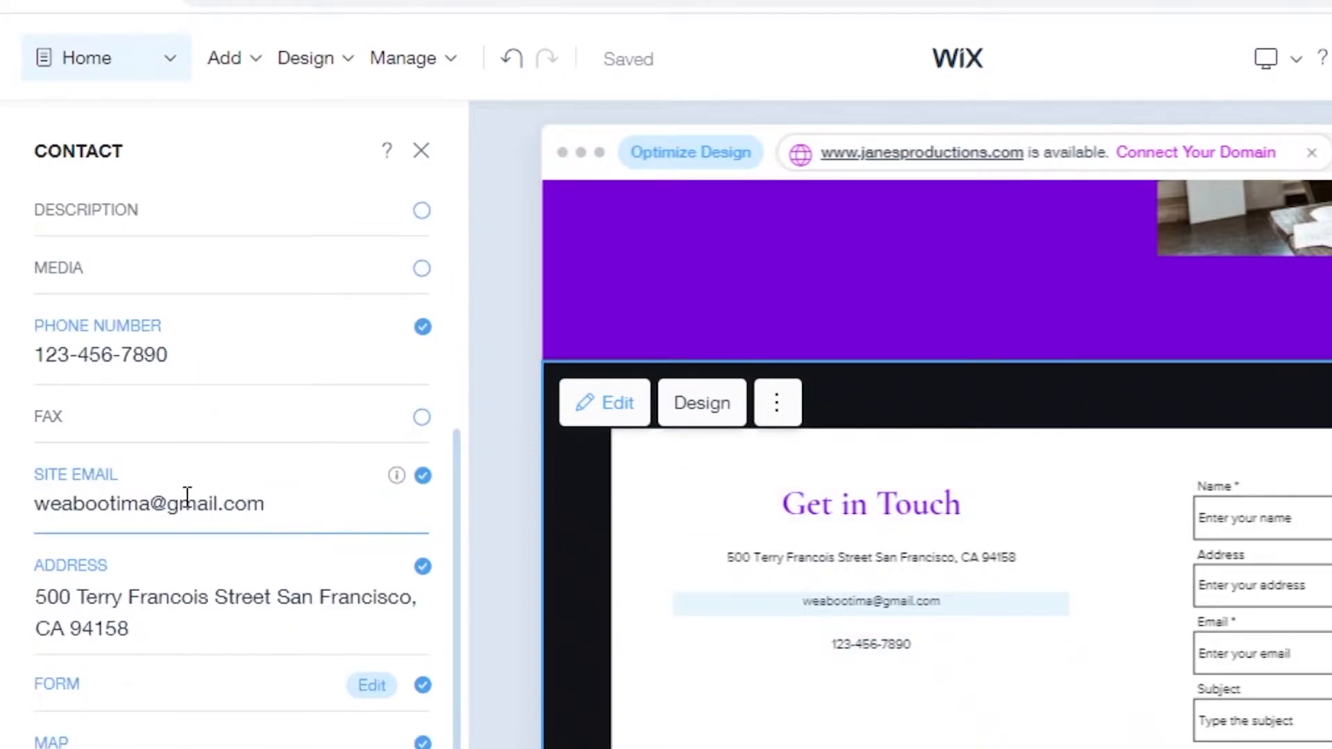
mouse_move(463, 525)
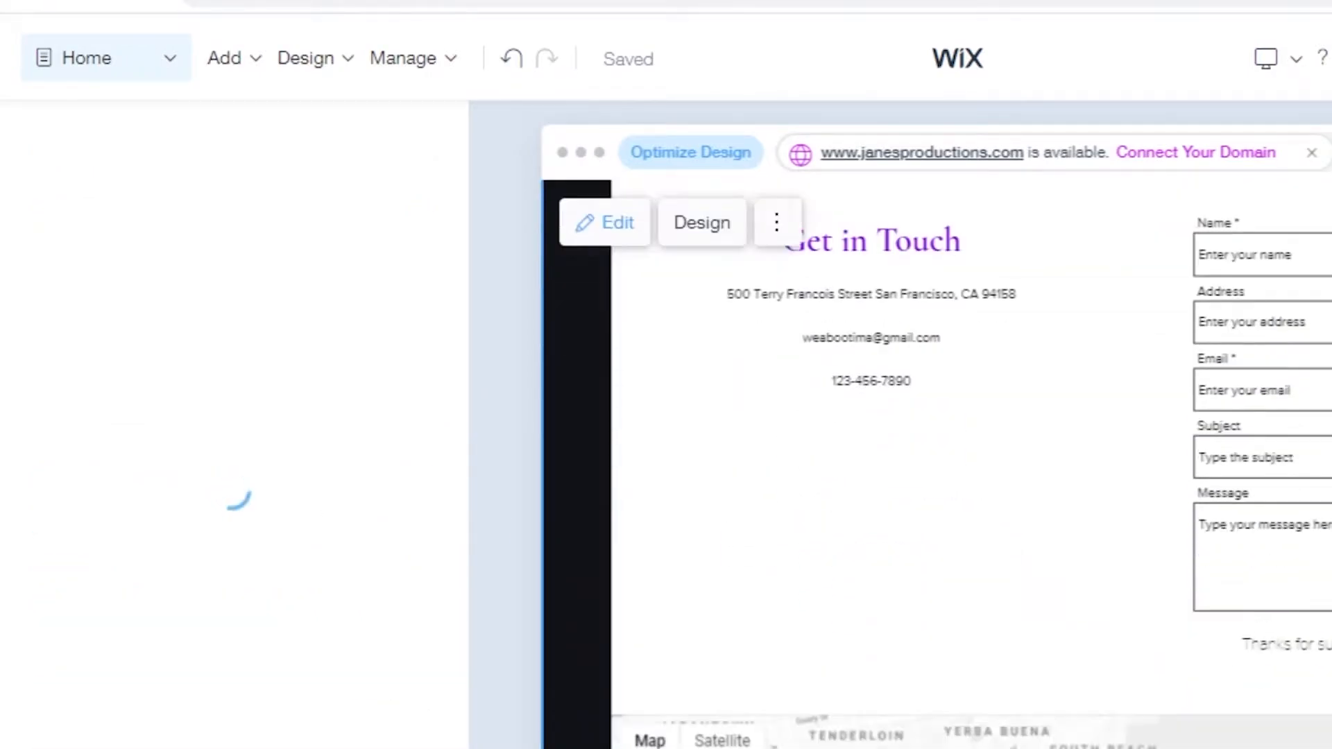
click(605, 222)
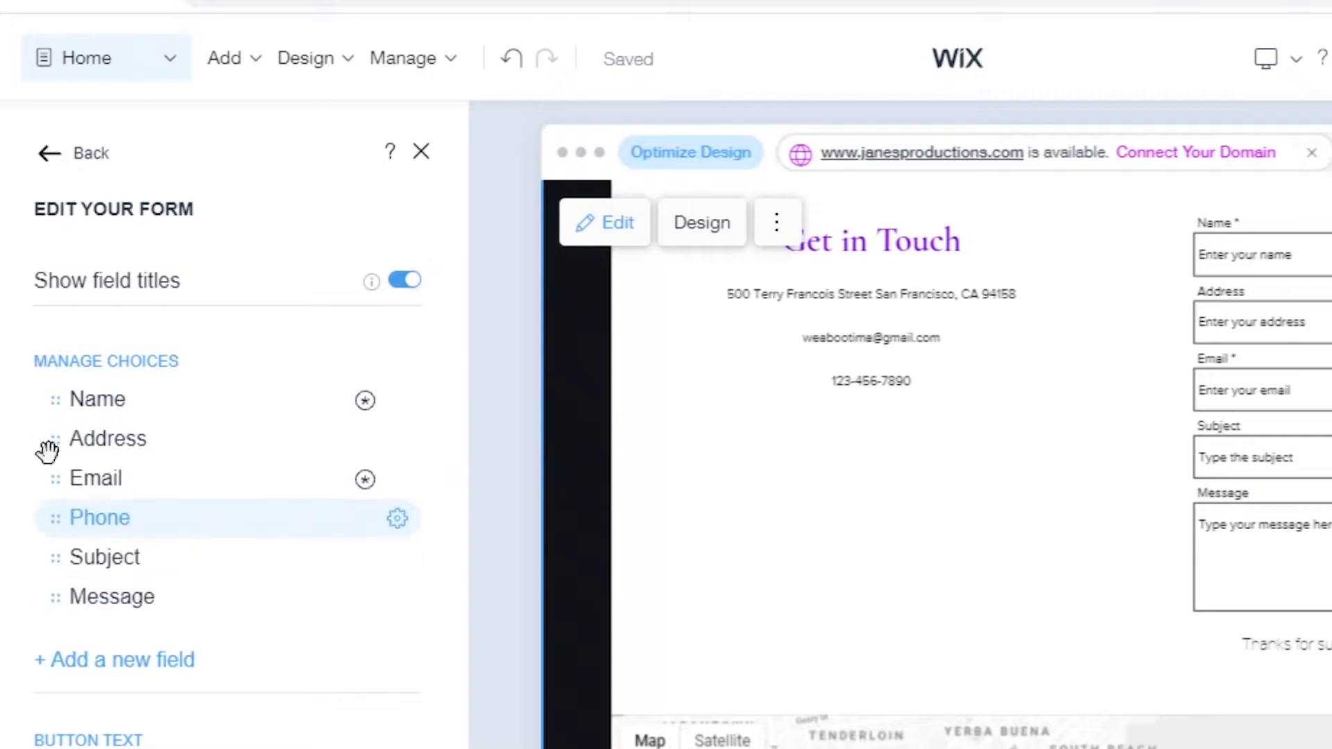
mouse_move(964, 510)
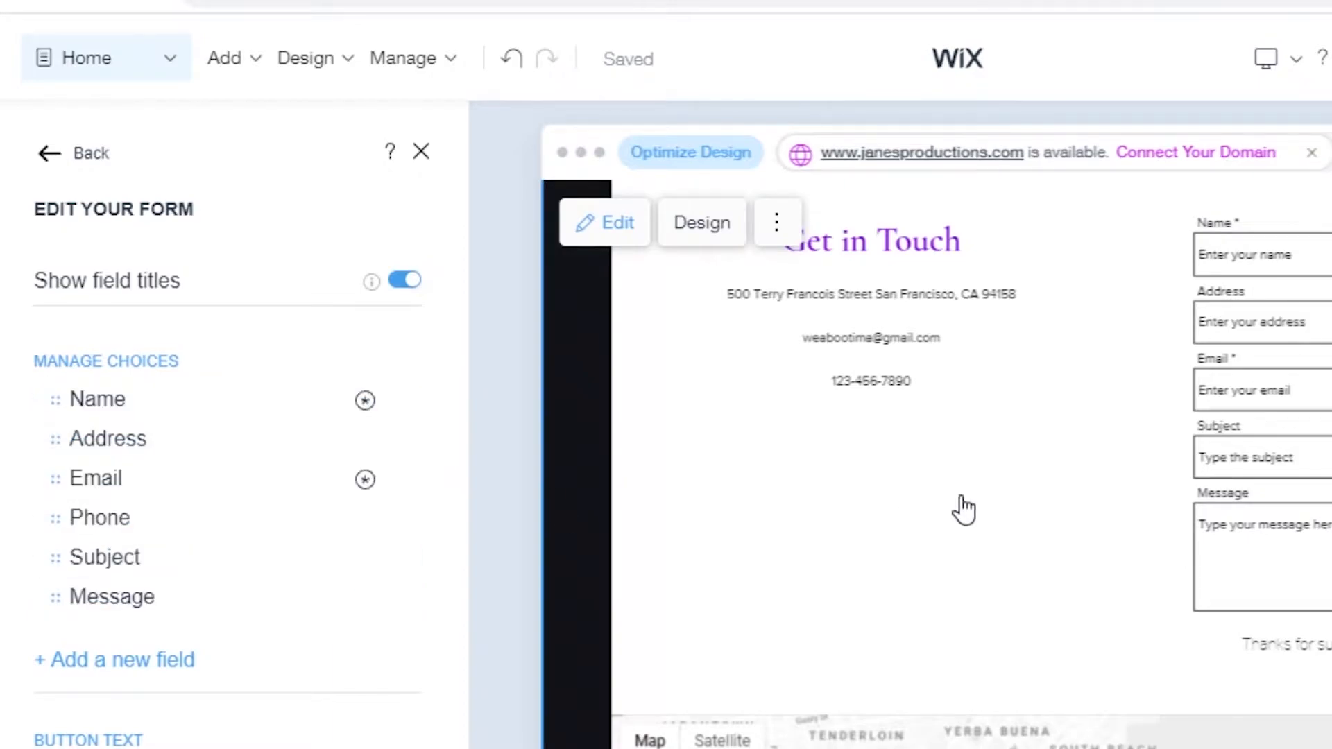
scroll(down, 3)
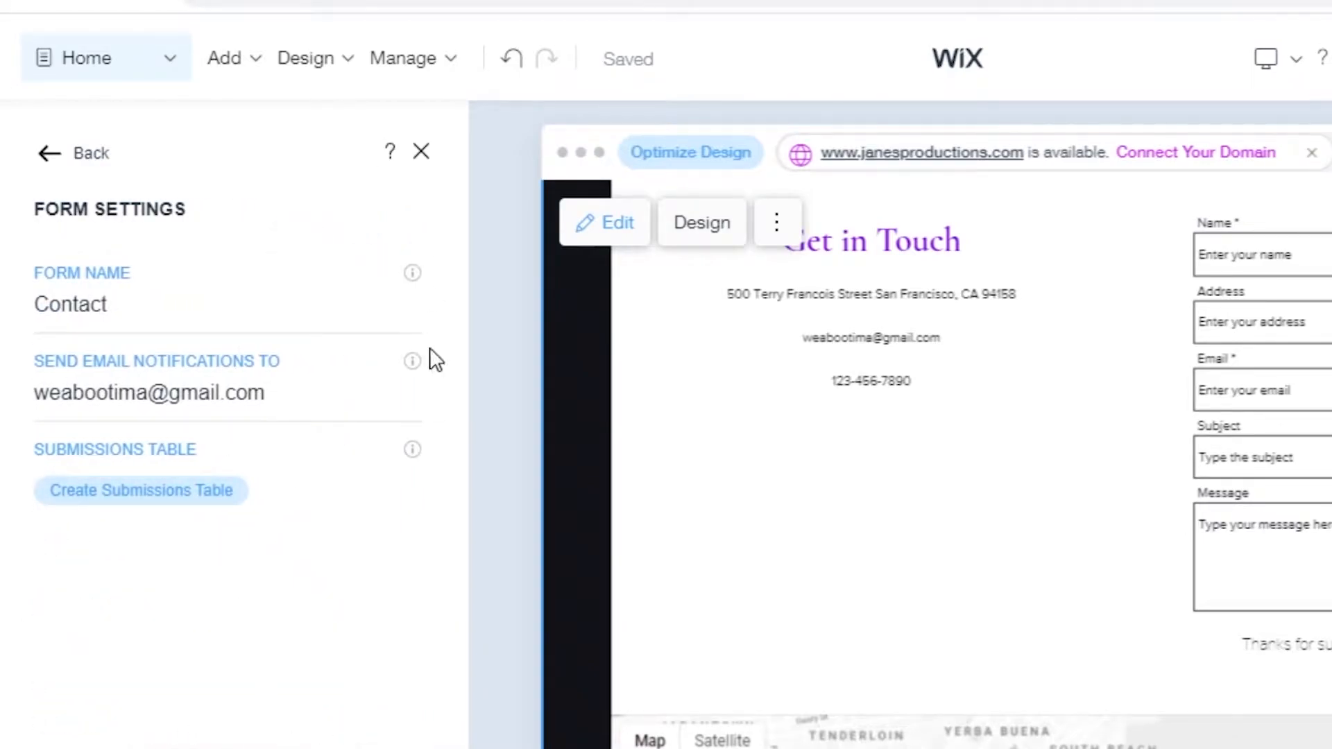
mouse_move(191, 435)
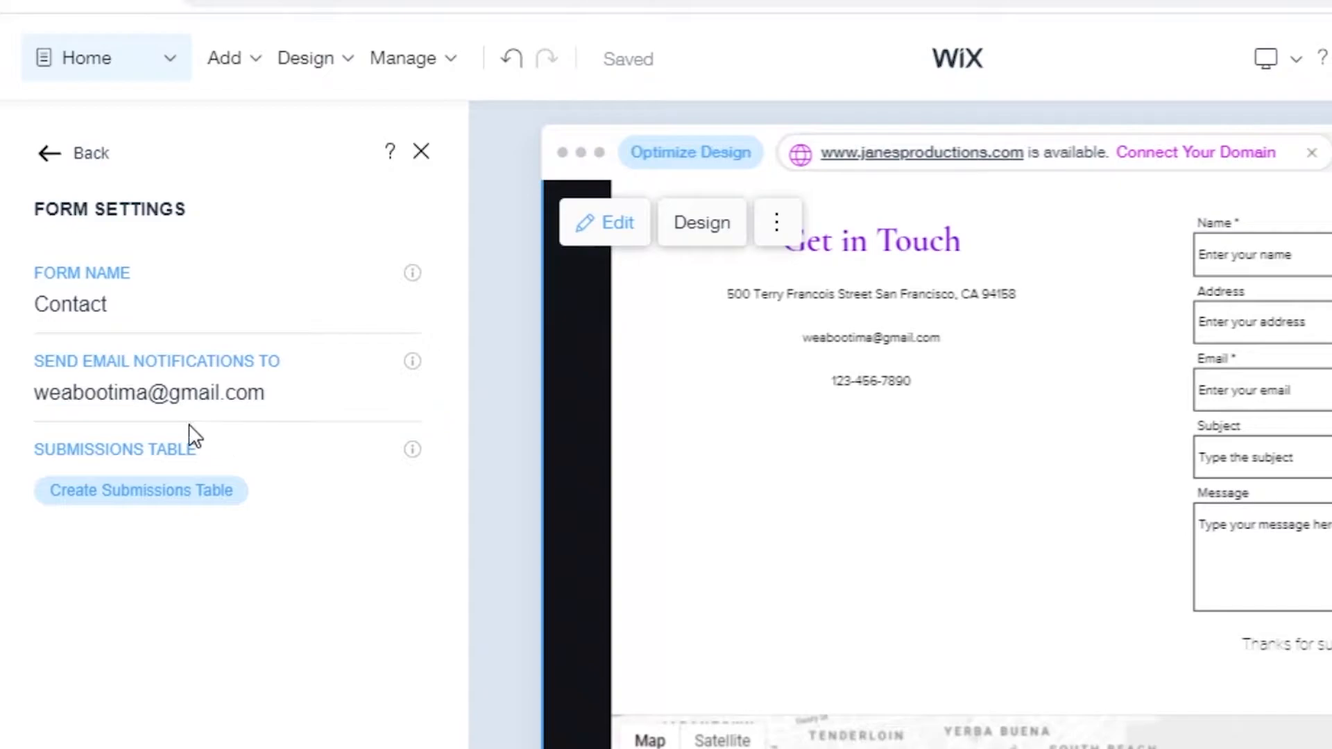
click(230, 303)
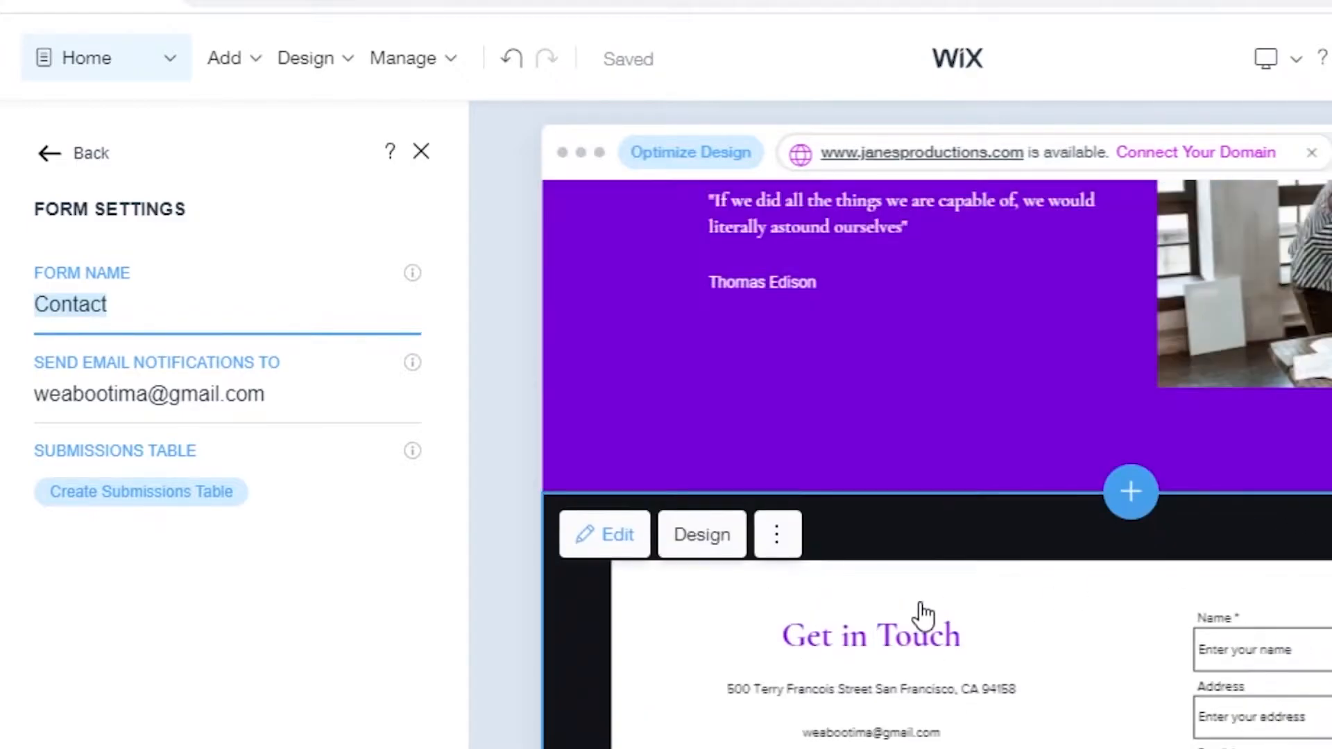
scroll(down, 3)
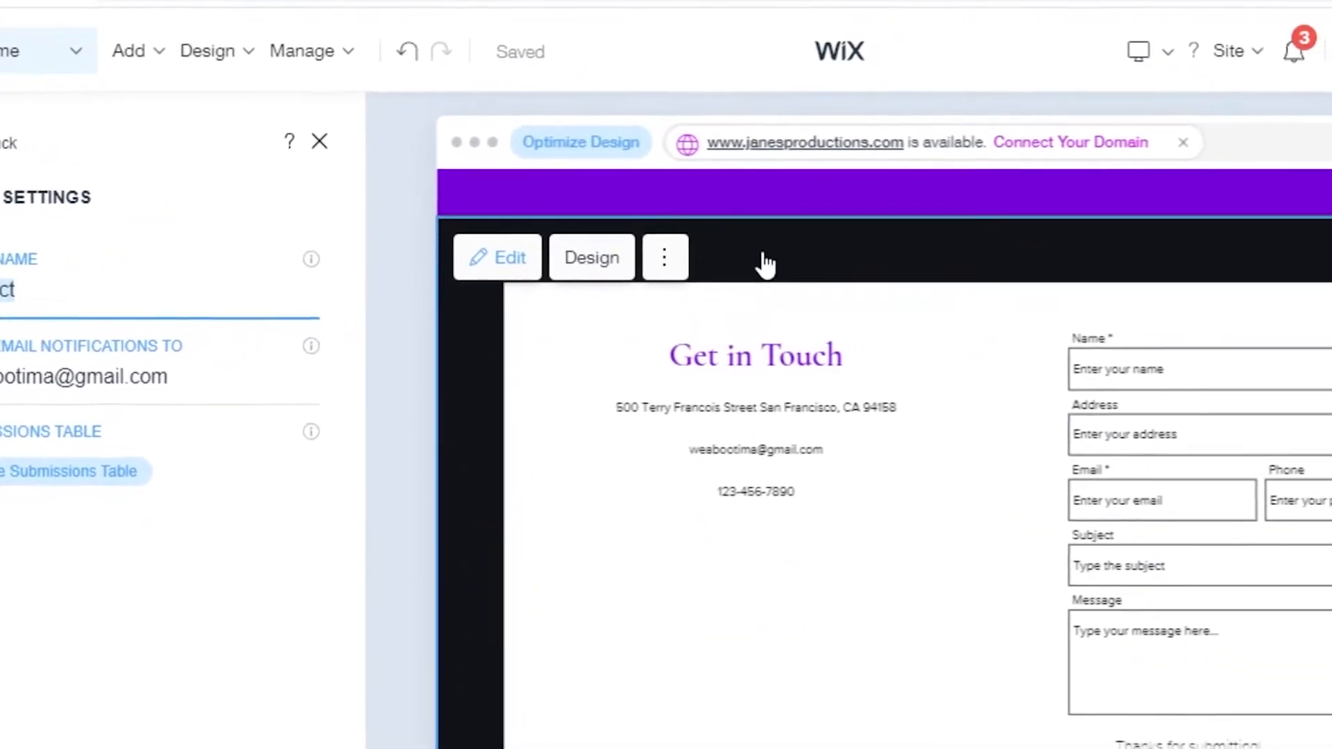
- Delete the Get in Touch section and open the section layouts from the Add menu
click(320, 140)
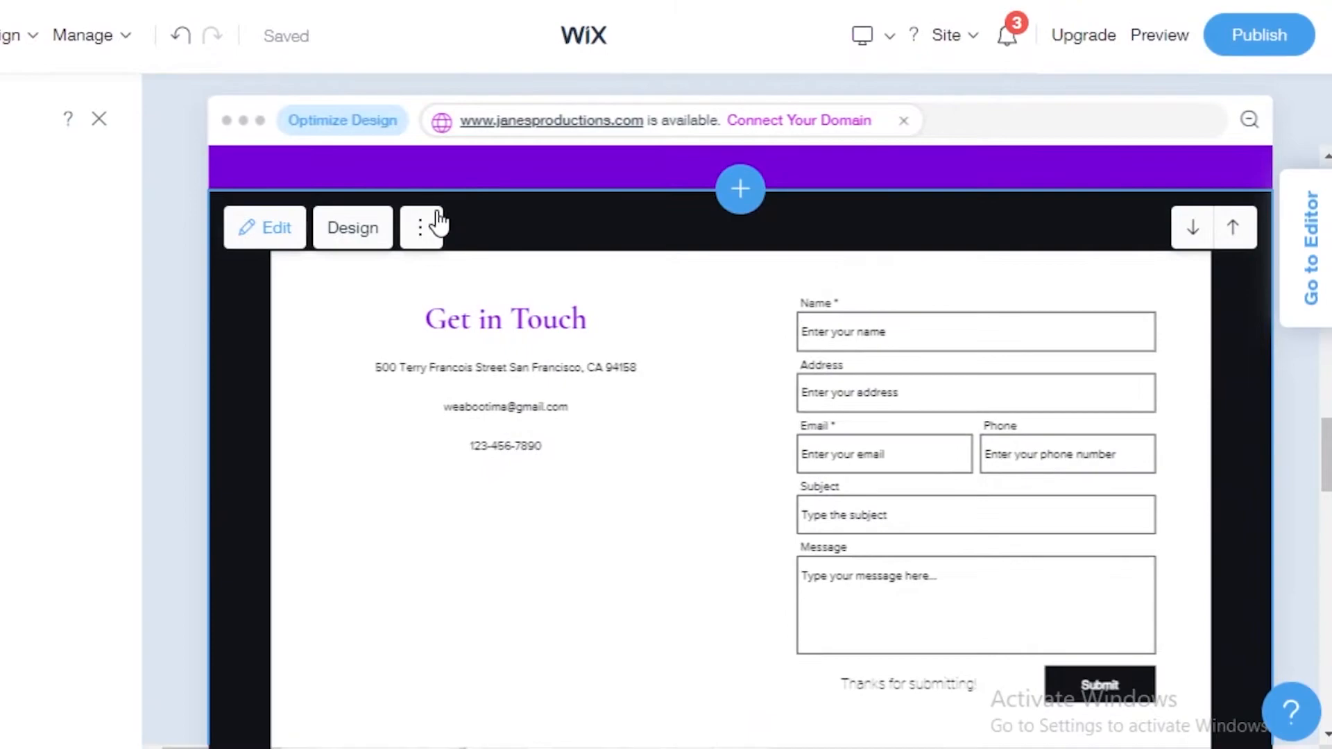
click(420, 227)
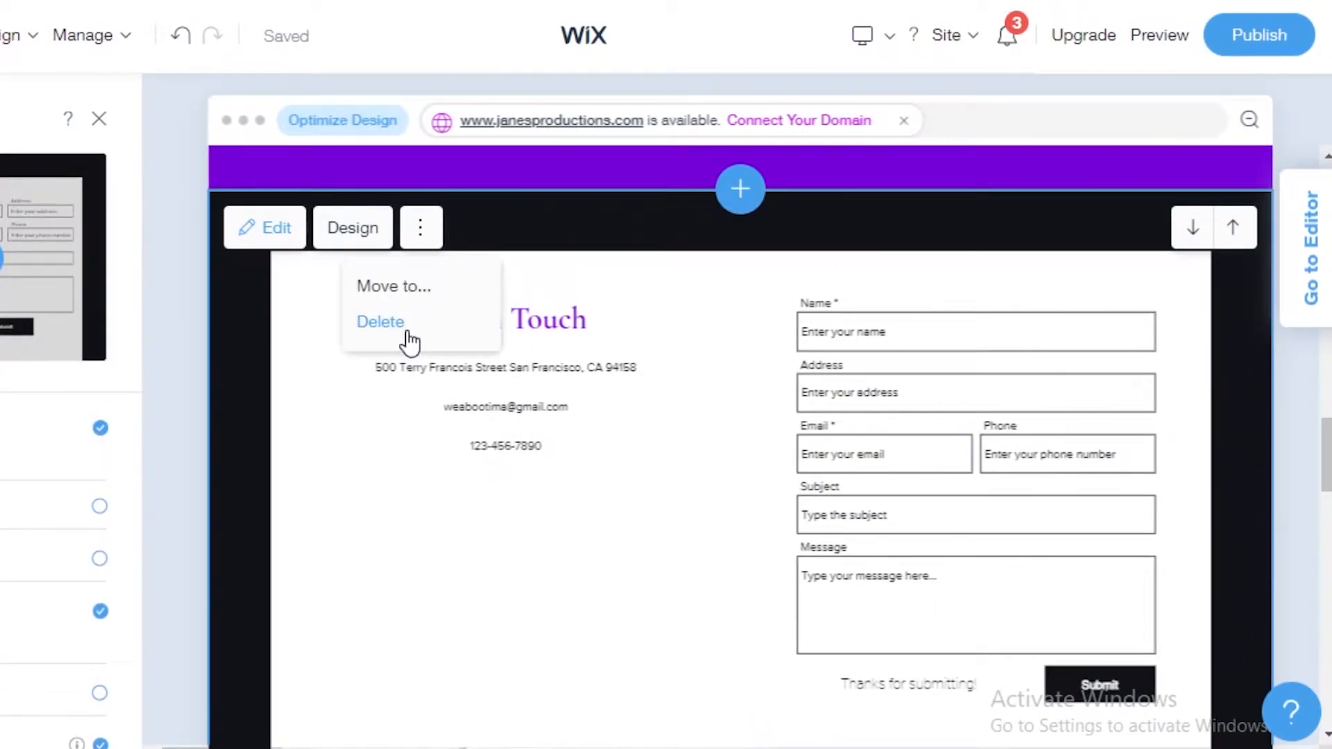
click(381, 321)
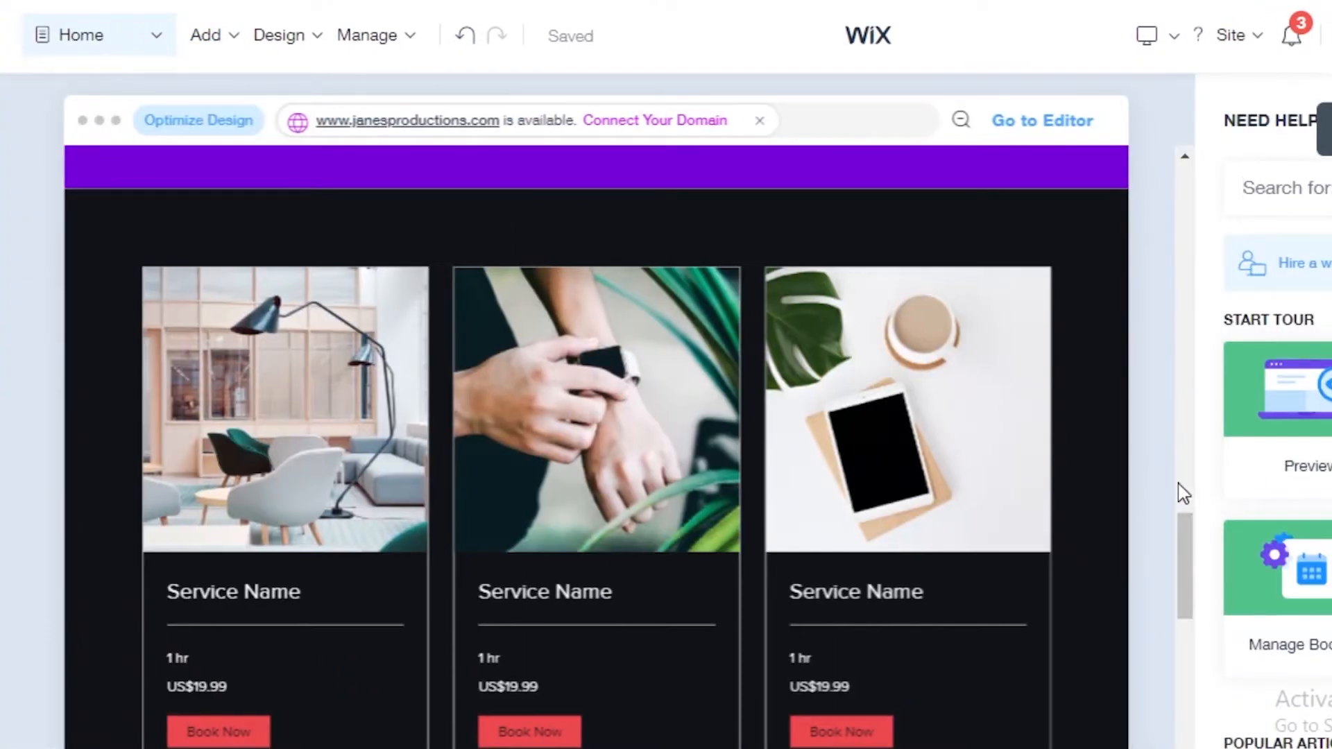
click(207, 35)
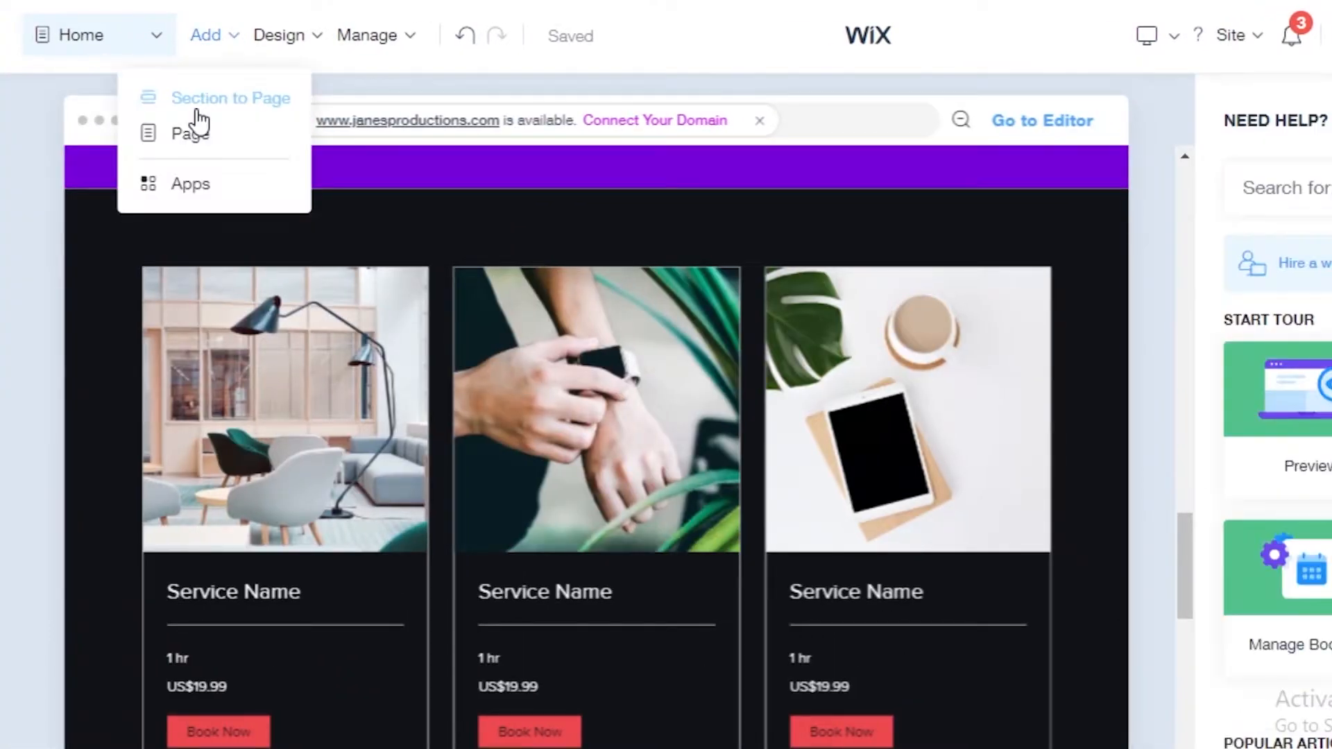
click(230, 97)
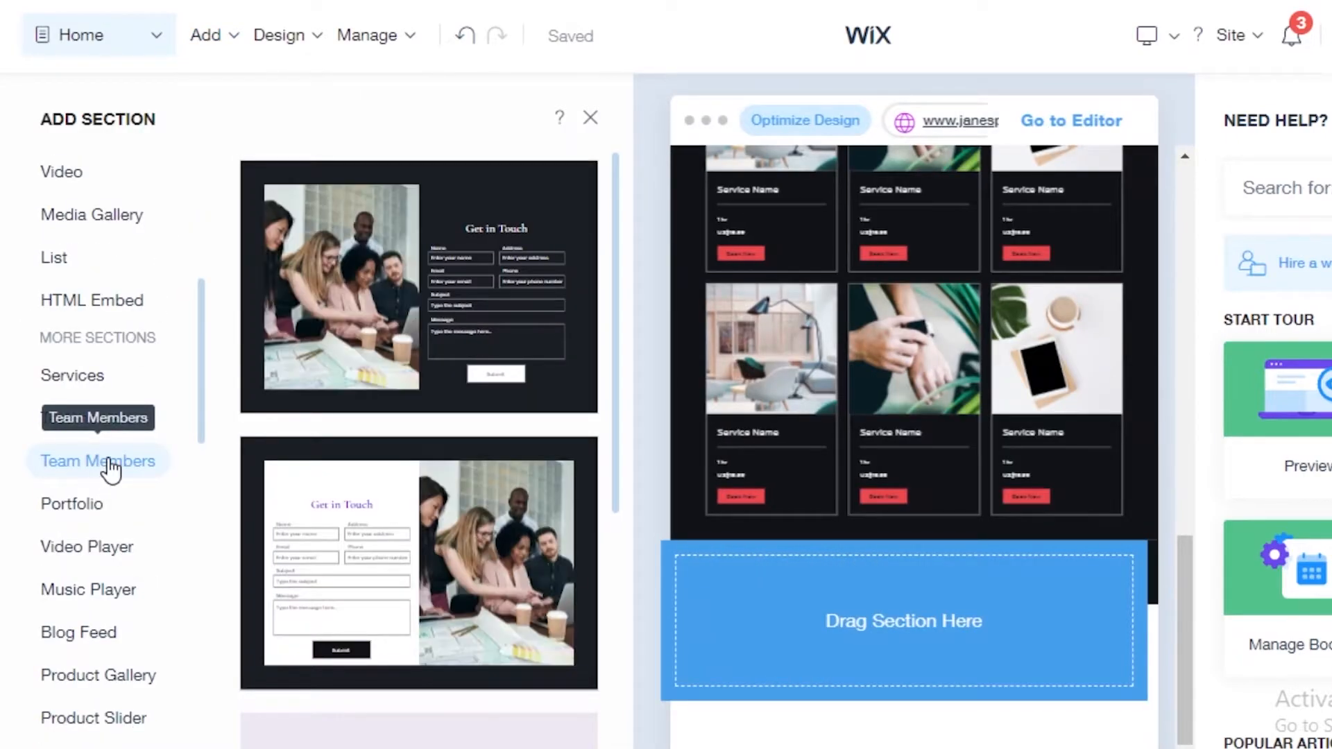
- Switch to the full Wix Editor and scroll through the page
click(1070, 120)
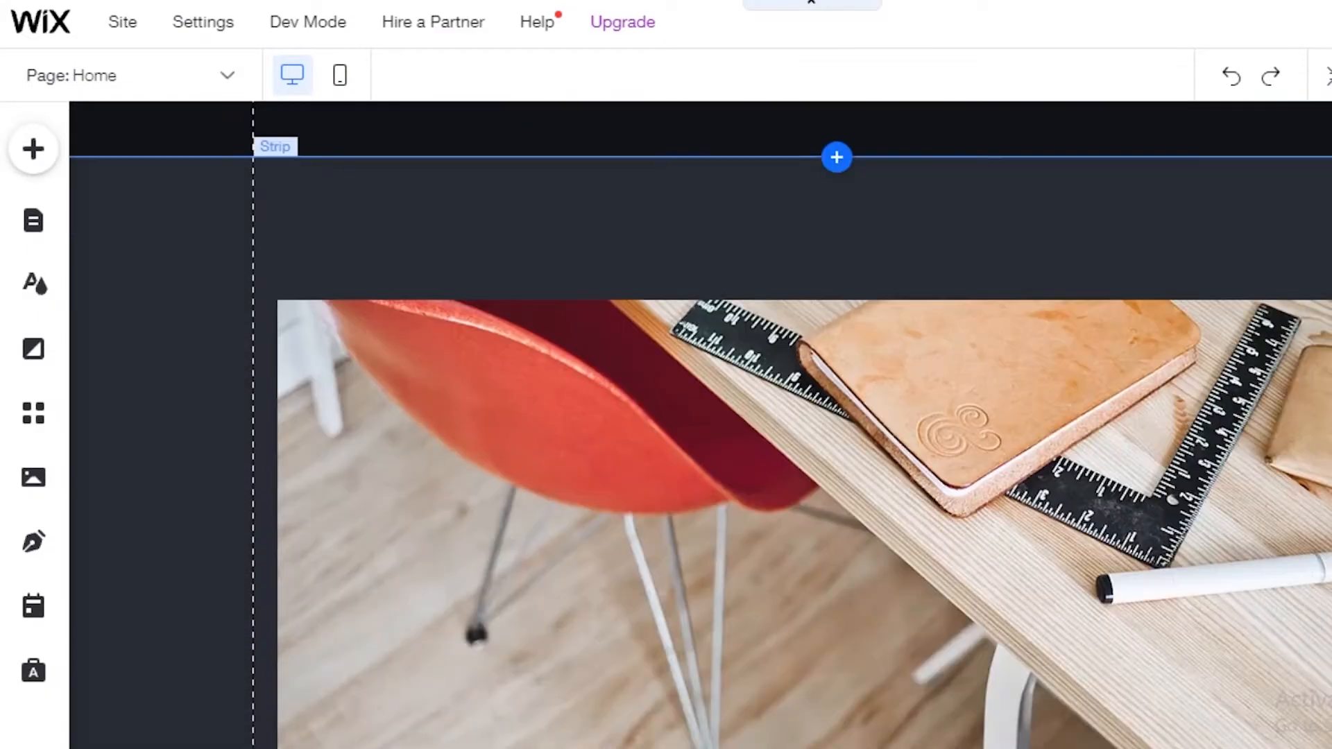
scroll(down, 3)
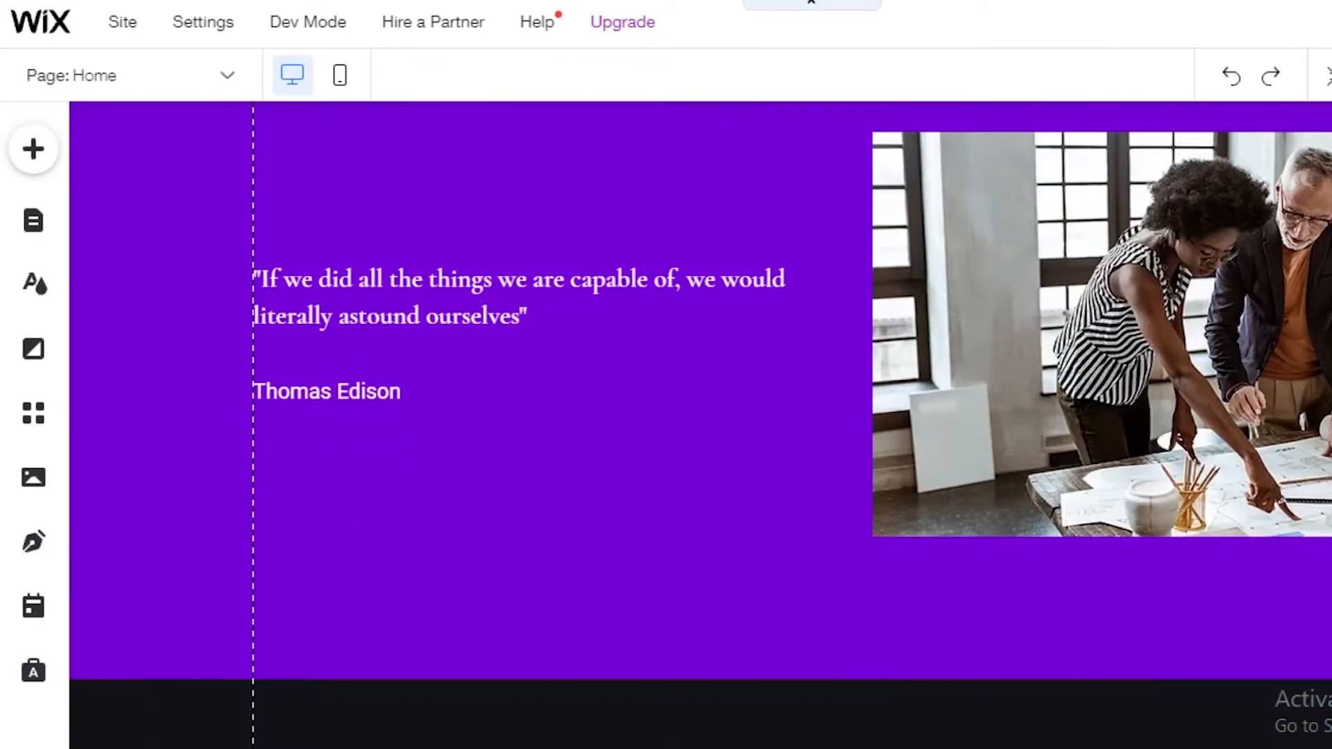
scroll(down, 3)
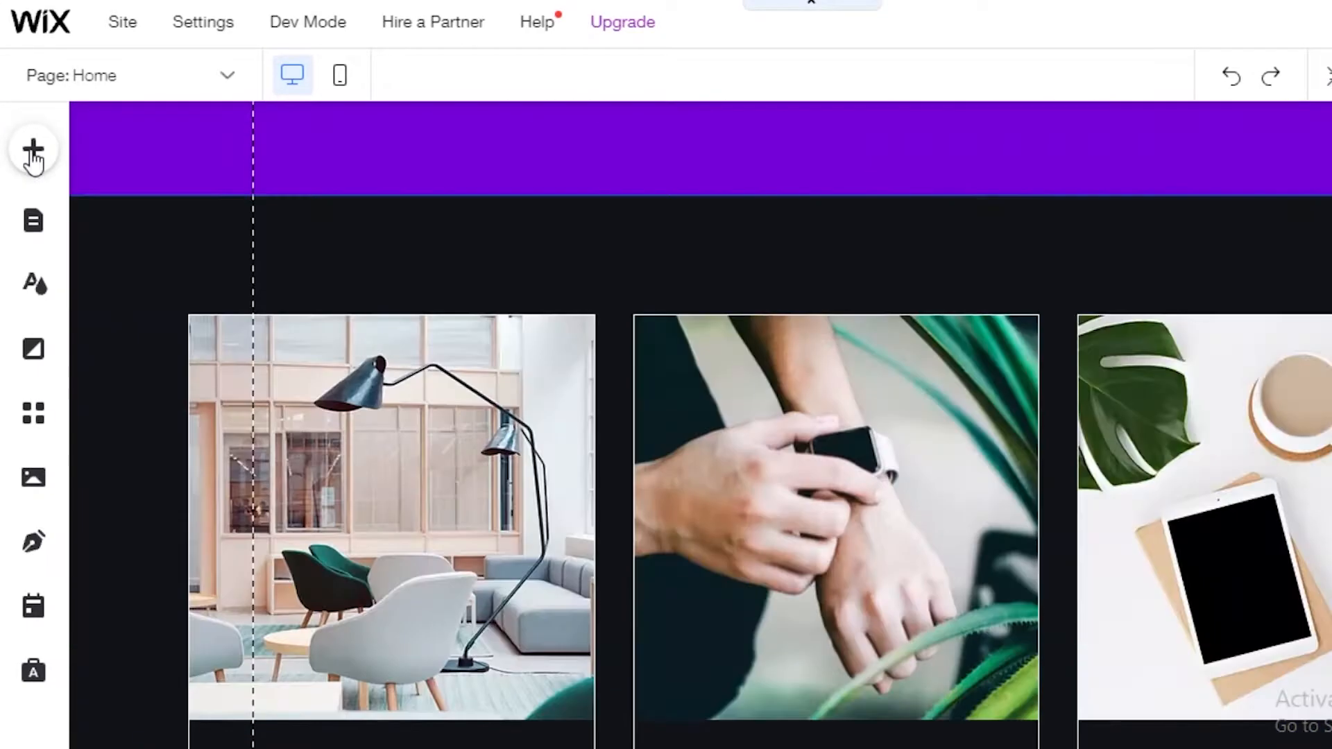
scroll(up, 3)
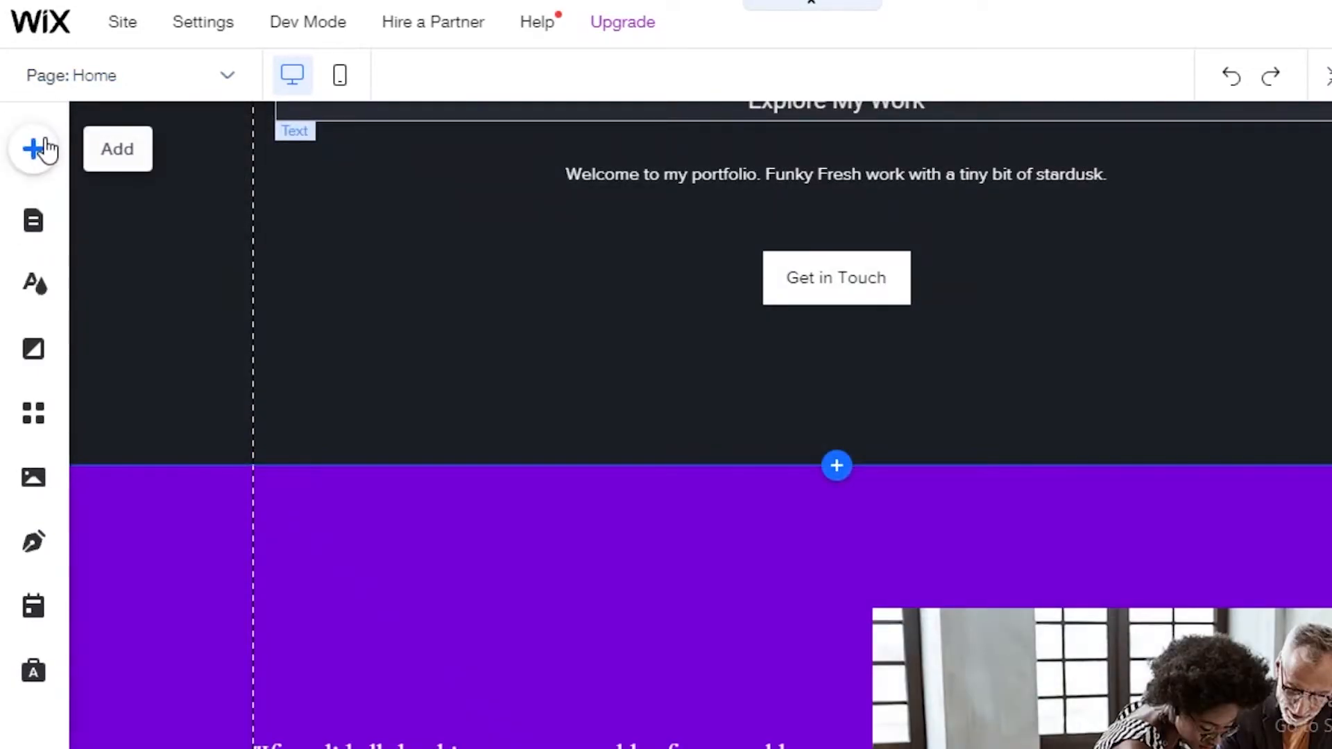
- Search the add elements for 'lightbox' and browse Welcome, Contact and Promotion templates
click(33, 149)
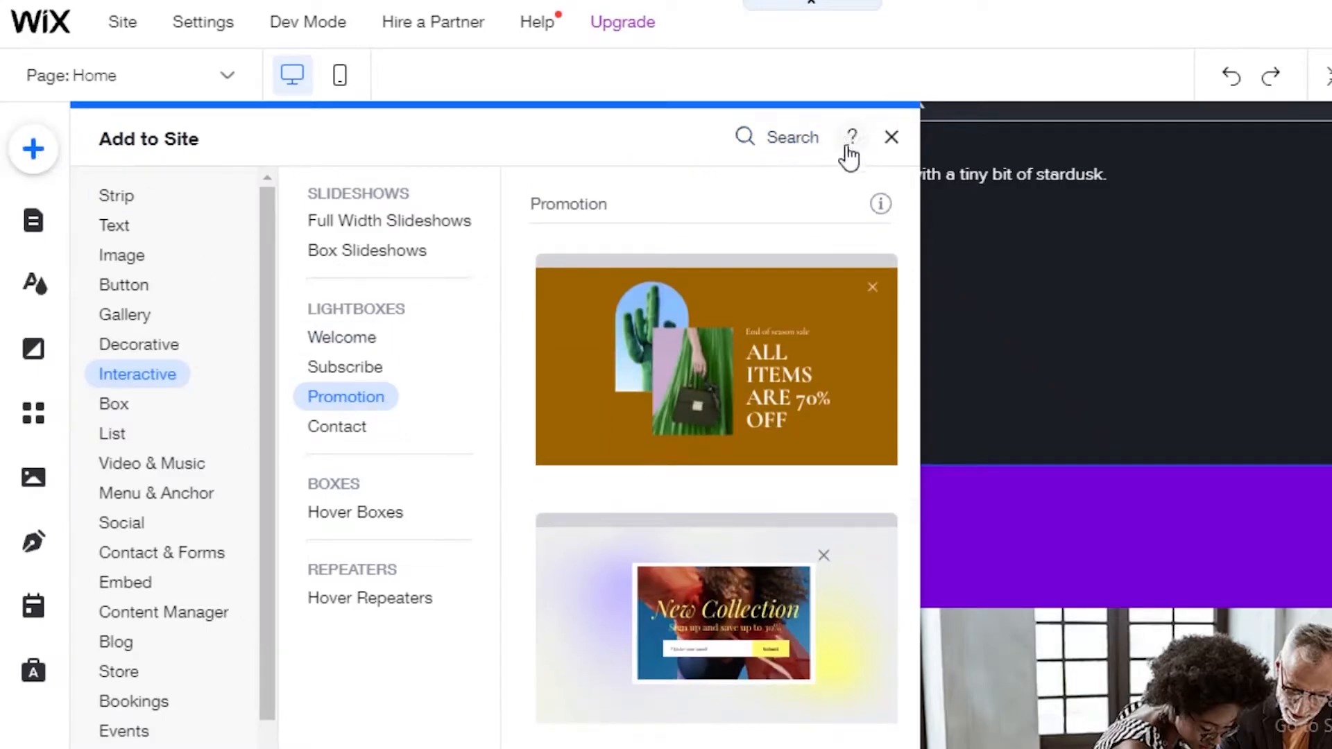
click(775, 136)
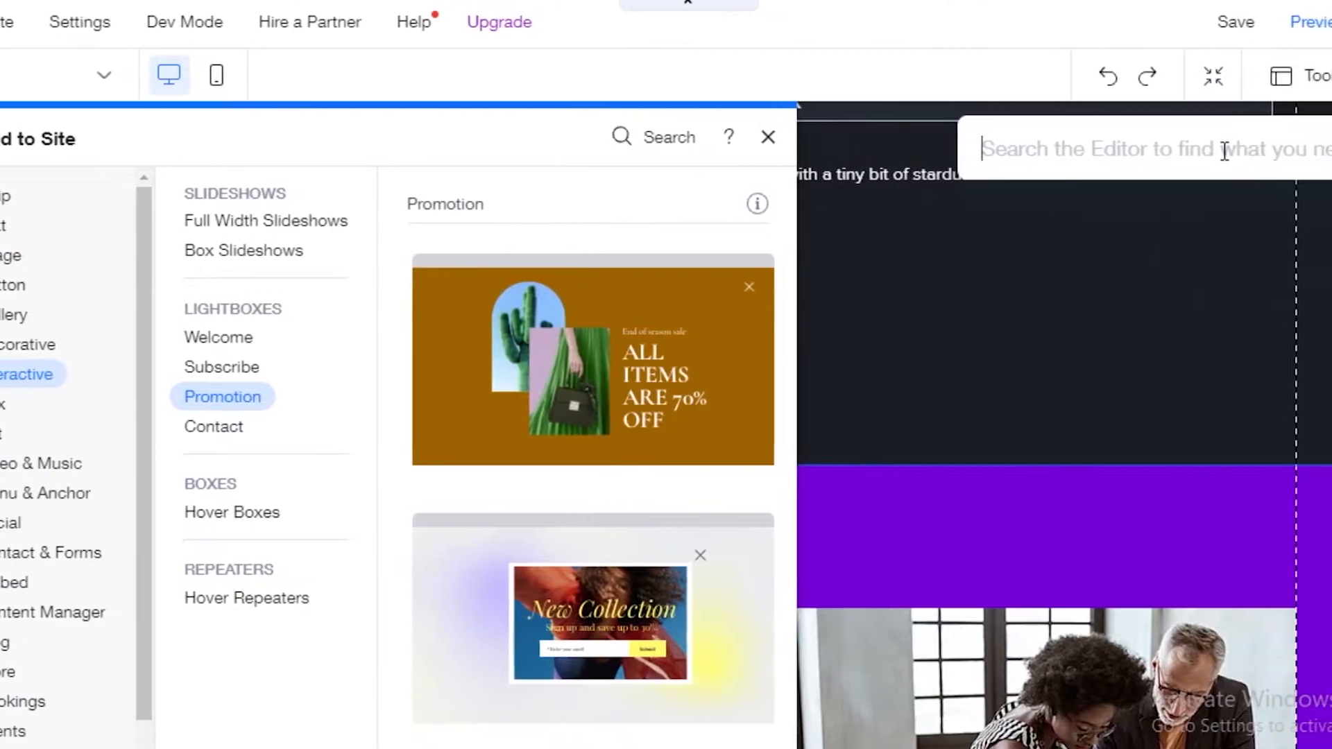
text(lightb)
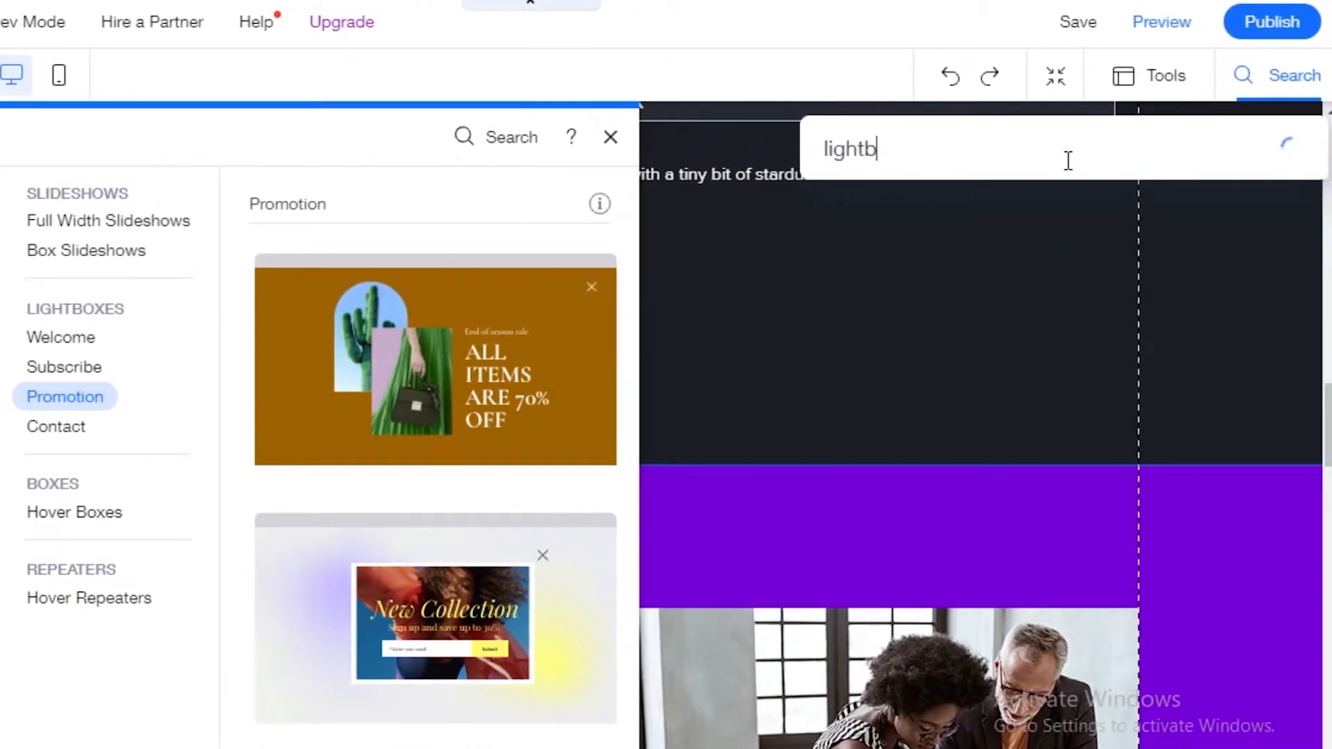
text(ox)
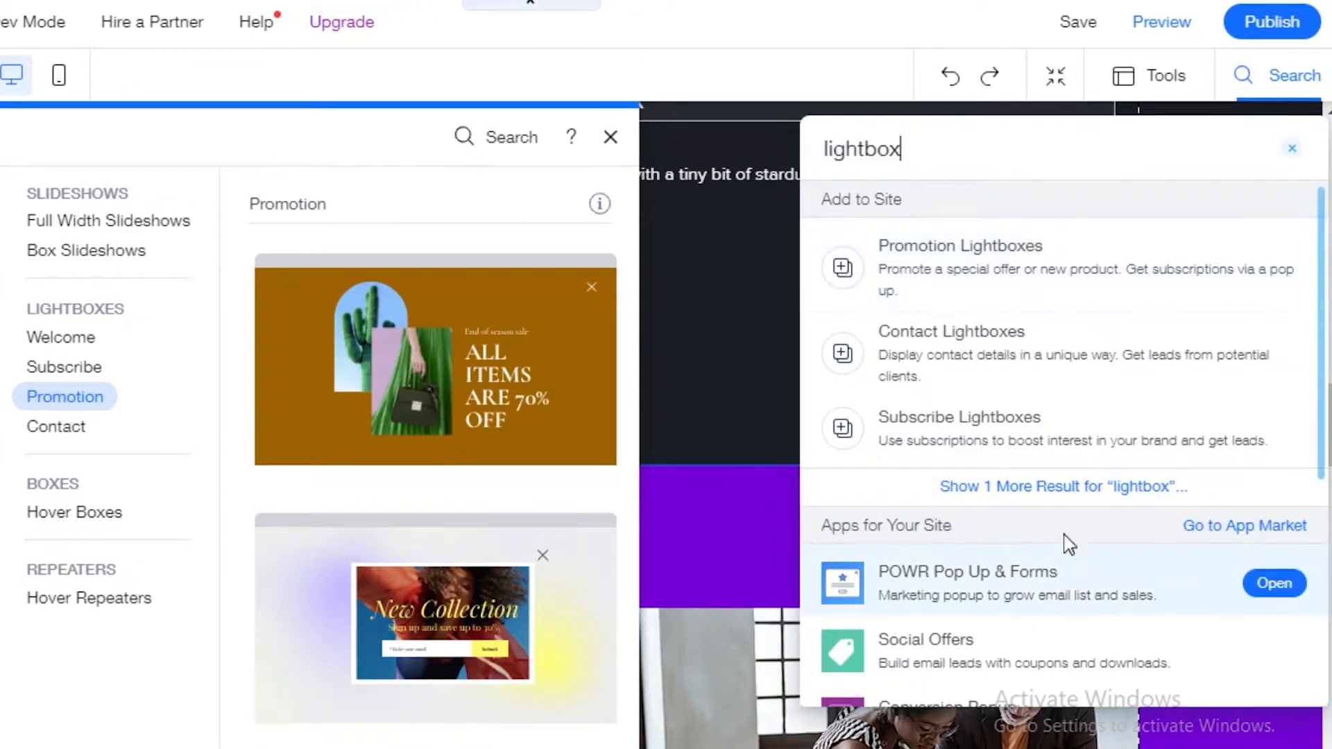
click(1063, 486)
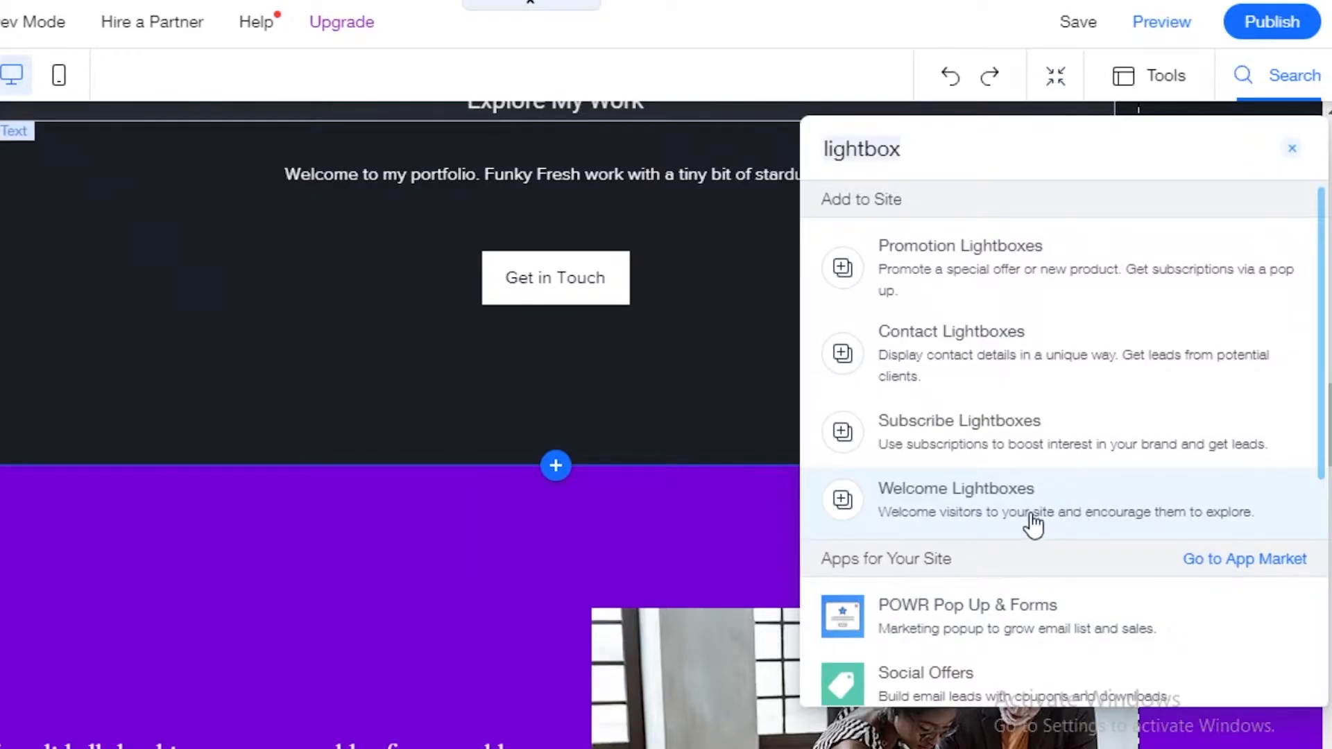
click(955, 488)
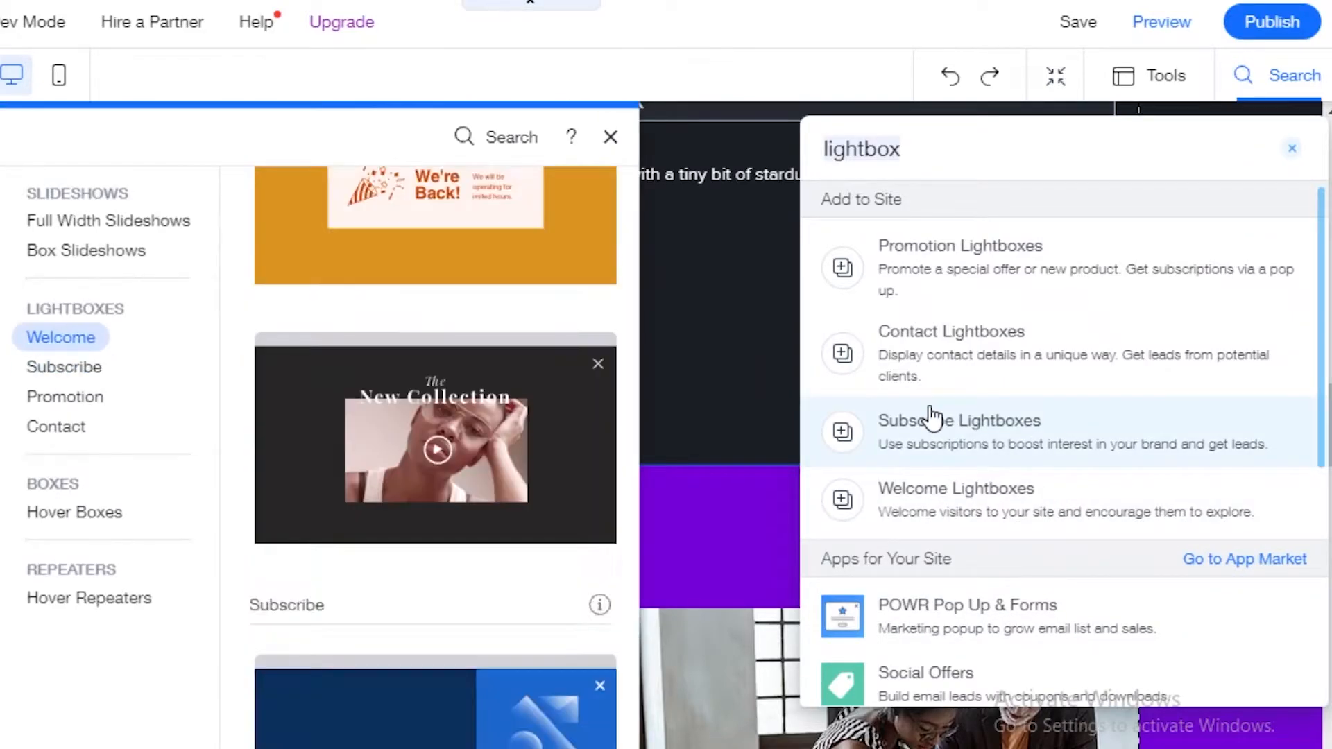
click(56, 426)
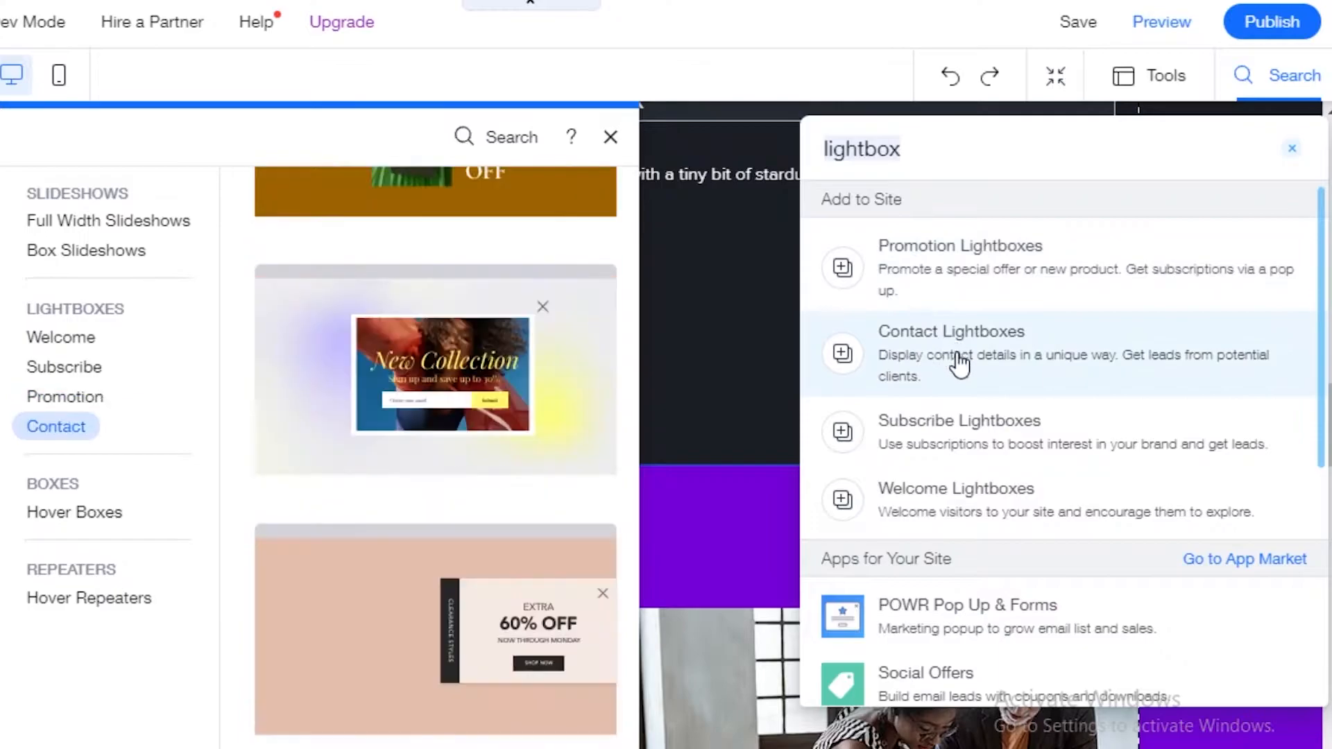
click(64, 397)
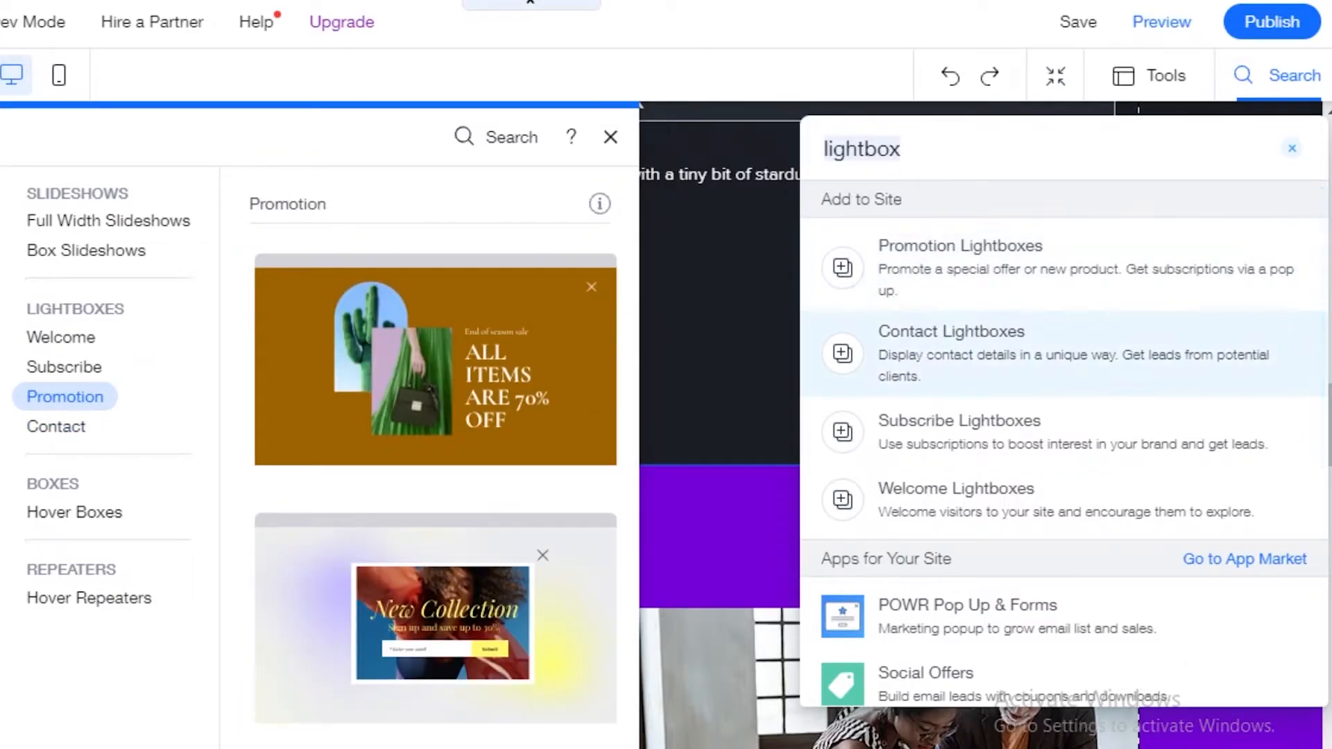
click(55, 425)
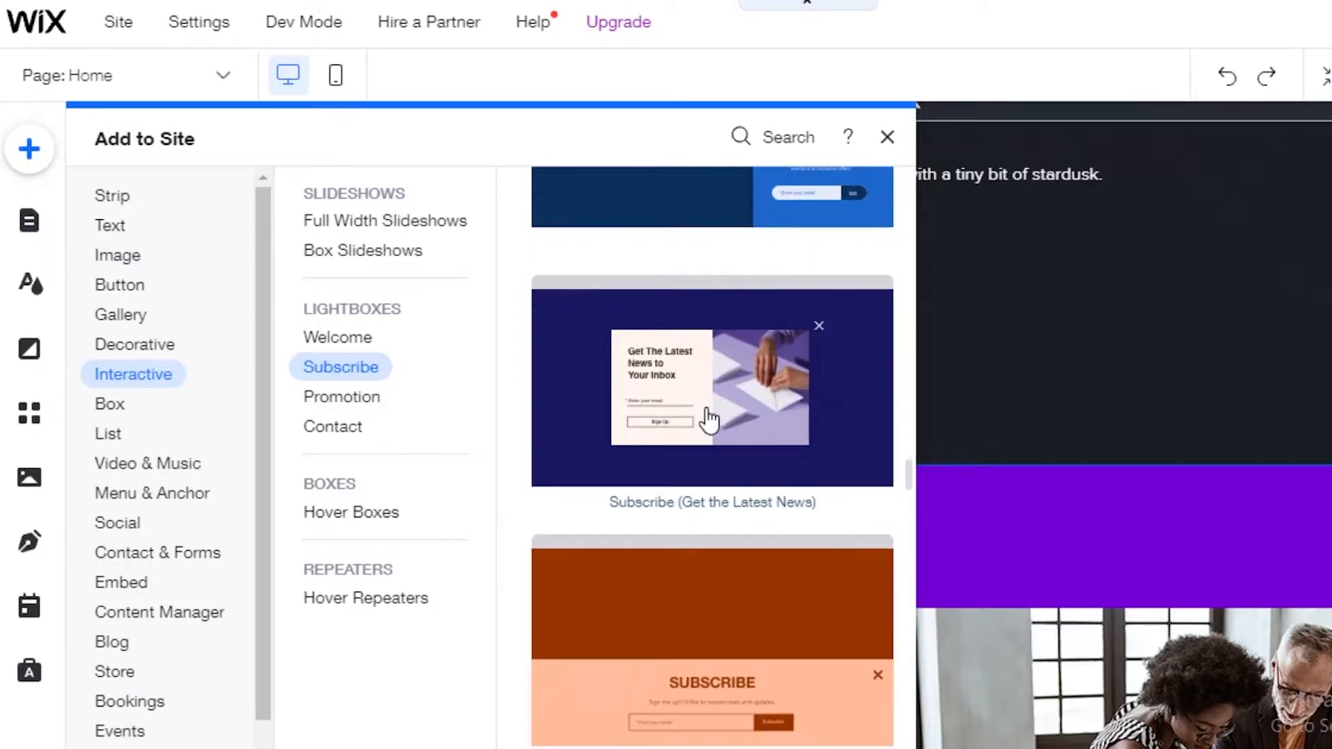
- Add the Get the Latest News subscribe lightbox, dismiss the save notice, and open its settings
click(887, 137)
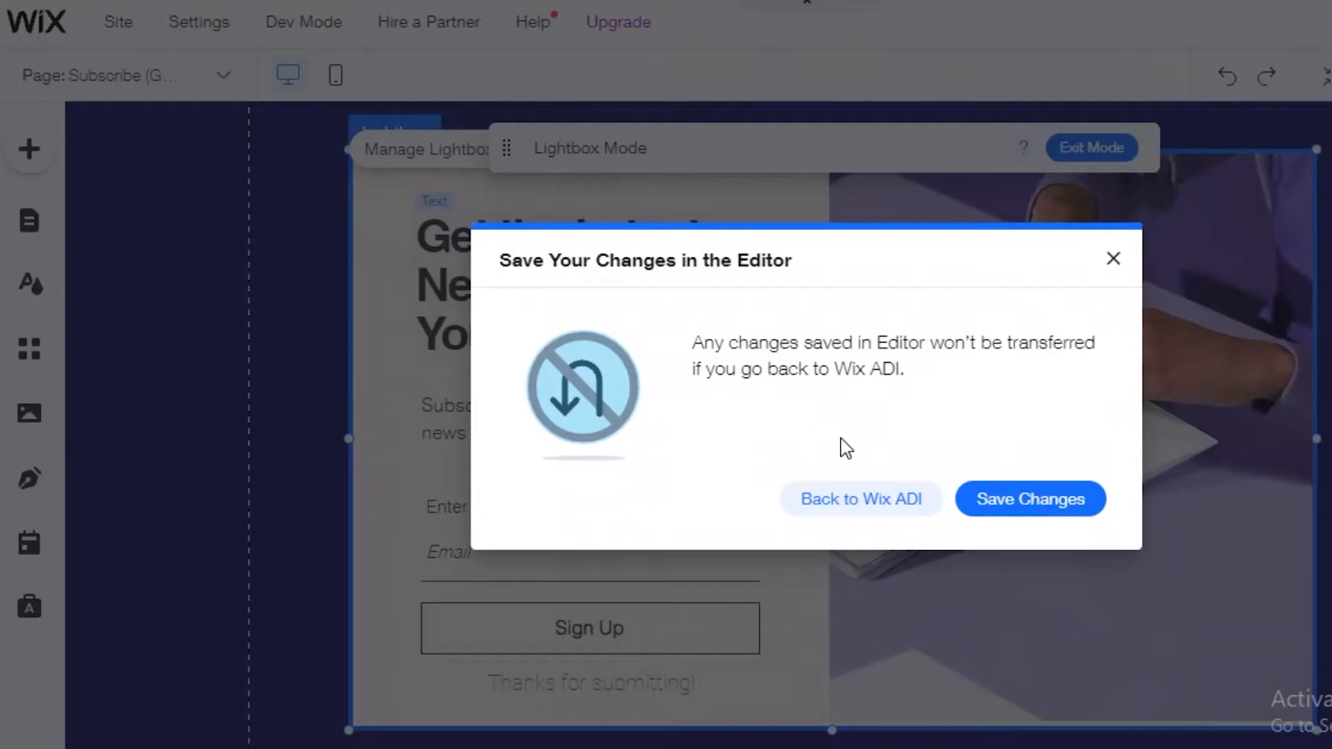
mouse_move(1117, 250)
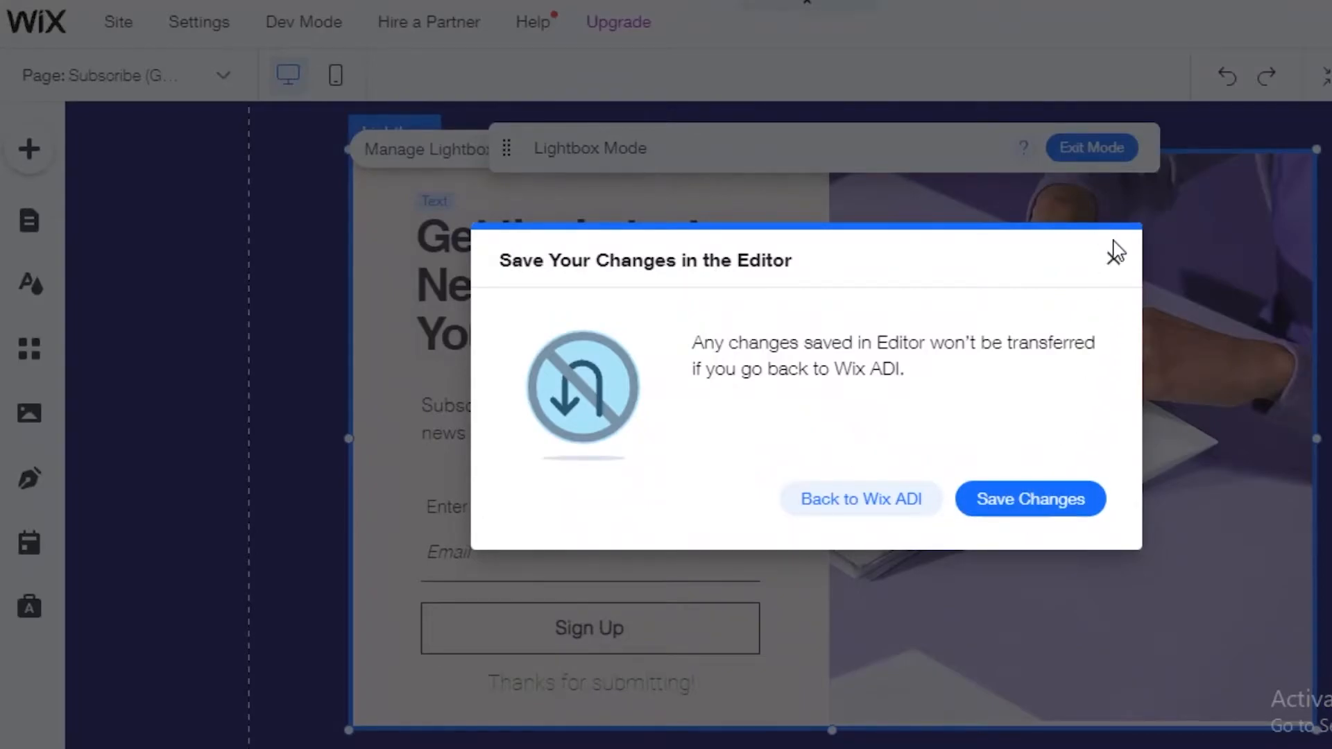
click(1117, 250)
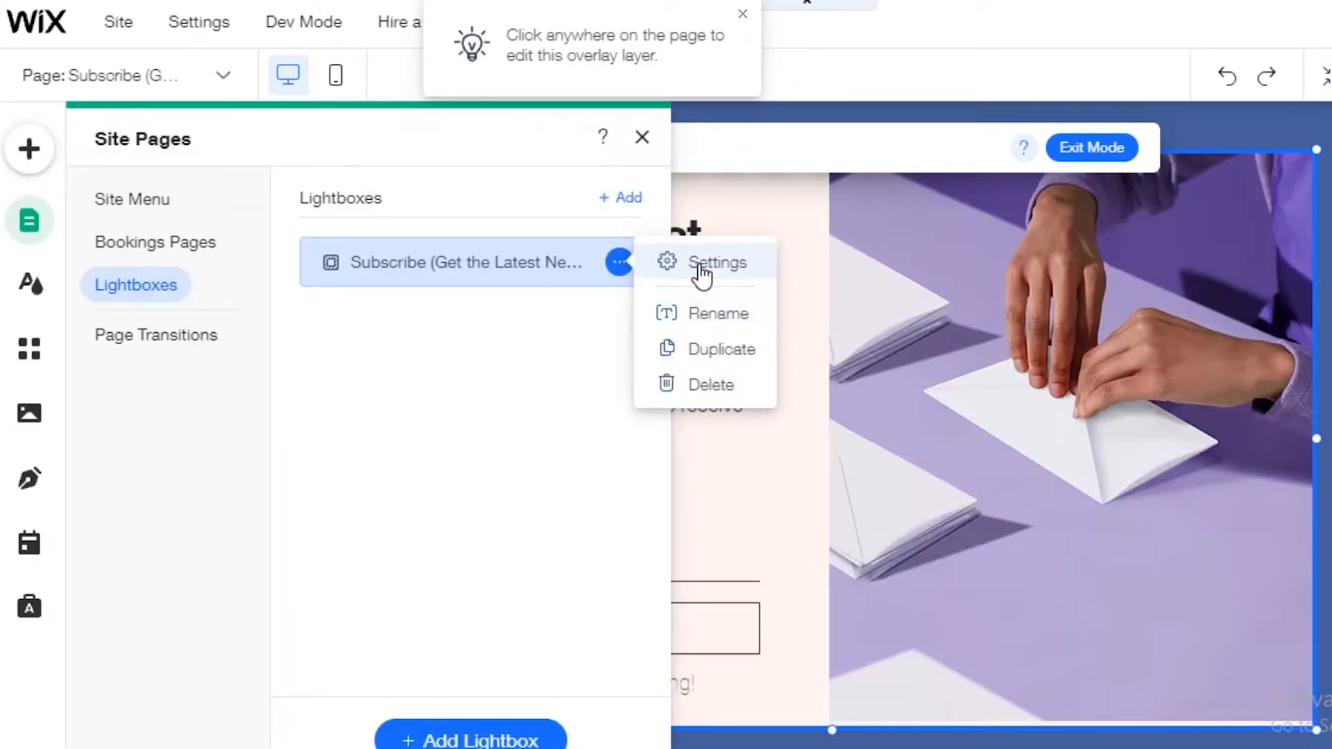
click(716, 262)
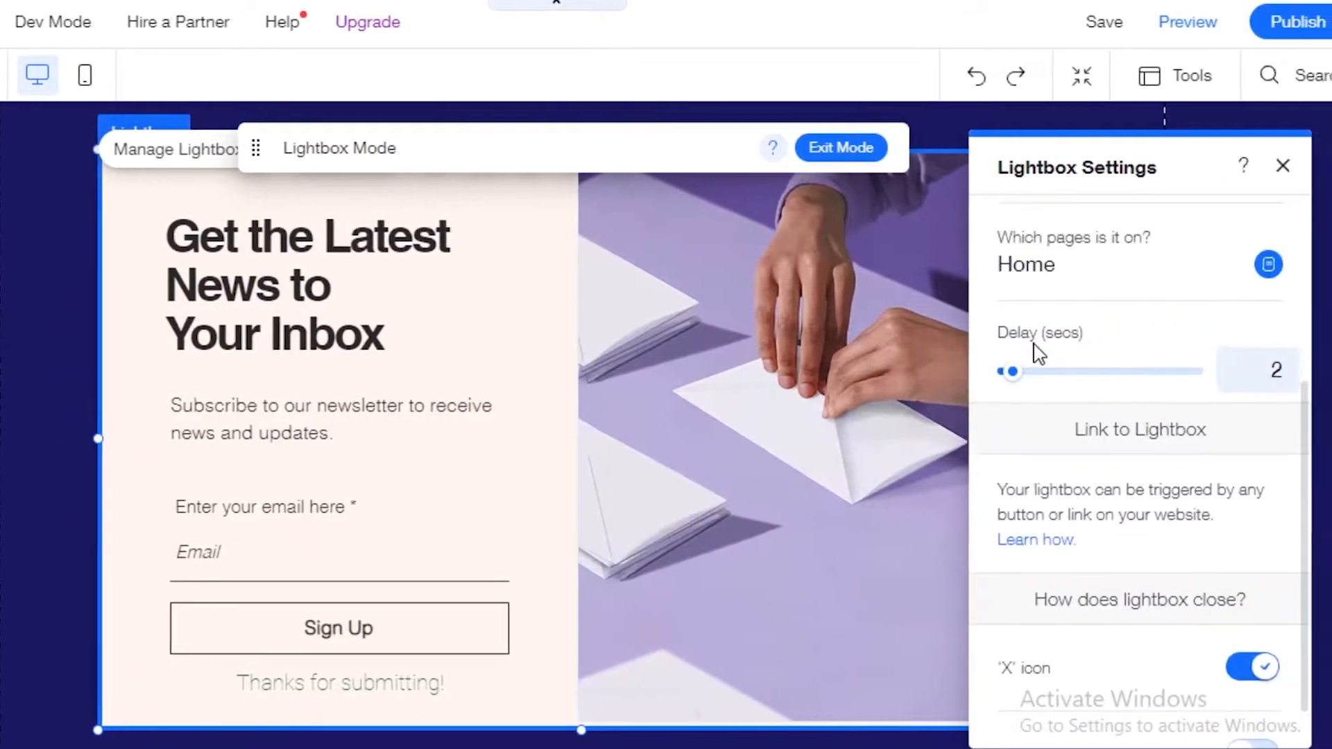
scroll(up, 3)
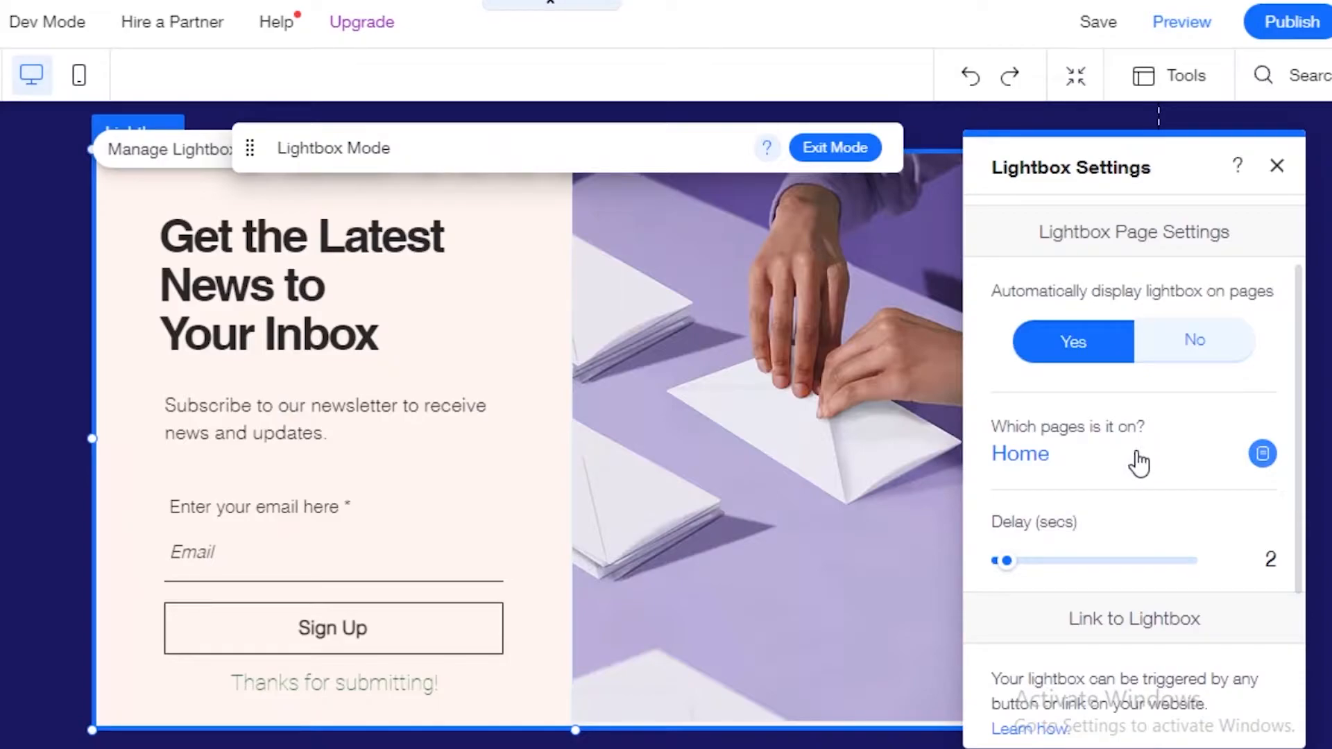
scroll(down, 3)
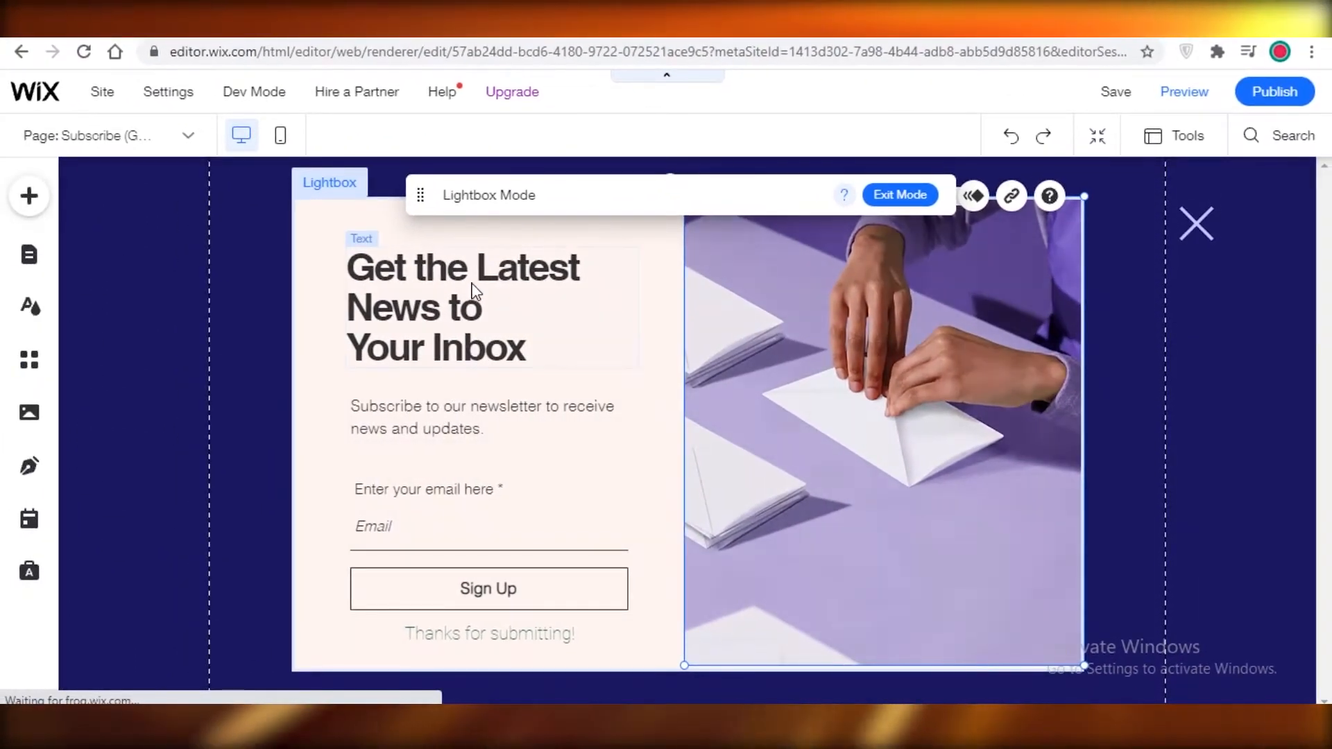
- Open the lightbox settings and set automatic display on pages to No
right_click(462, 288)
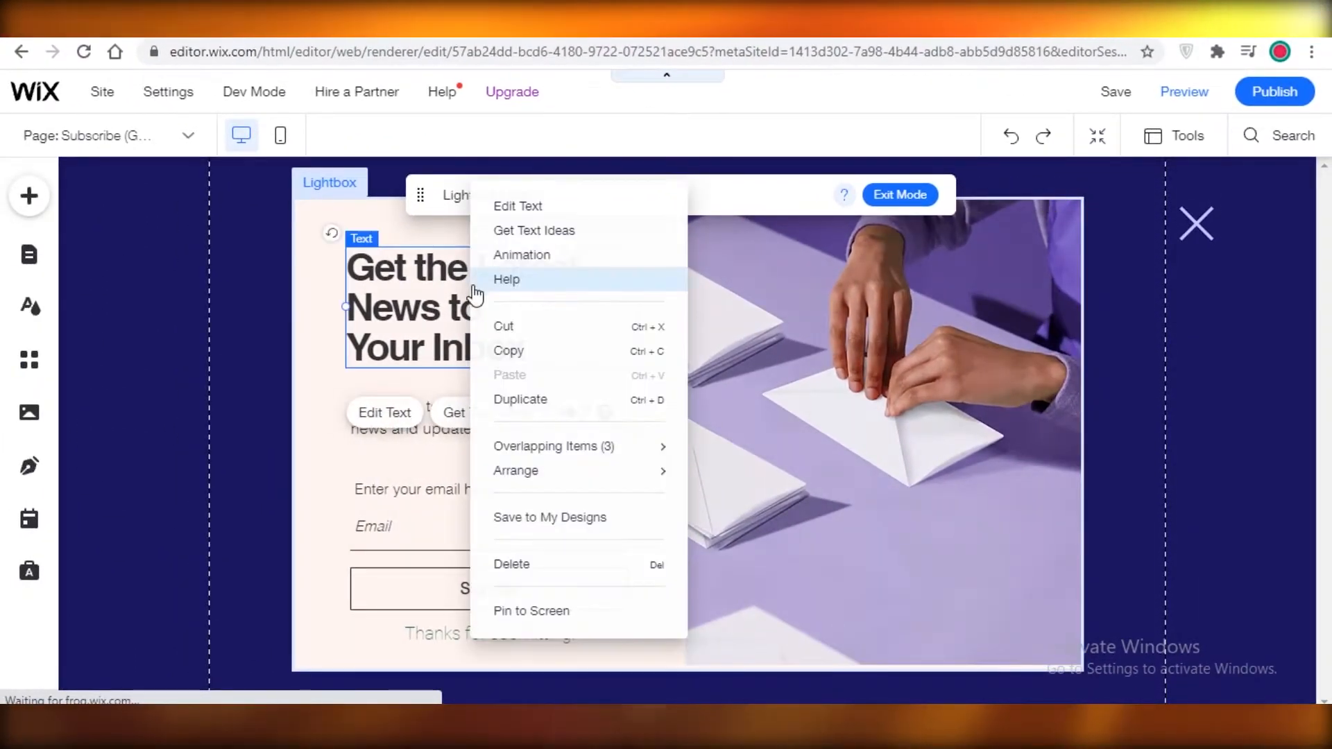
mouse_move(448, 384)
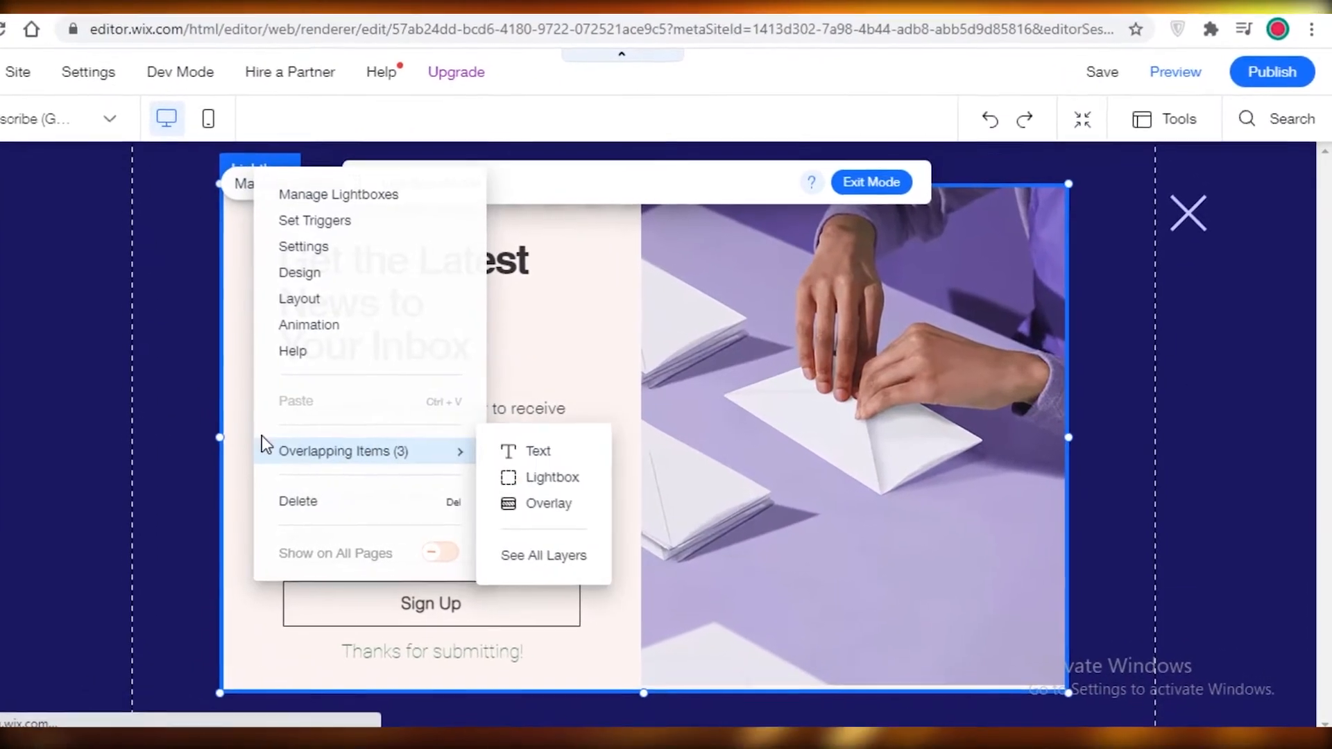
click(303, 246)
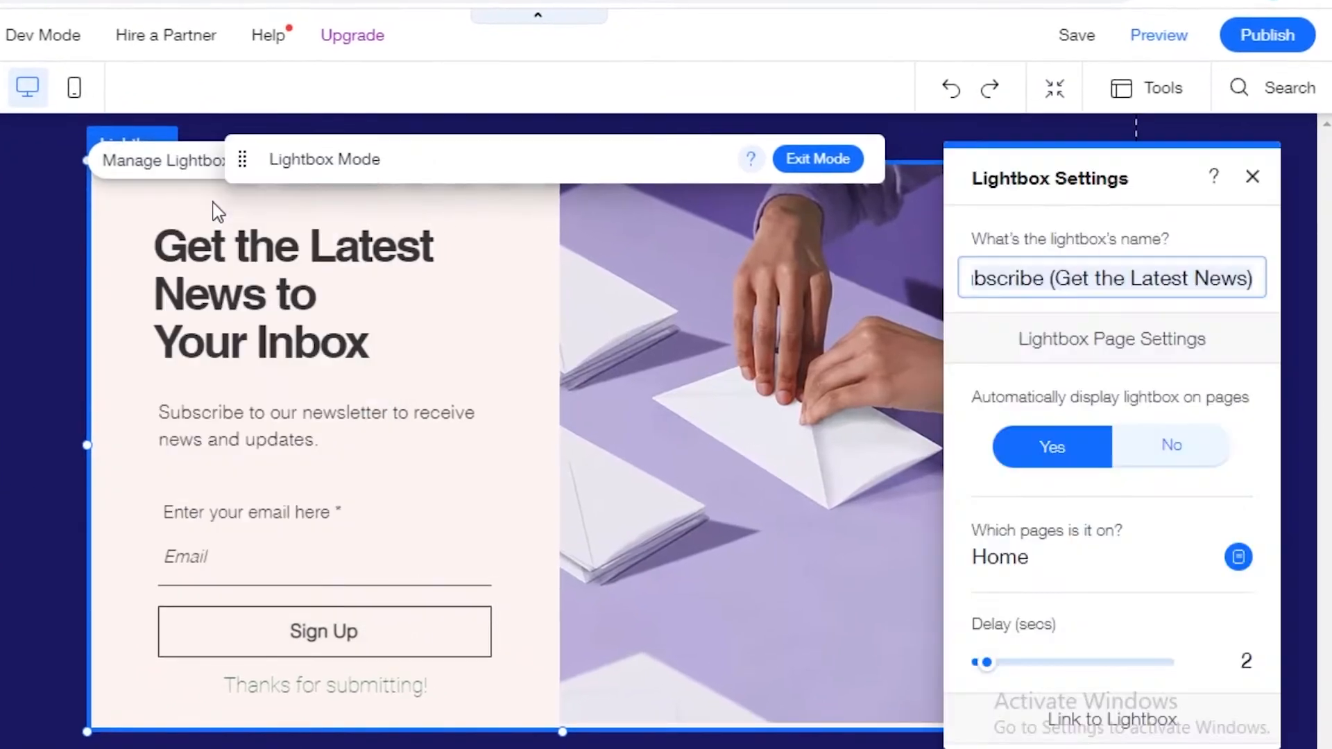
mouse_move(1138, 365)
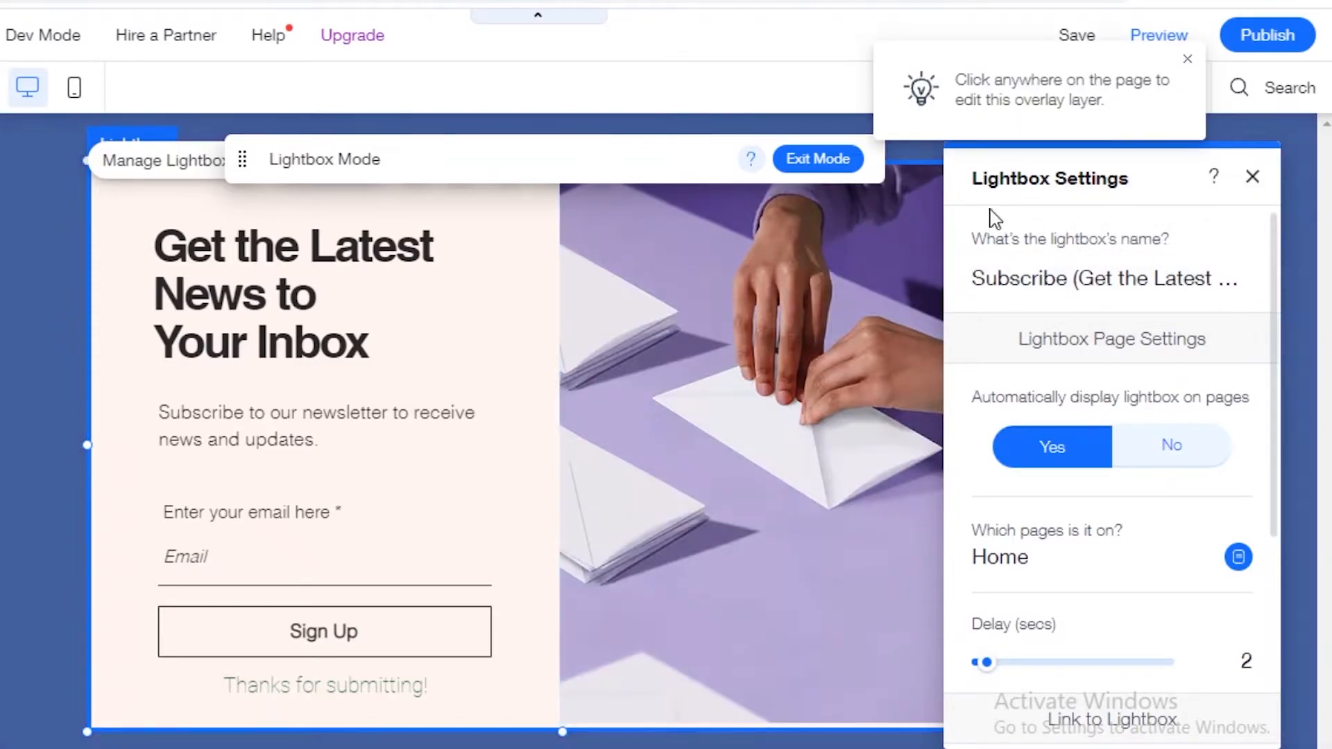
mouse_move(1091, 390)
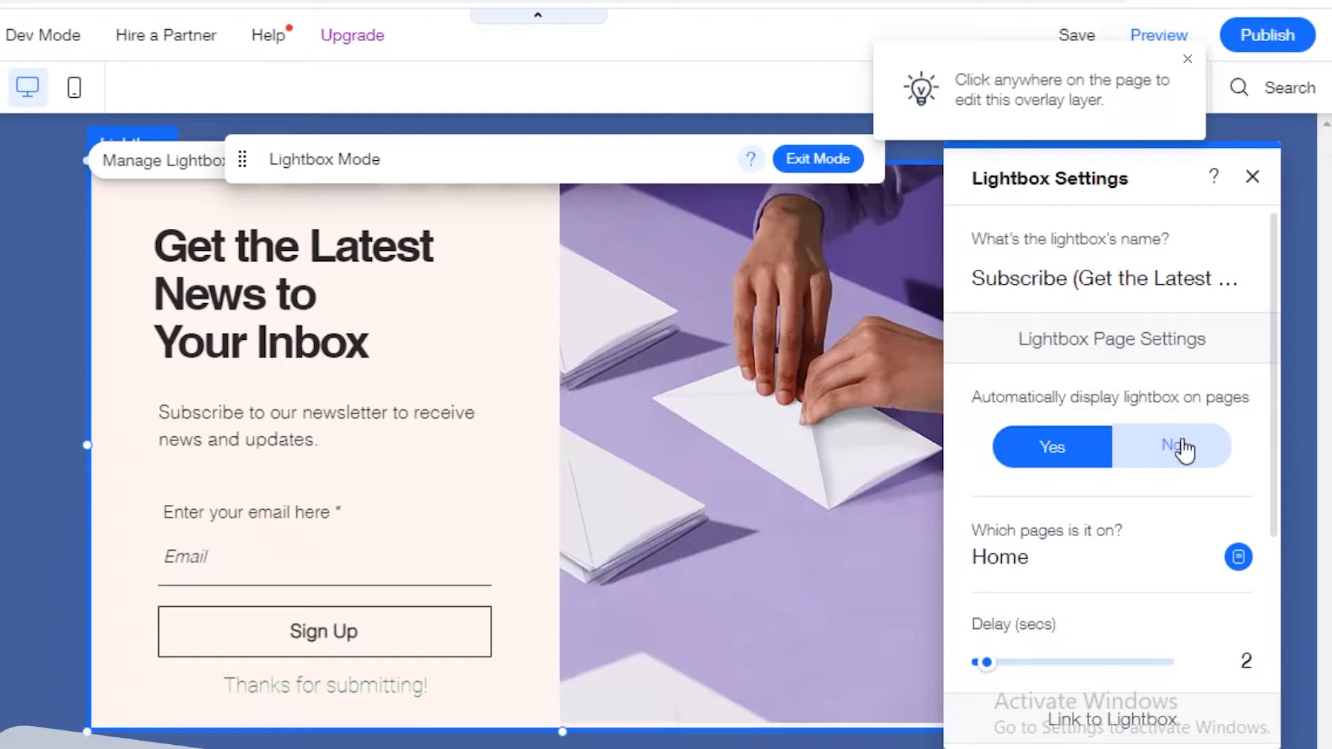
click(1172, 446)
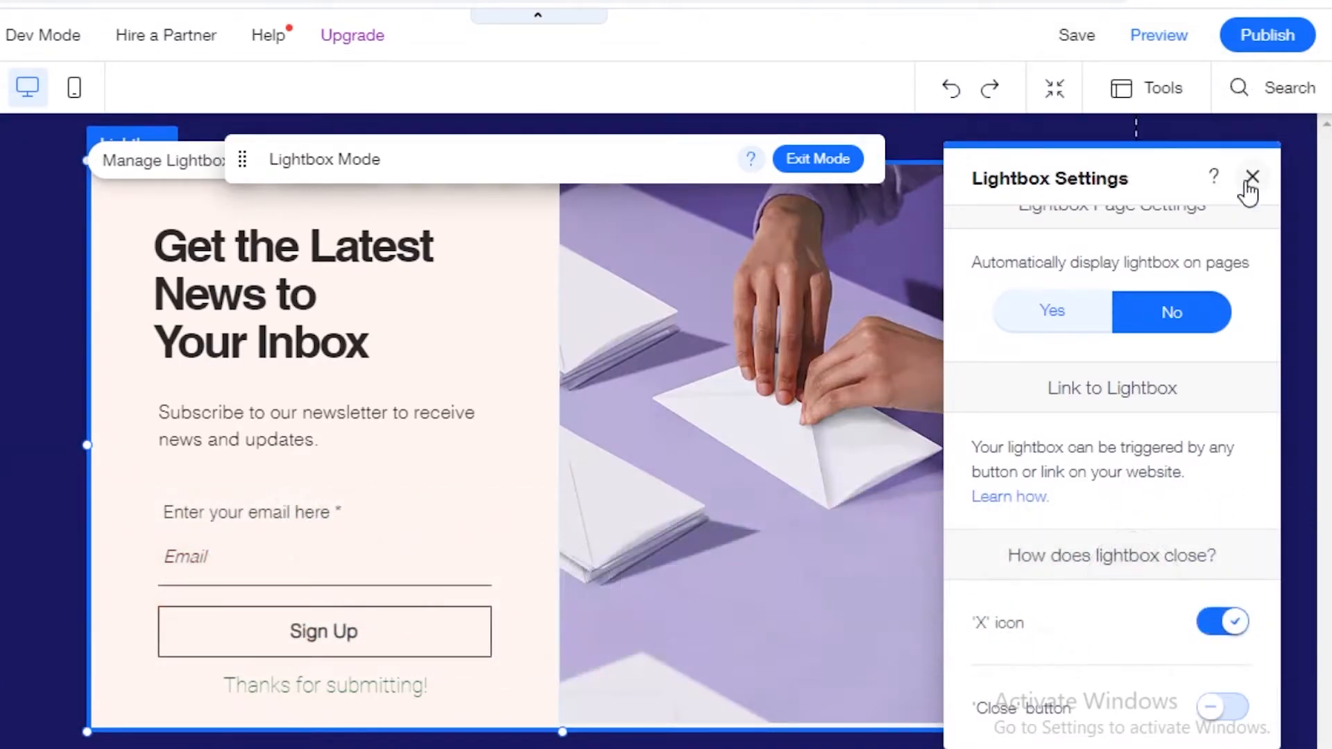
mouse_move(837, 236)
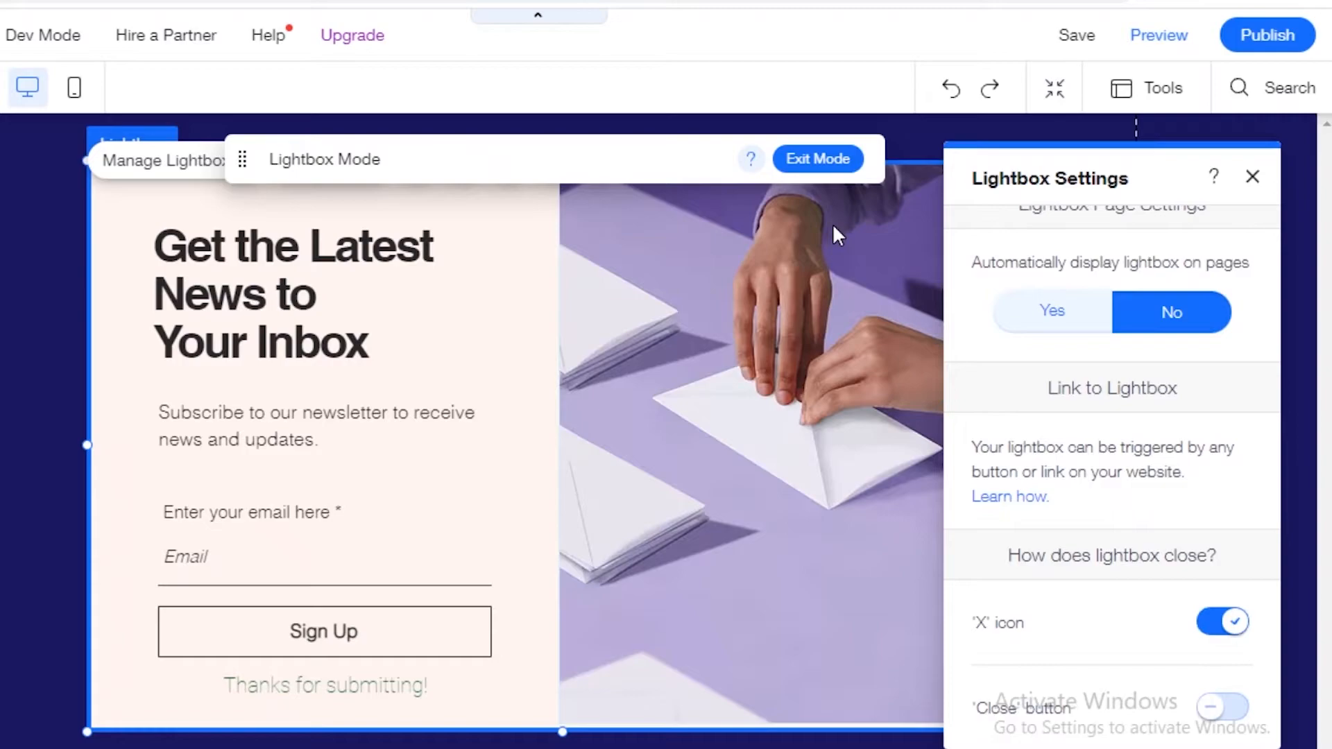
mouse_move(807, 270)
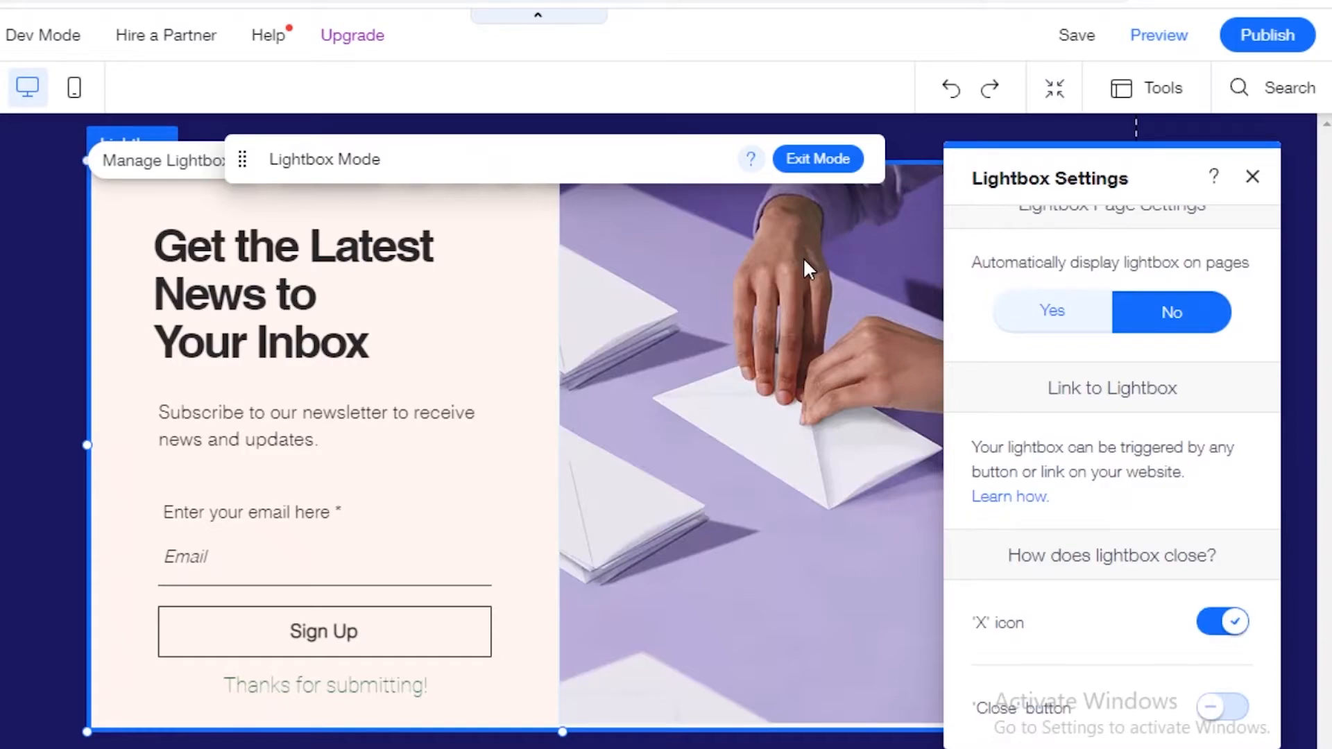
mouse_move(856, 251)
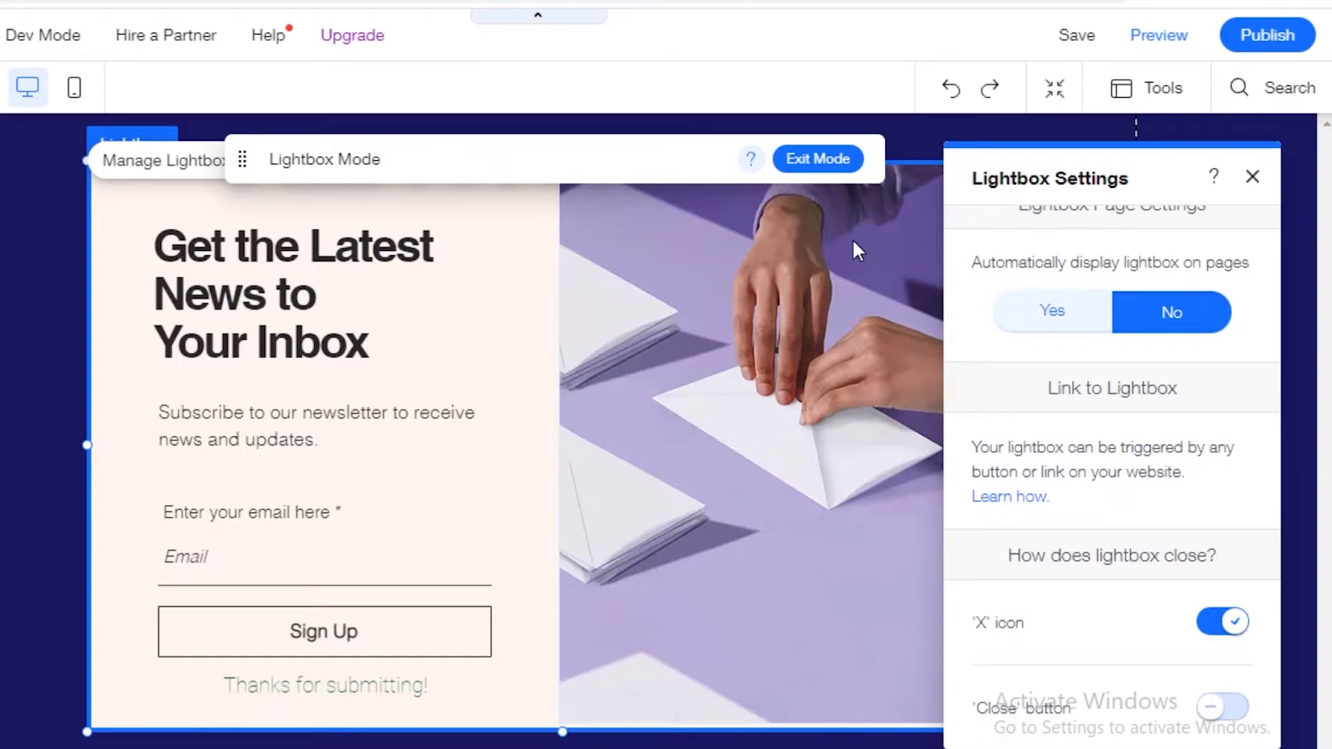
mouse_move(770, 273)
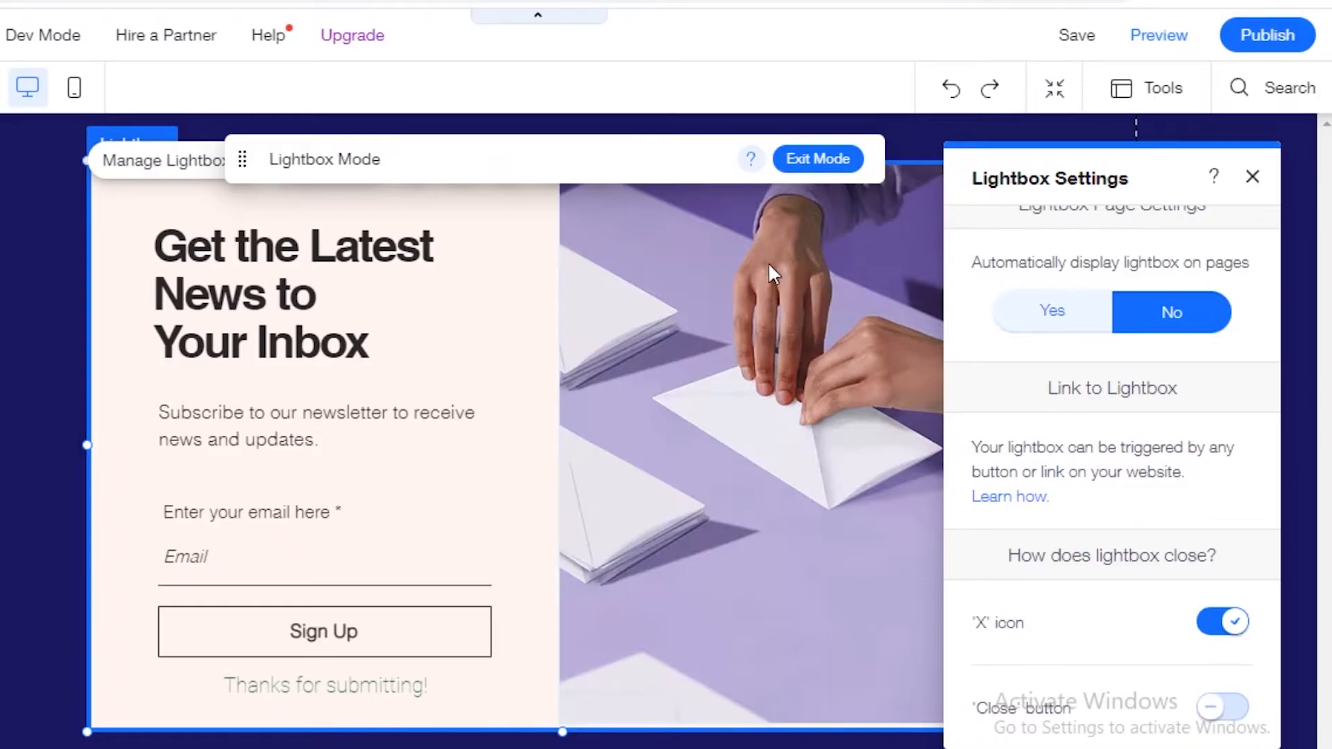
mouse_move(773, 152)
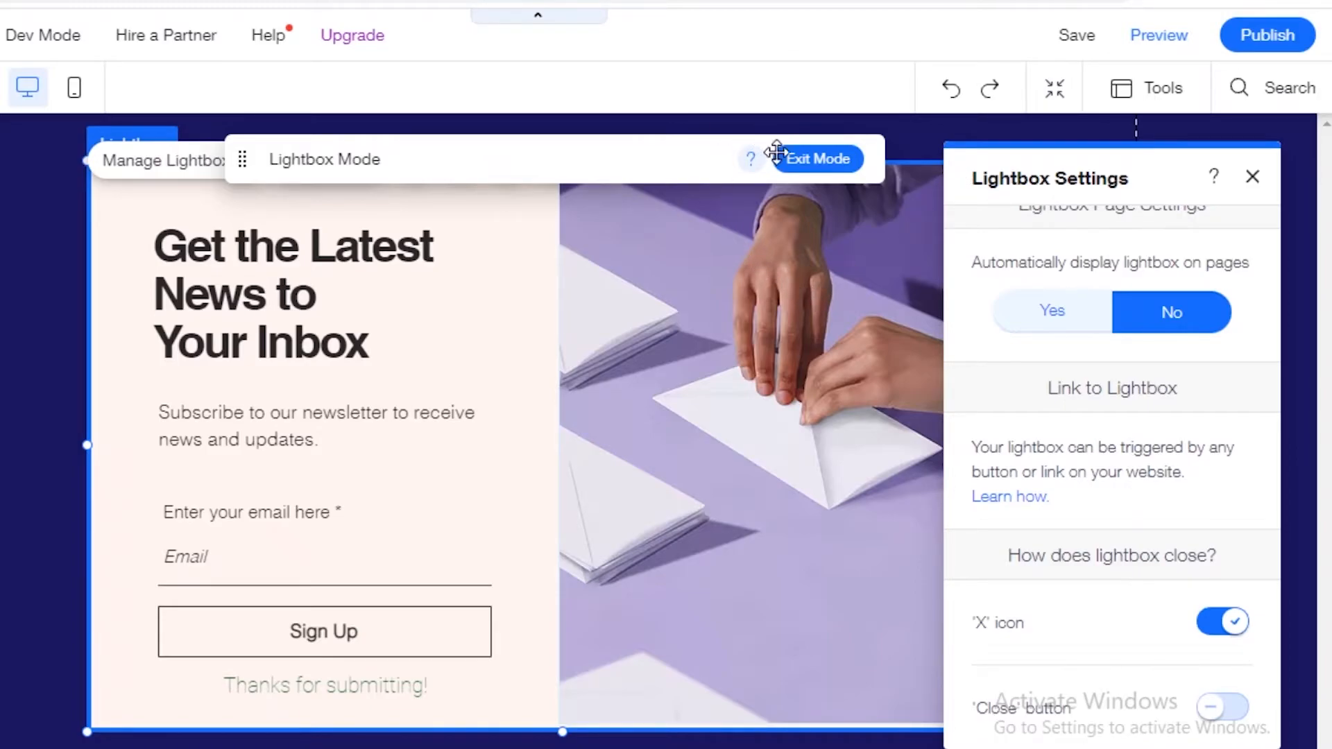
mouse_move(1251, 176)
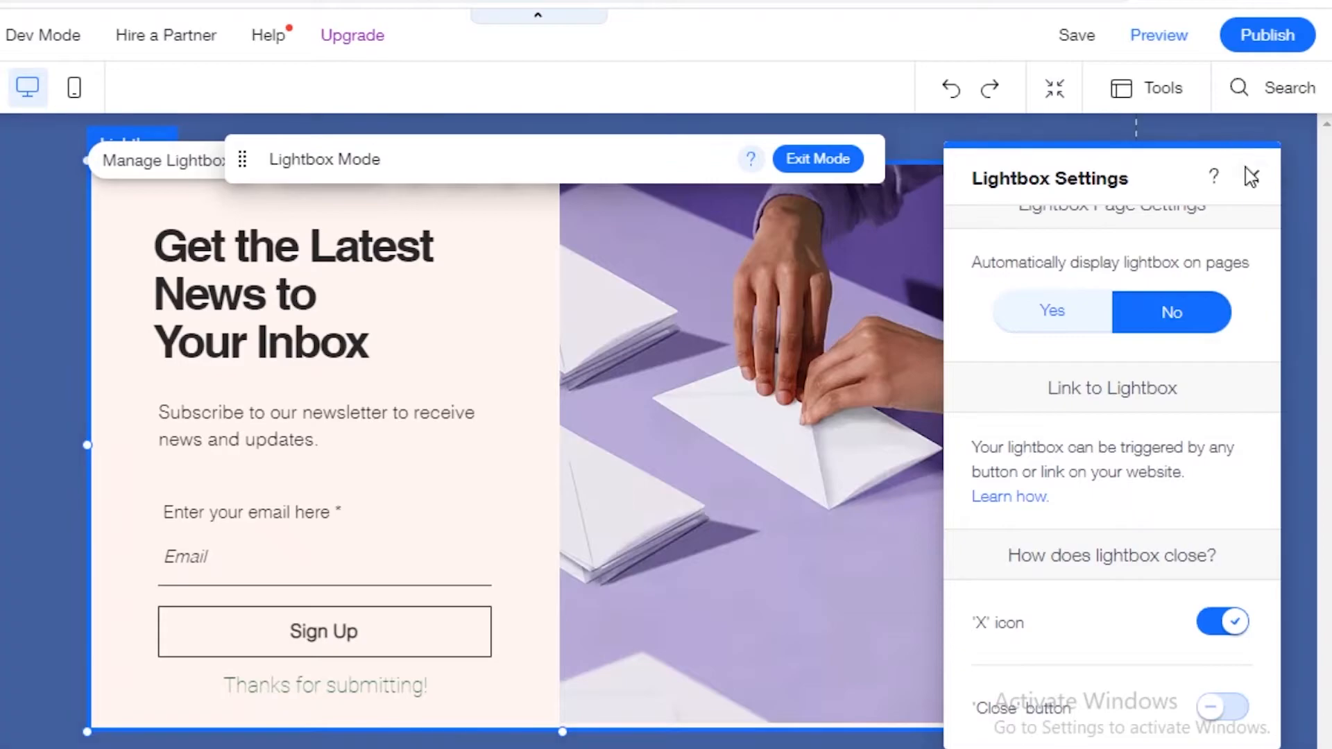
scroll(up, 3)
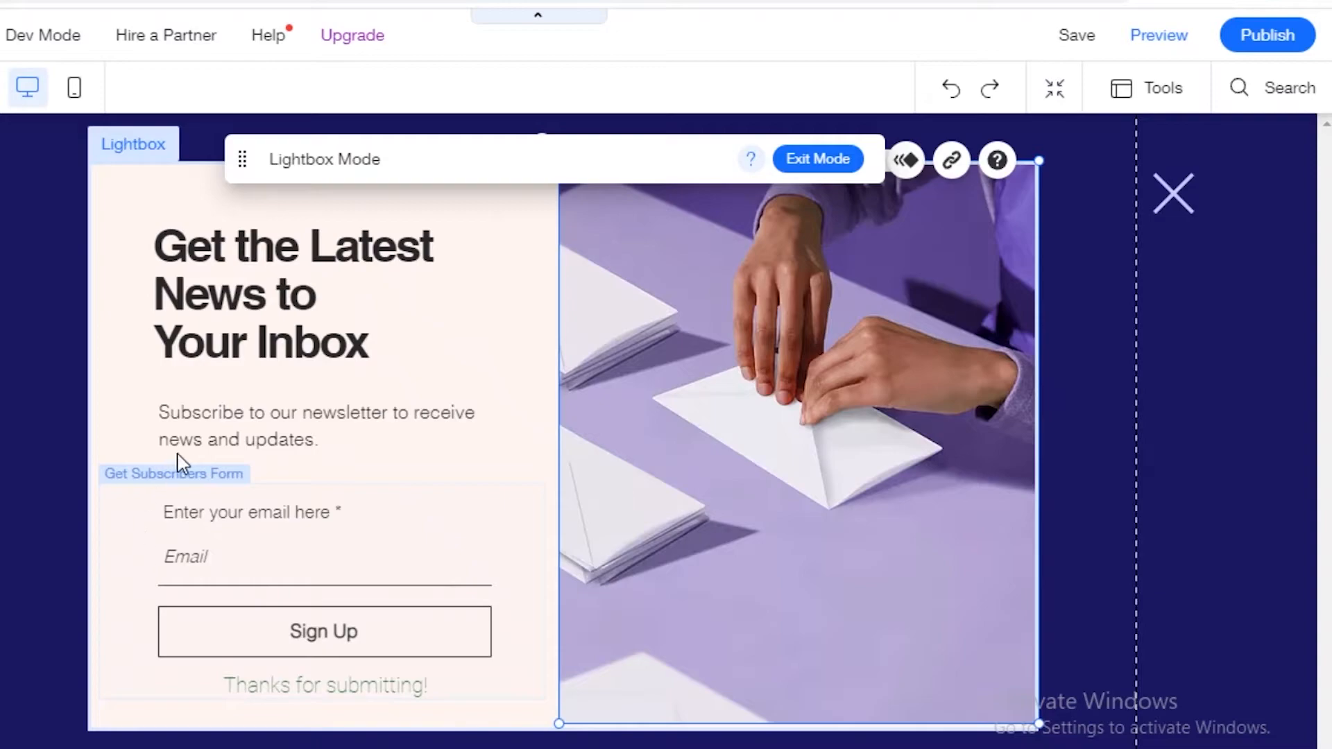
mouse_move(173, 549)
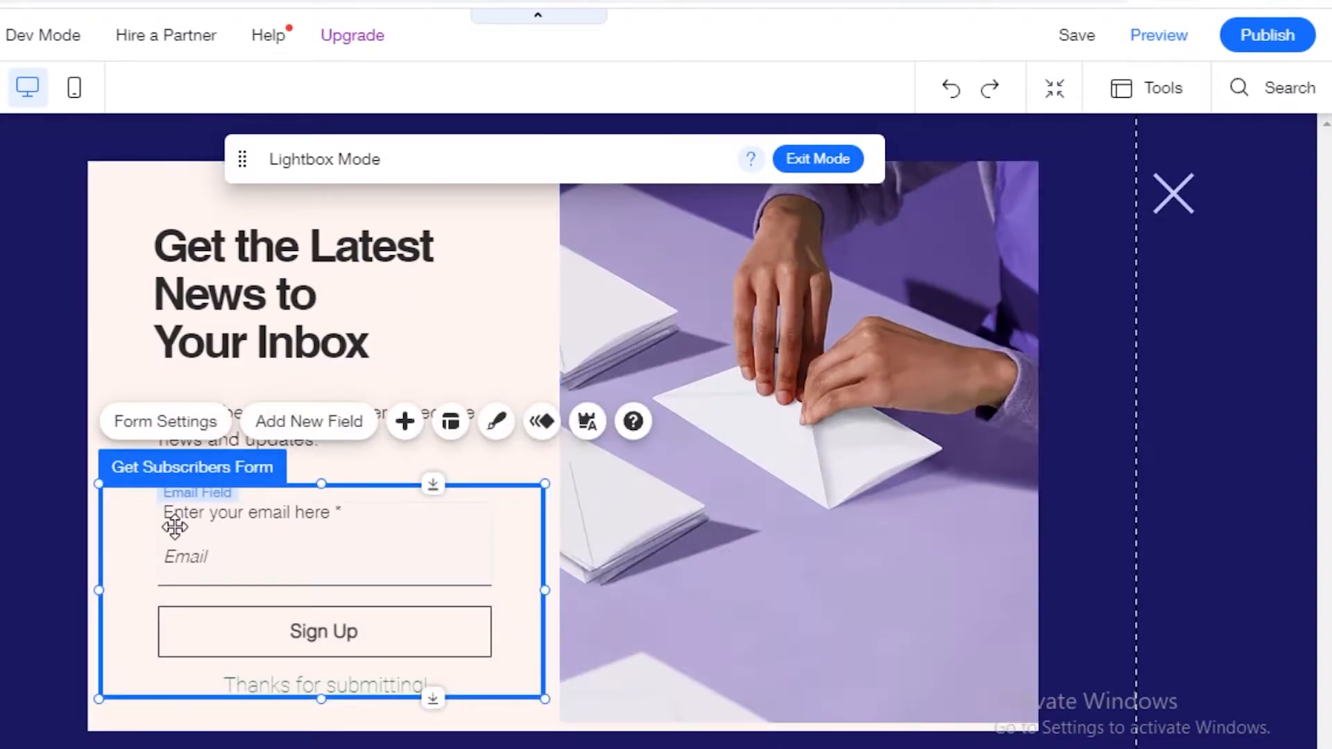
- Open the sign-up form settings and browse its Contacts, Email Marketing and Automations tabs
click(165, 421)
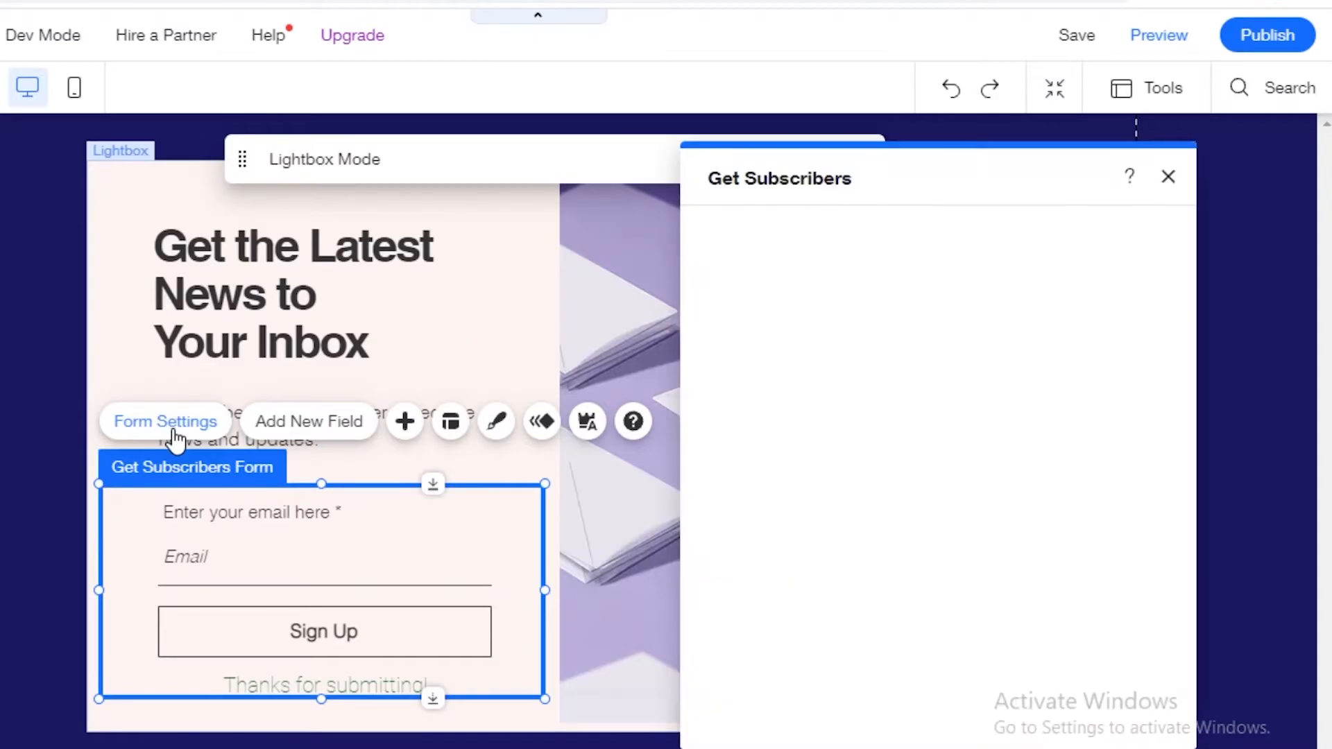
click(165, 421)
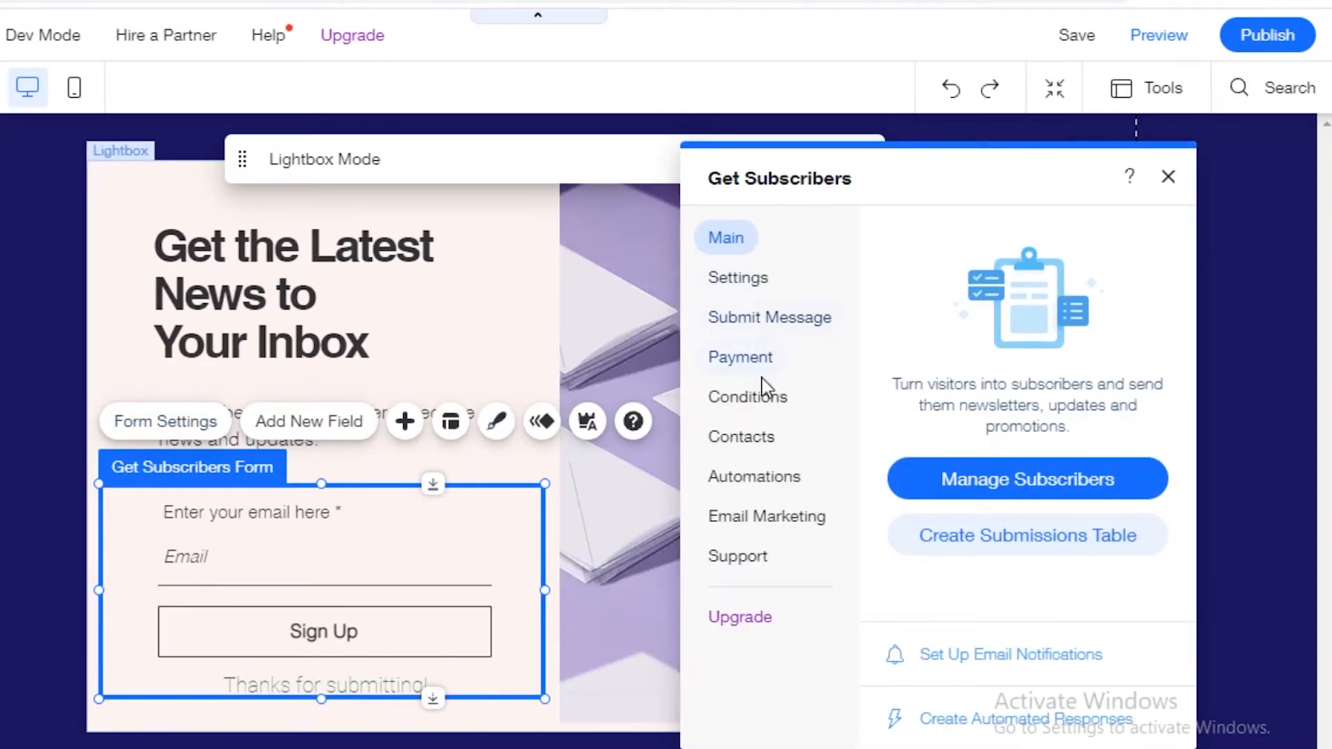
click(740, 436)
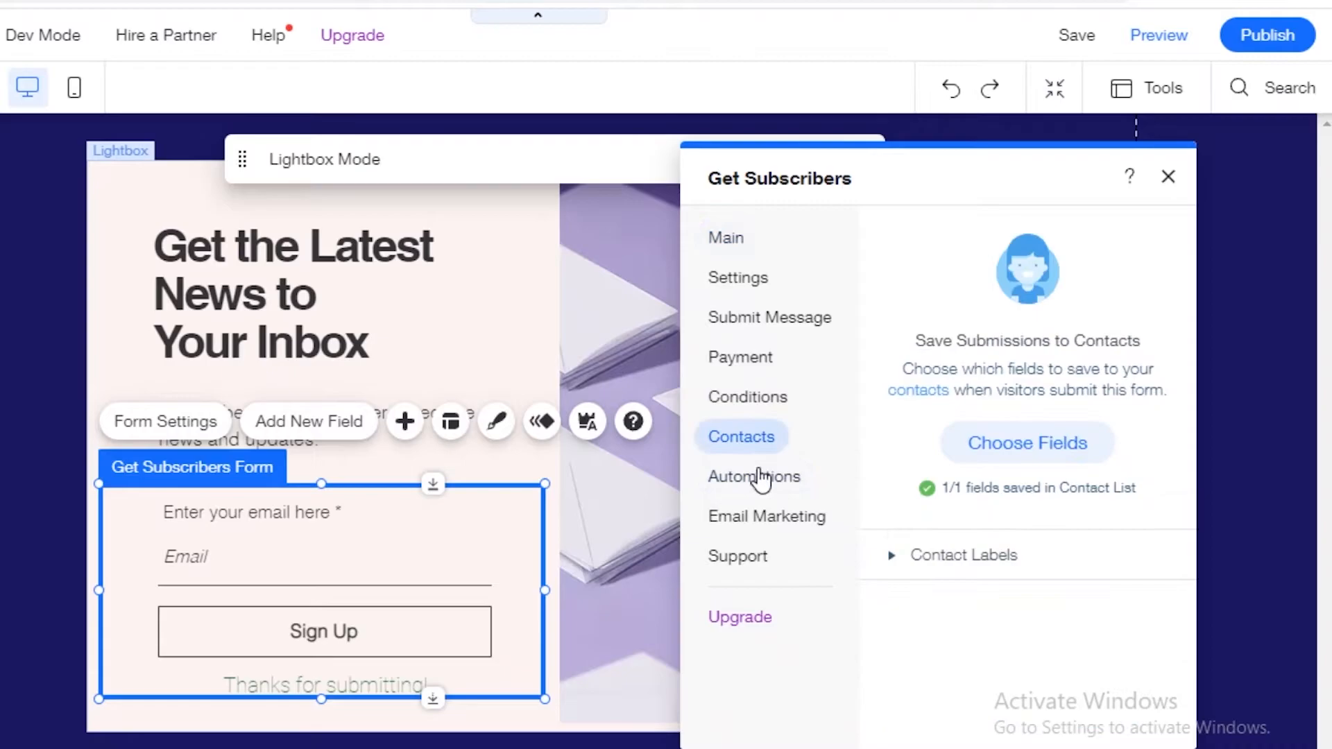
click(765, 516)
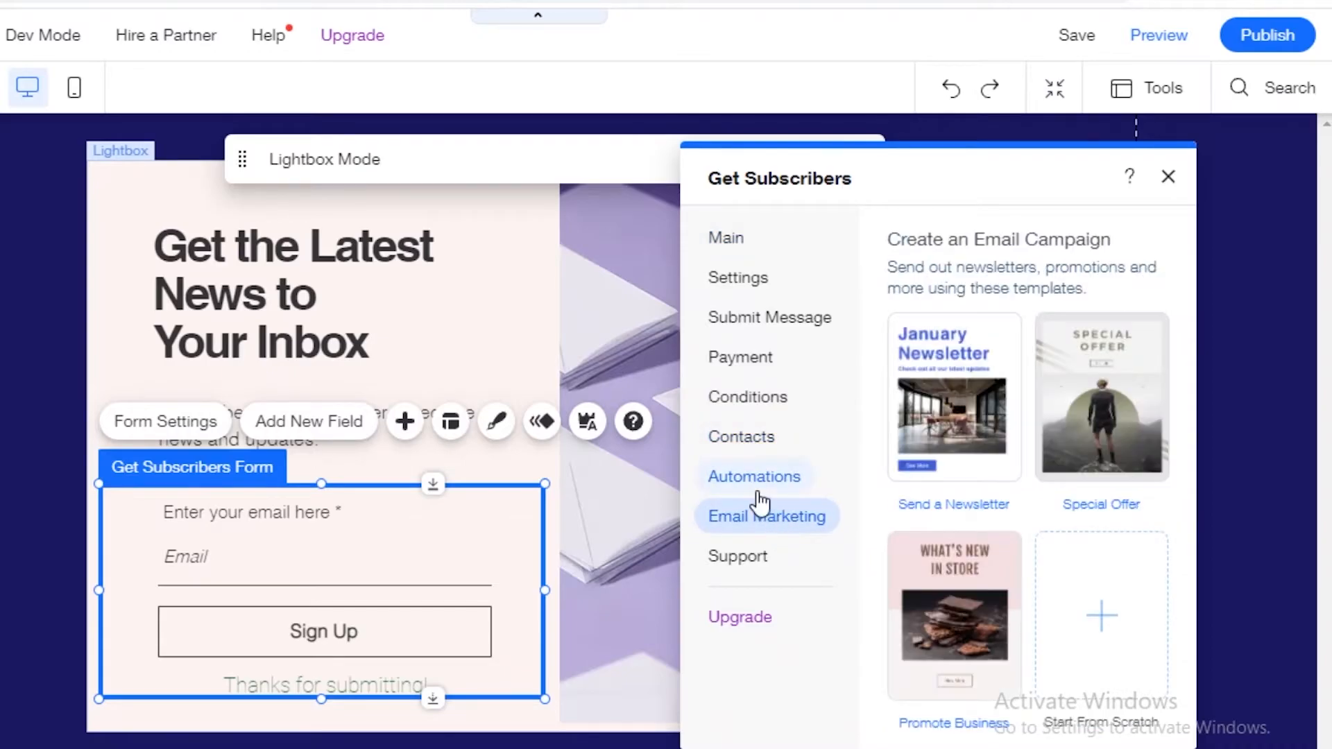
click(753, 477)
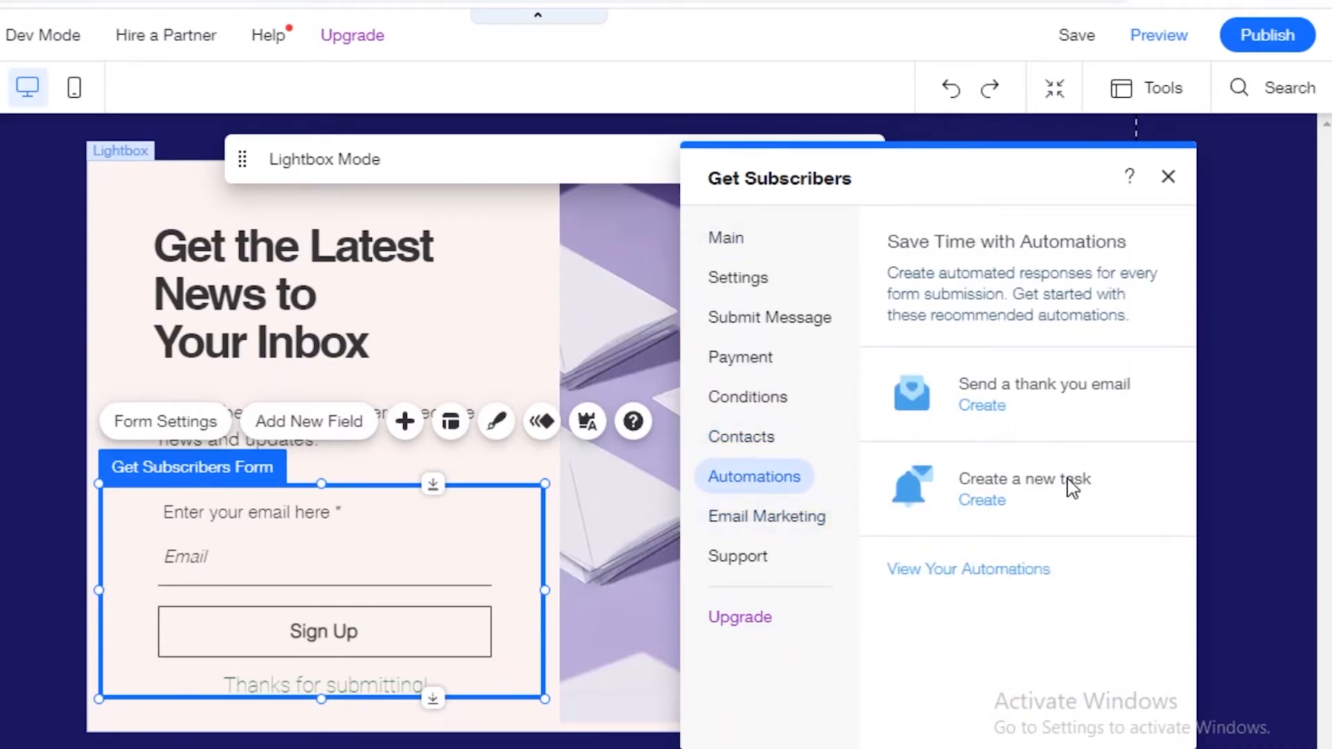
mouse_move(1059, 398)
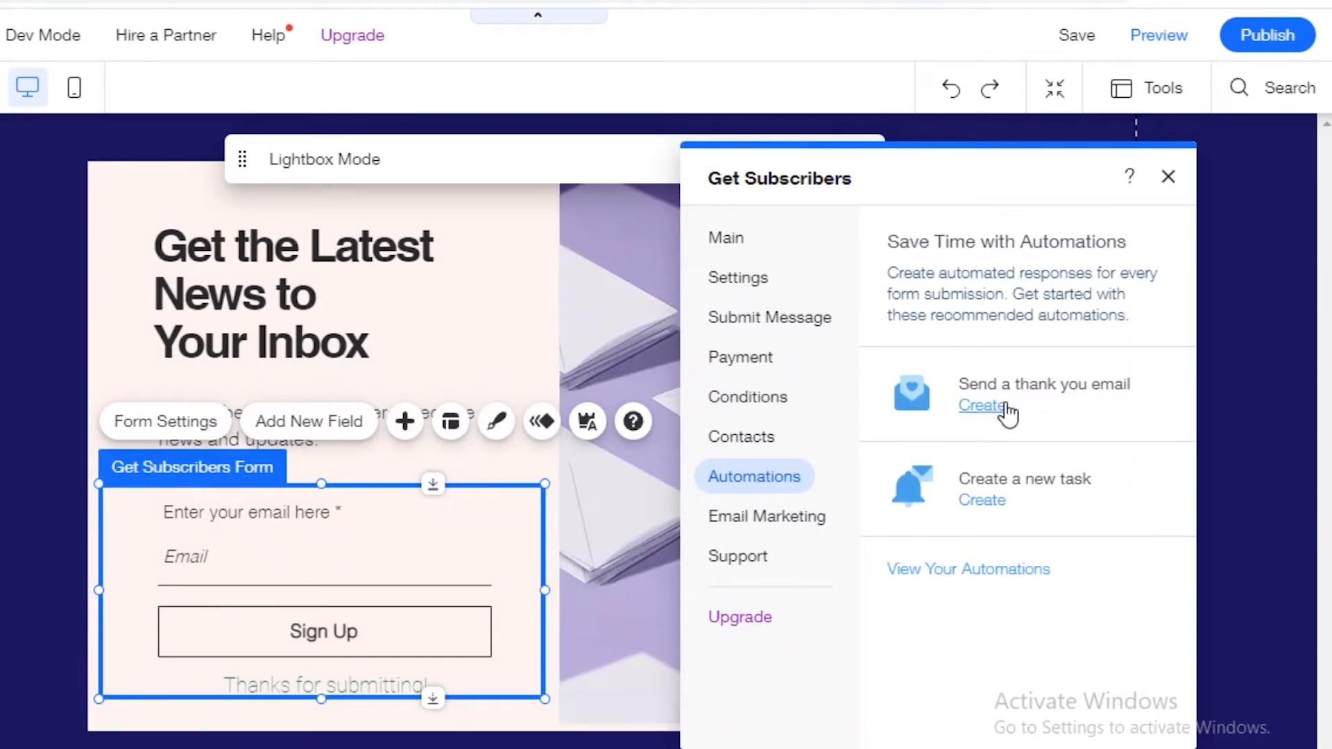
mouse_move(998, 416)
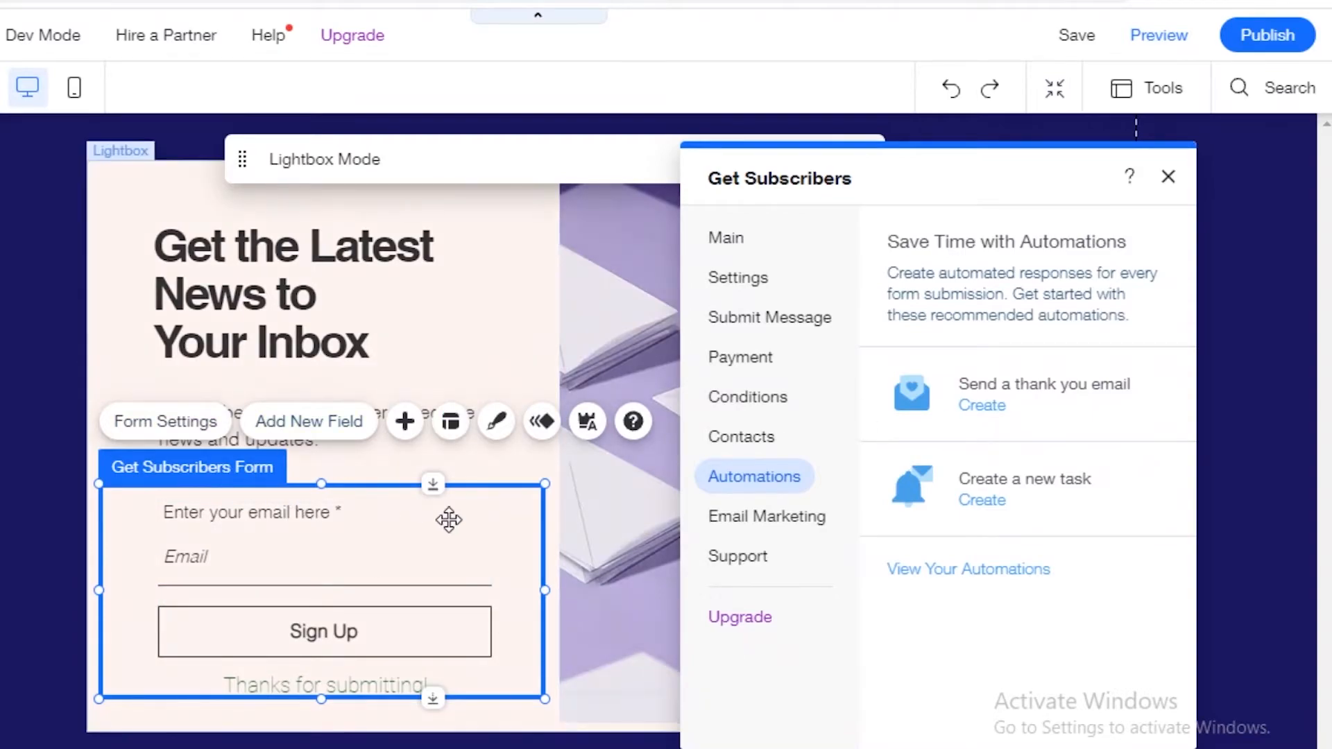
mouse_move(981, 500)
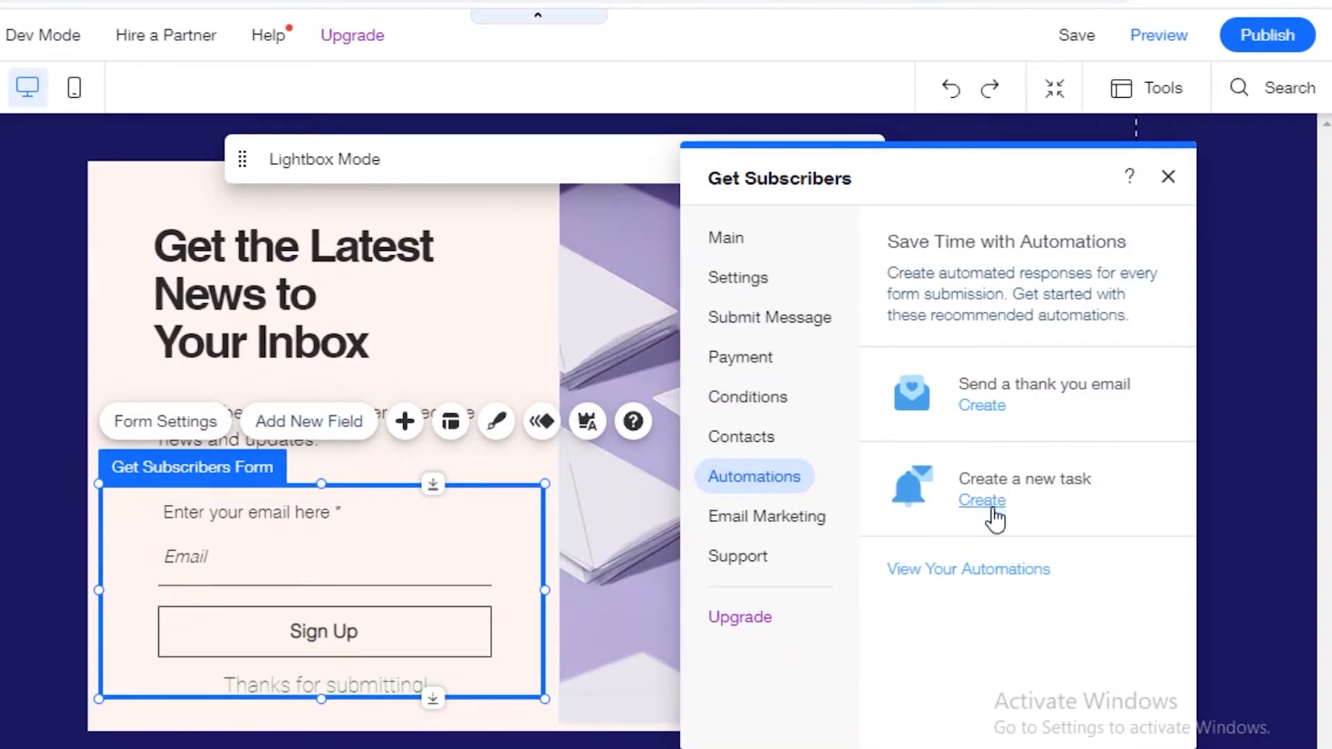
mouse_move(1057, 470)
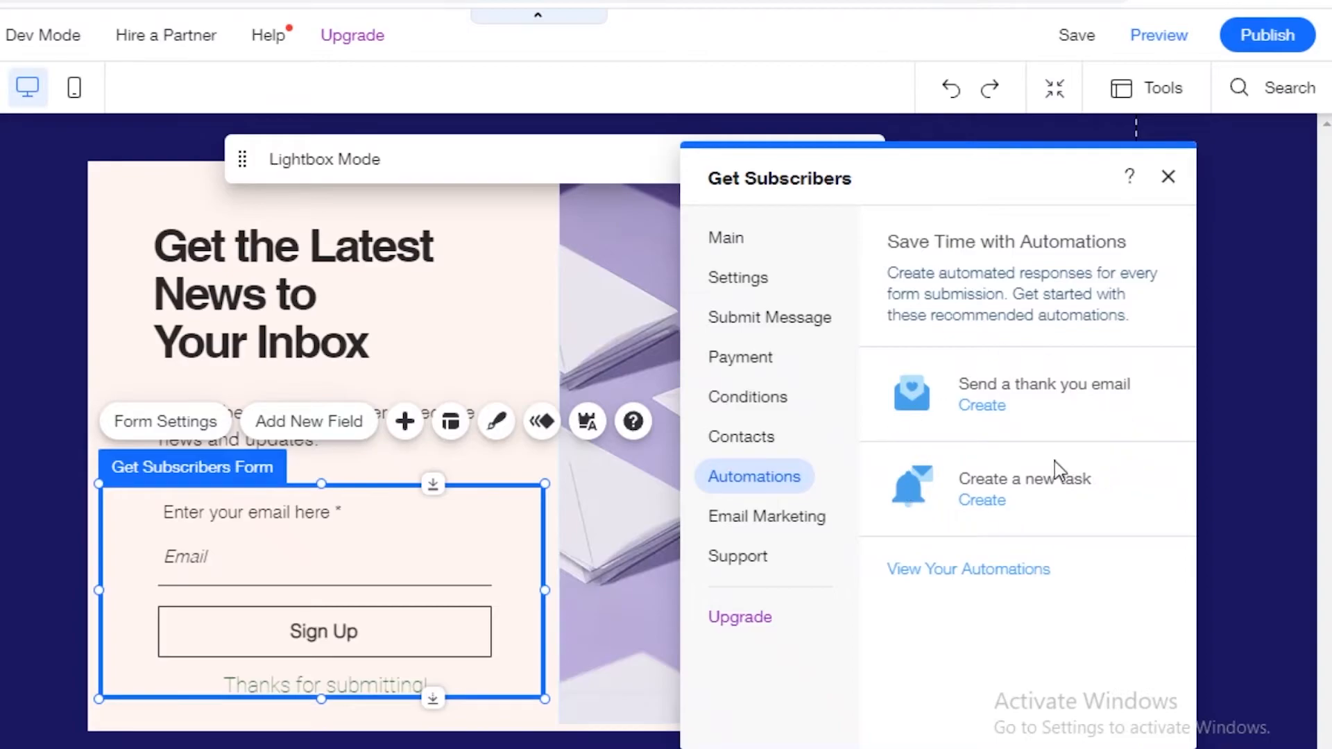
mouse_move(766, 515)
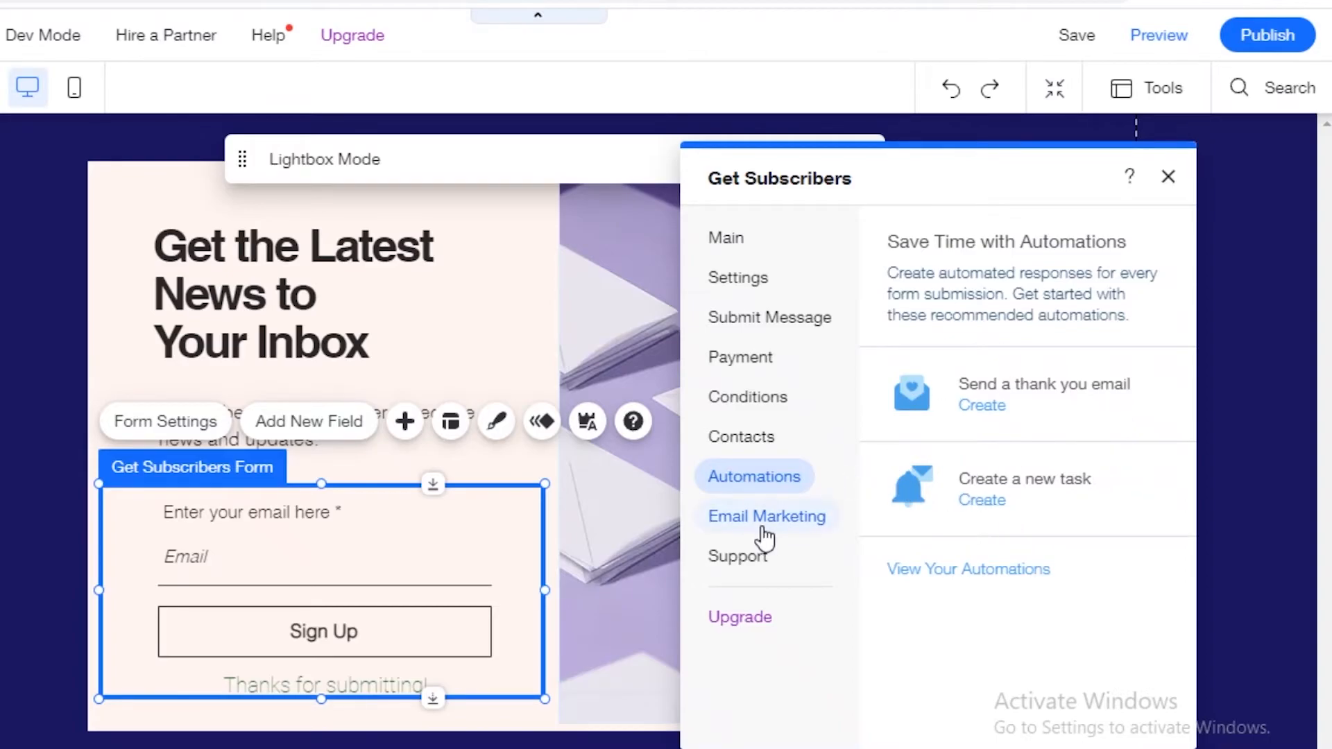
- Show the sign-up form's Email Marketing templates and scroll through them
click(765, 516)
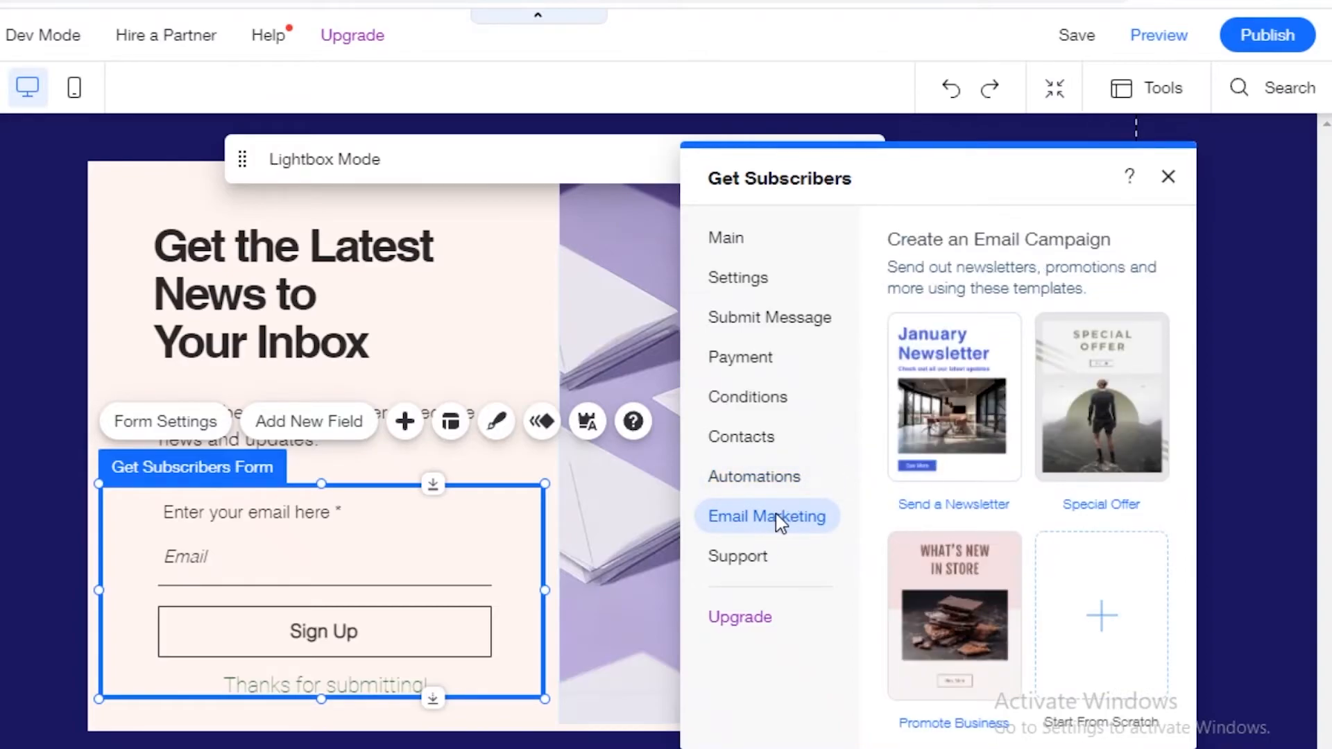
mouse_move(954, 397)
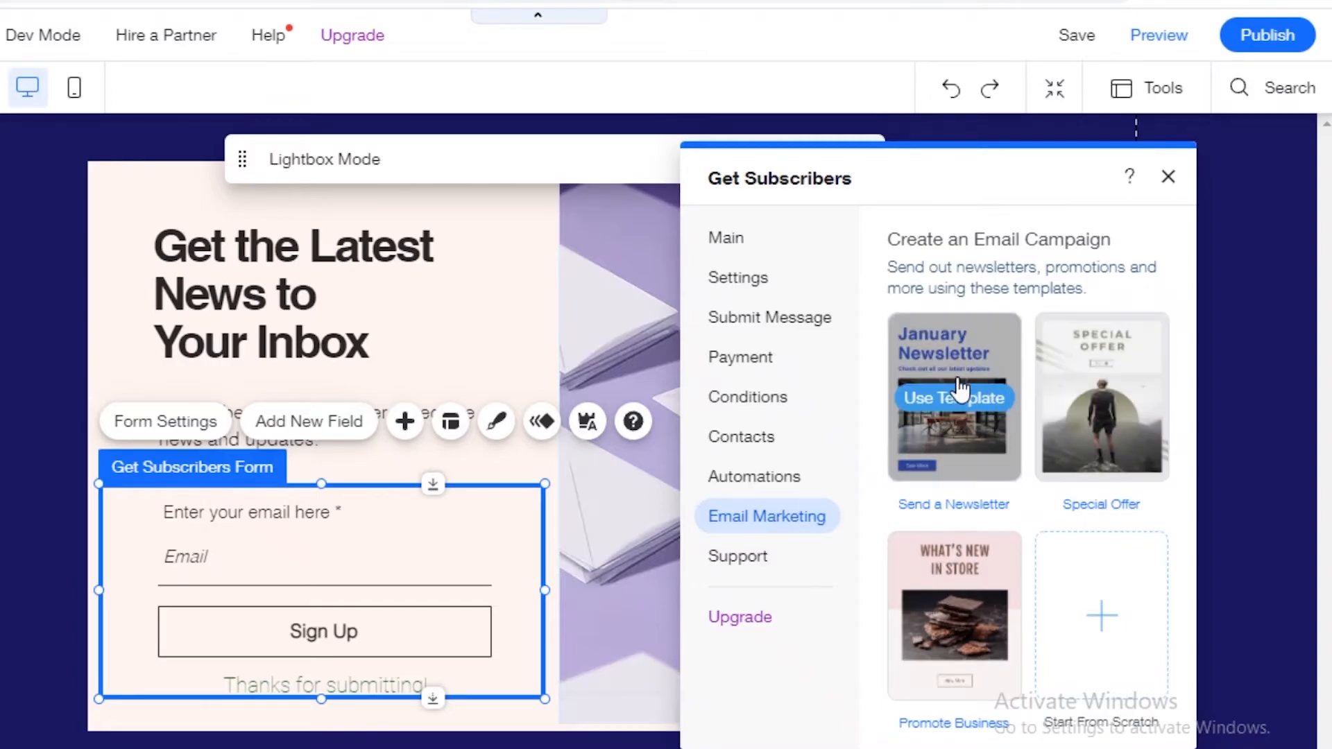
scroll(down, 3)
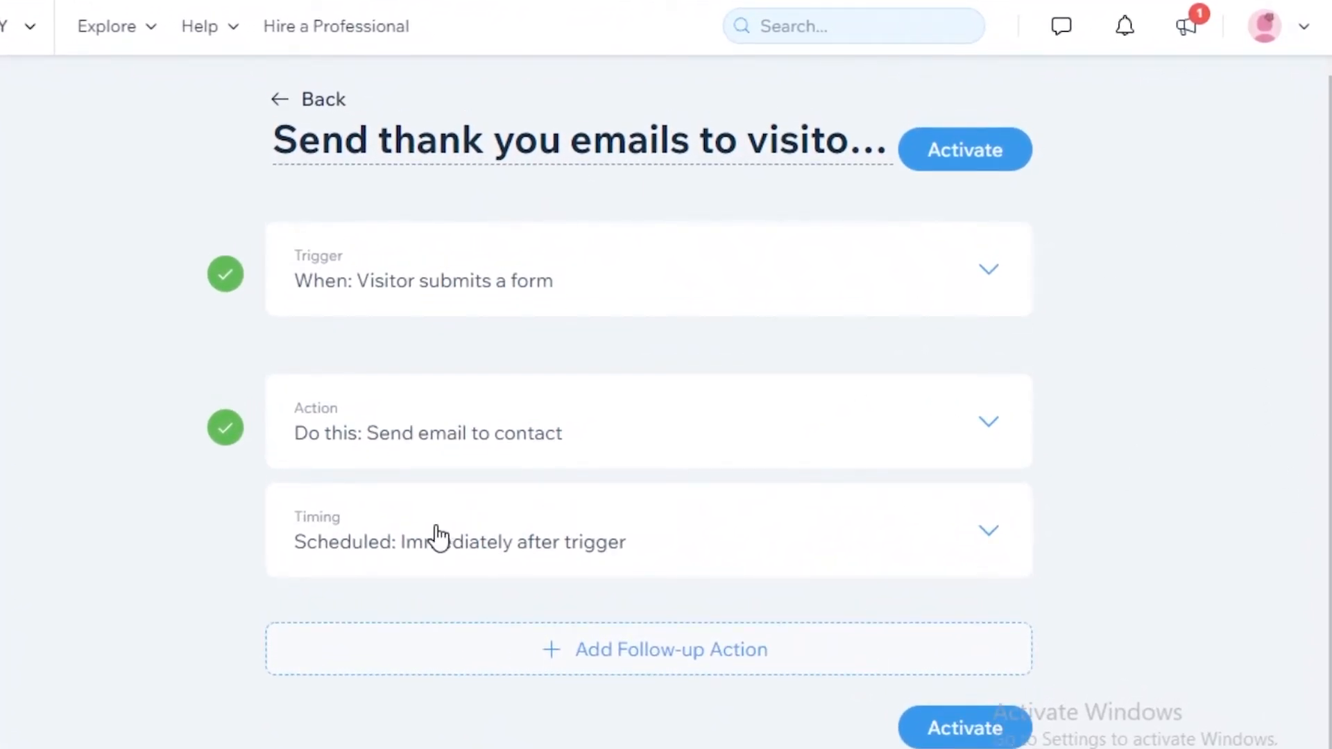
mouse_move(433, 514)
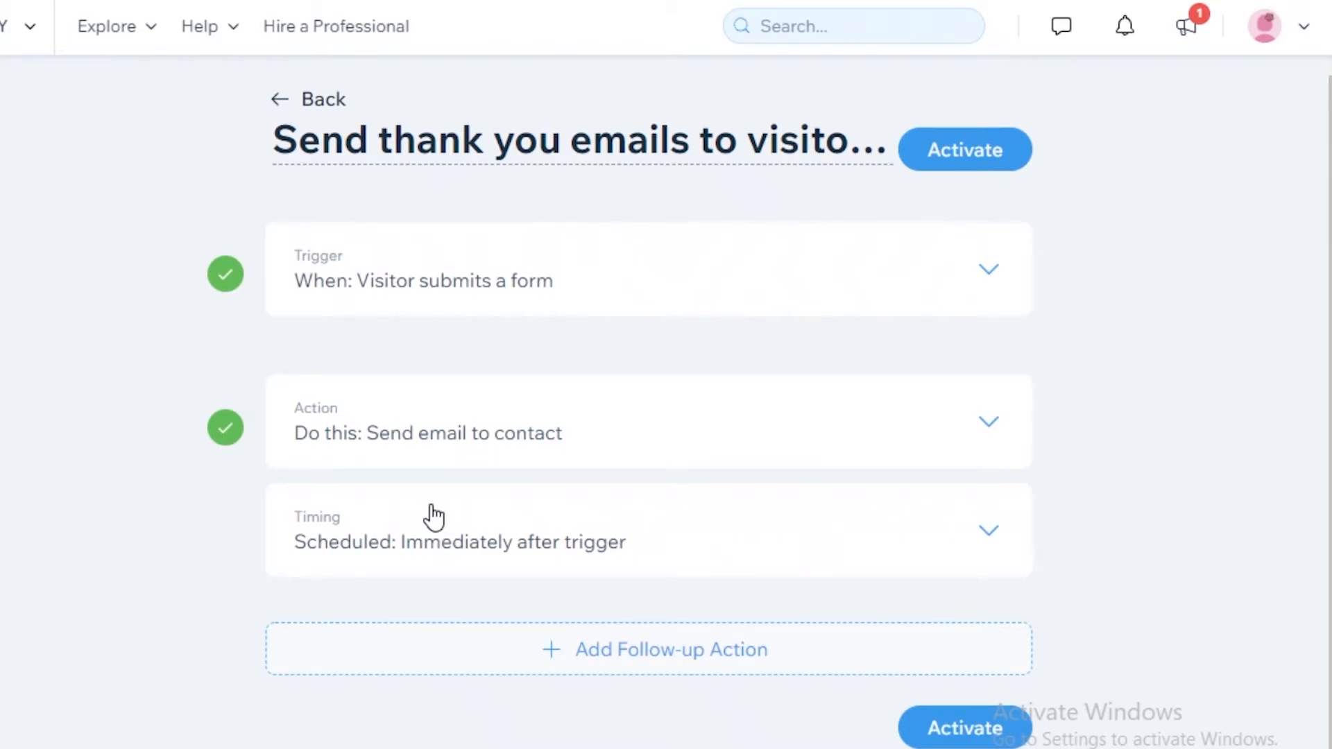
mouse_move(773, 272)
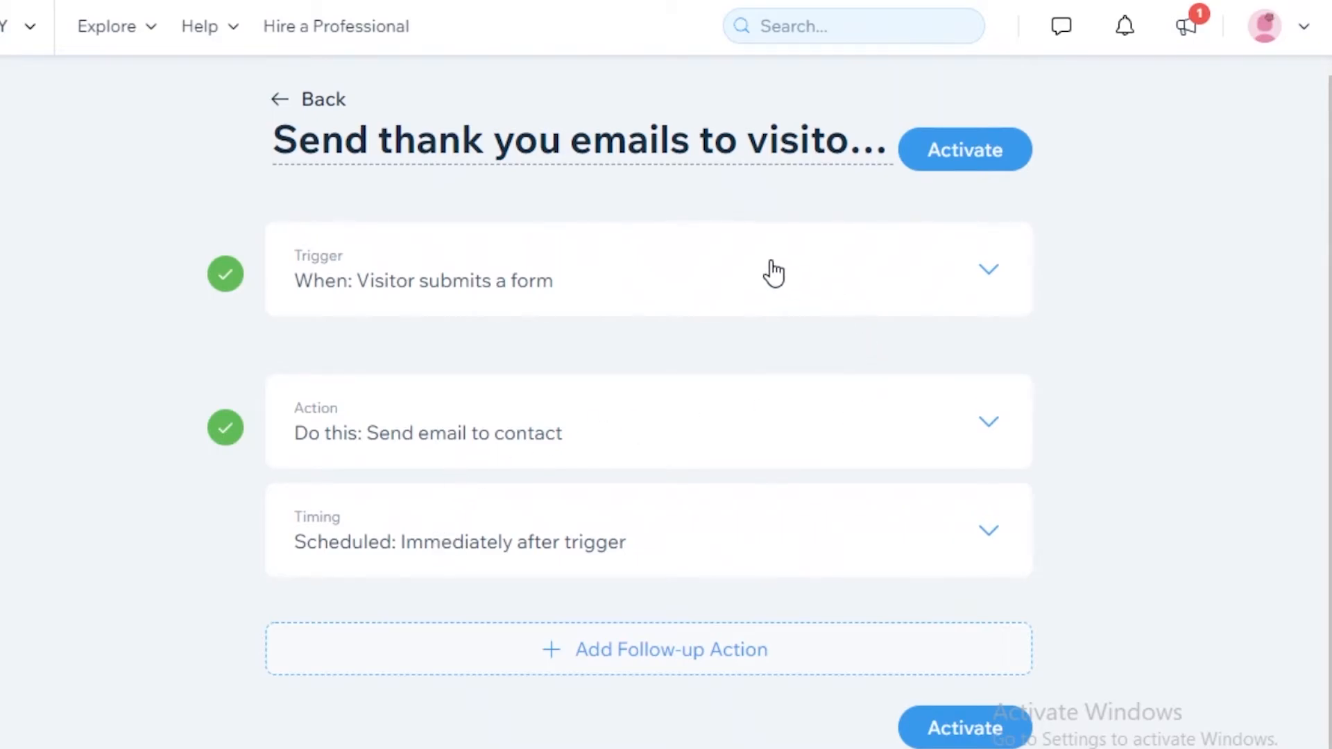
mouse_move(296, 333)
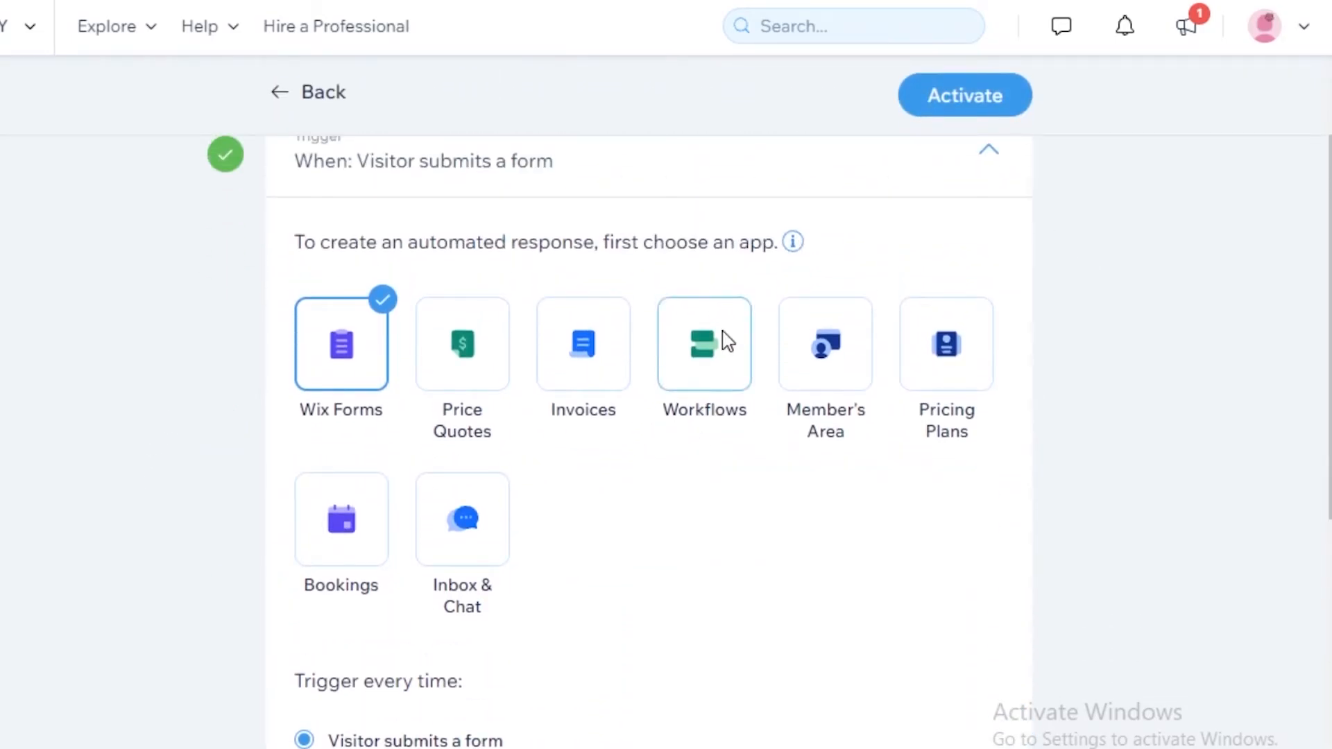
- Set the trigger app to Bookings with 'Booking is canceled by you or a client'
scroll(up, 3)
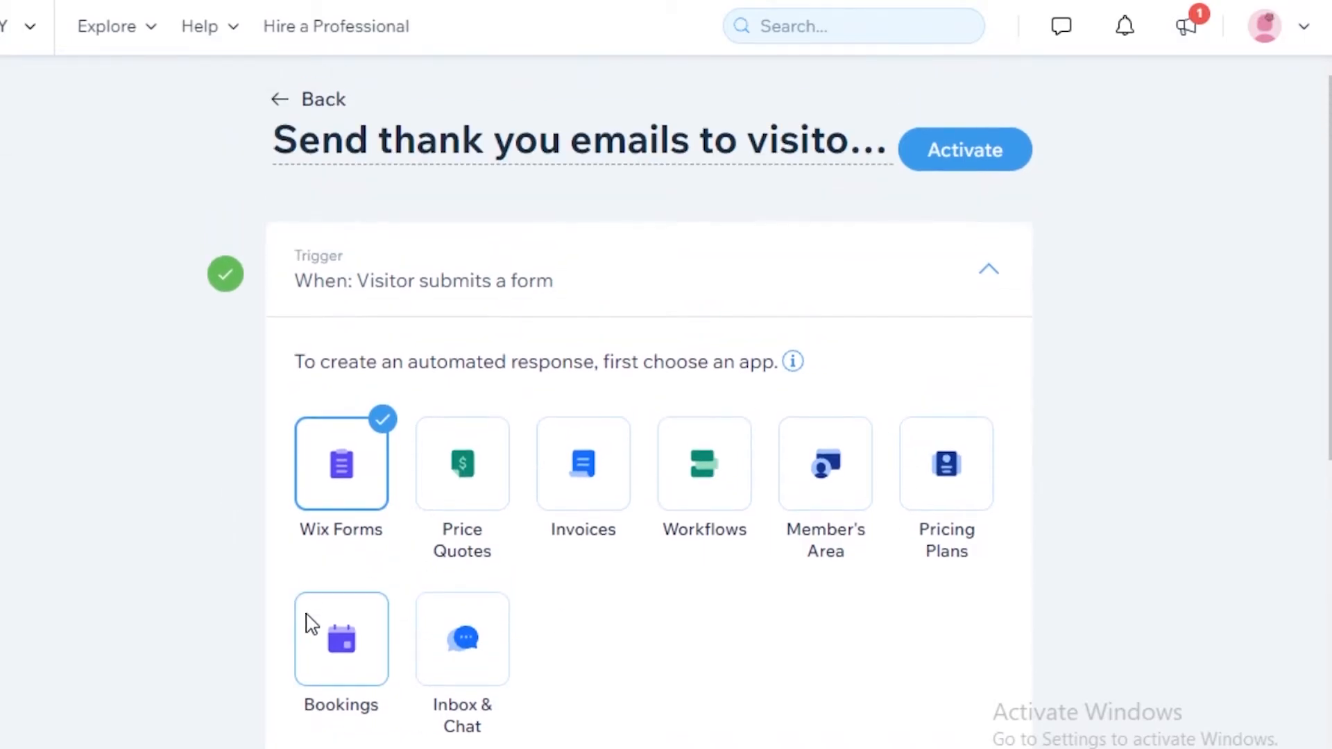
scroll(down, 3)
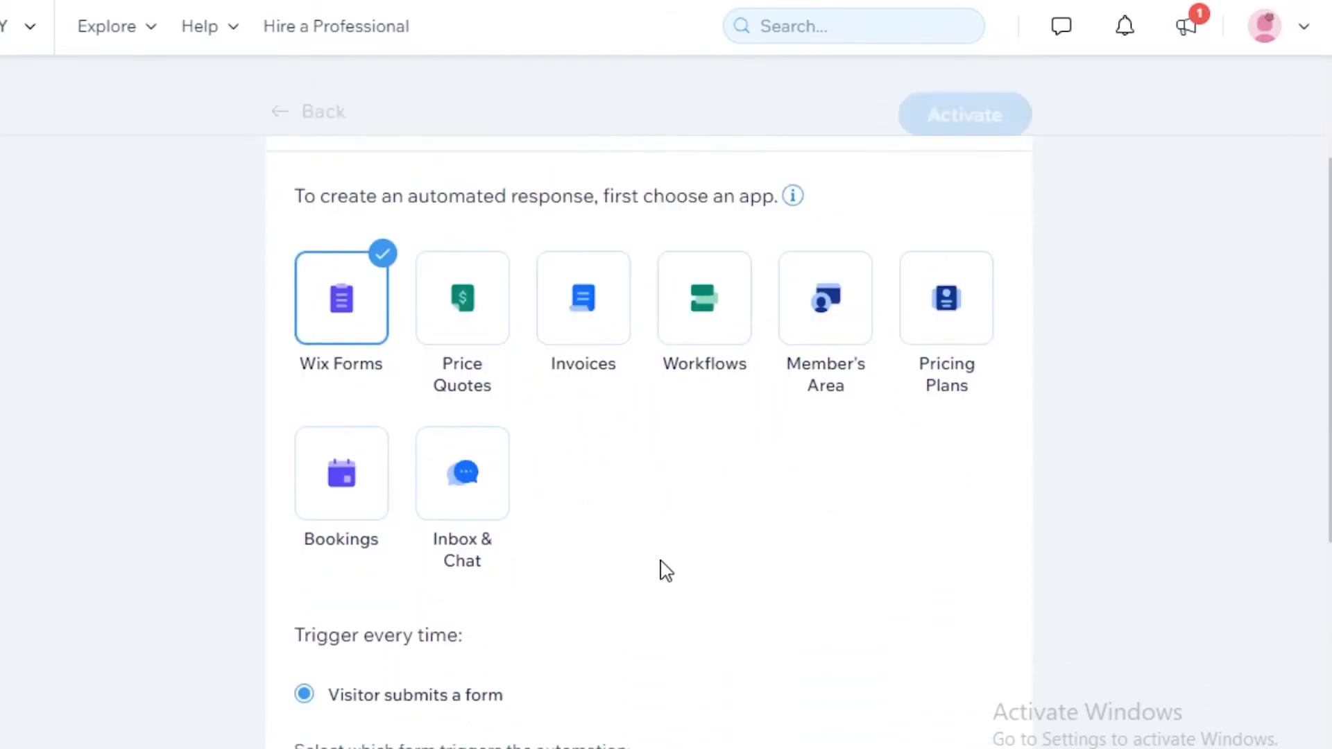
scroll(down, 3)
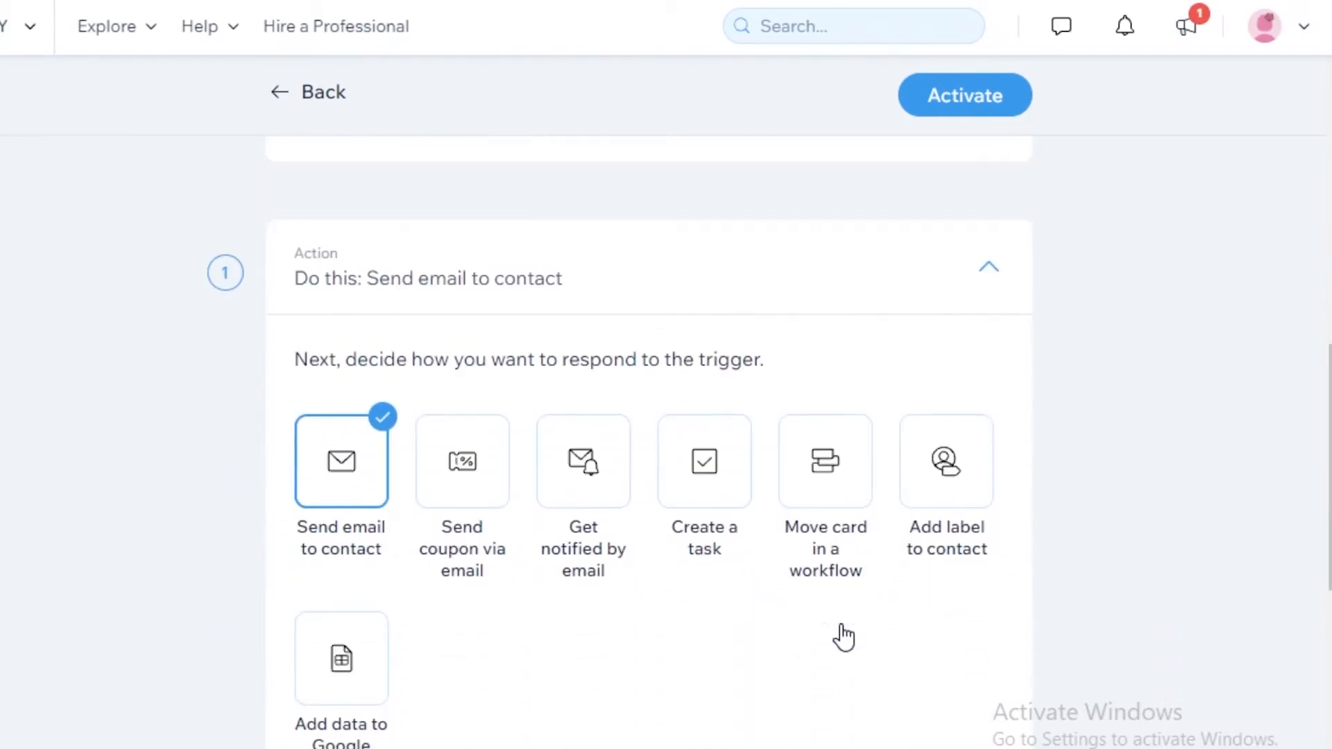
scroll(down, 3)
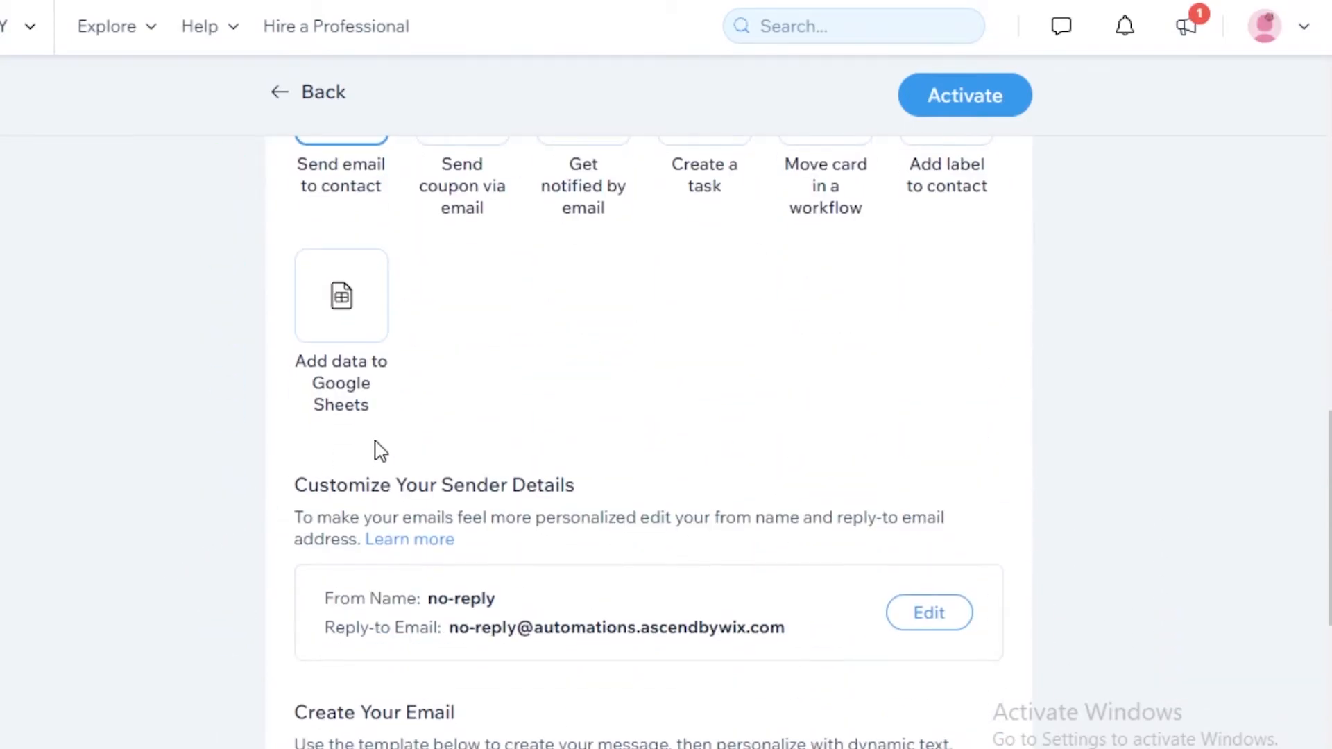
scroll(up, 3)
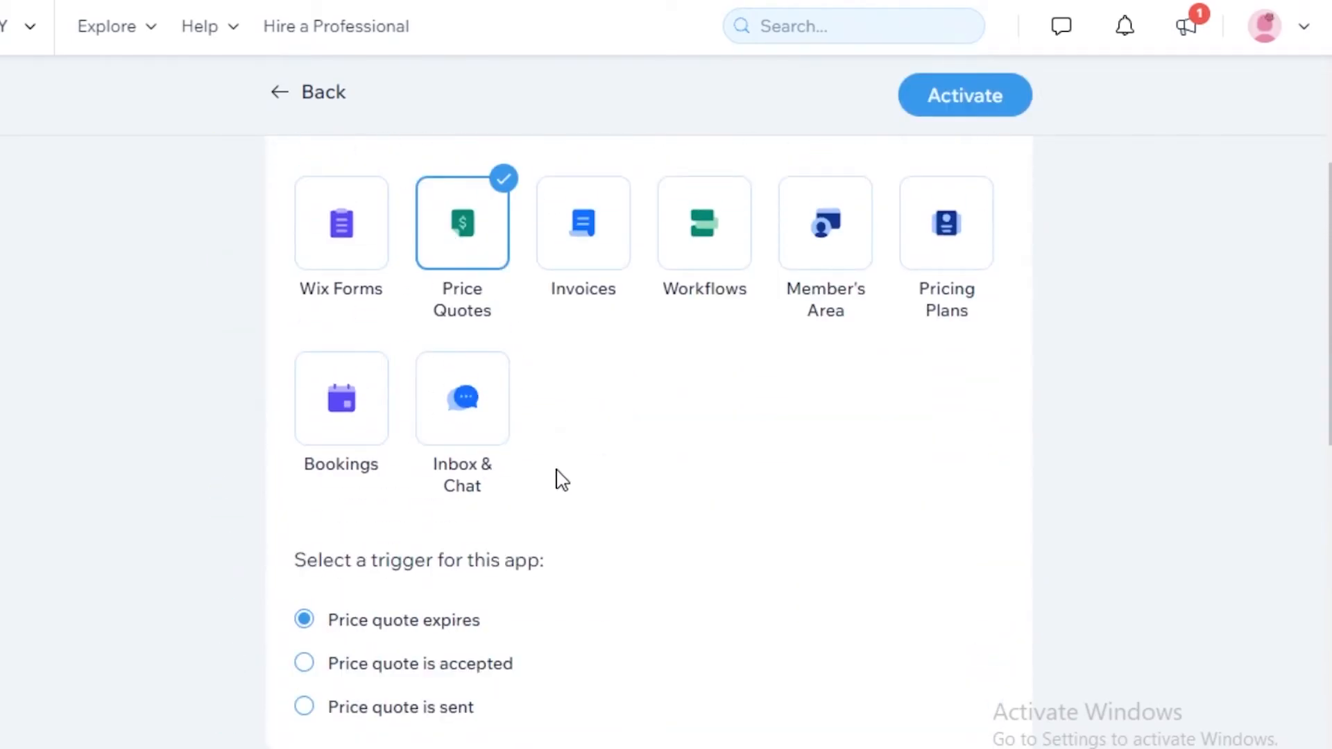
scroll(up, 3)
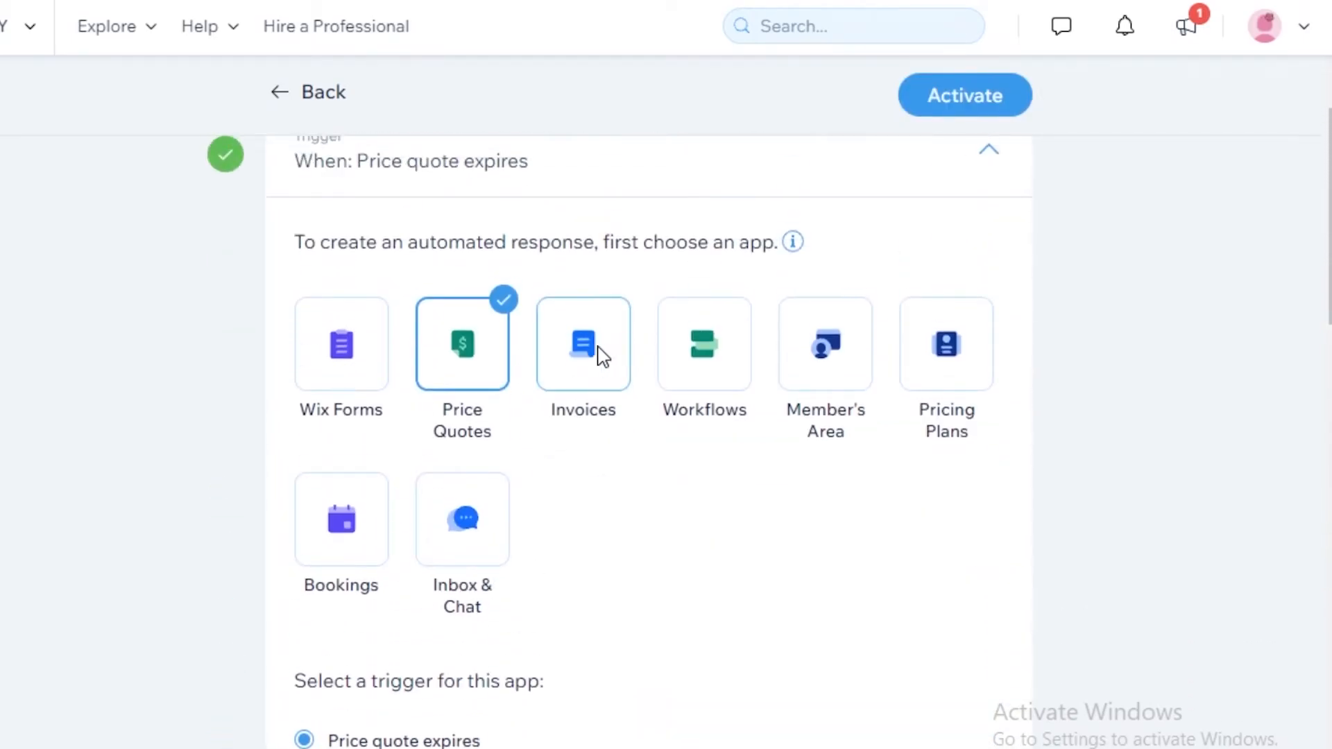
click(341, 518)
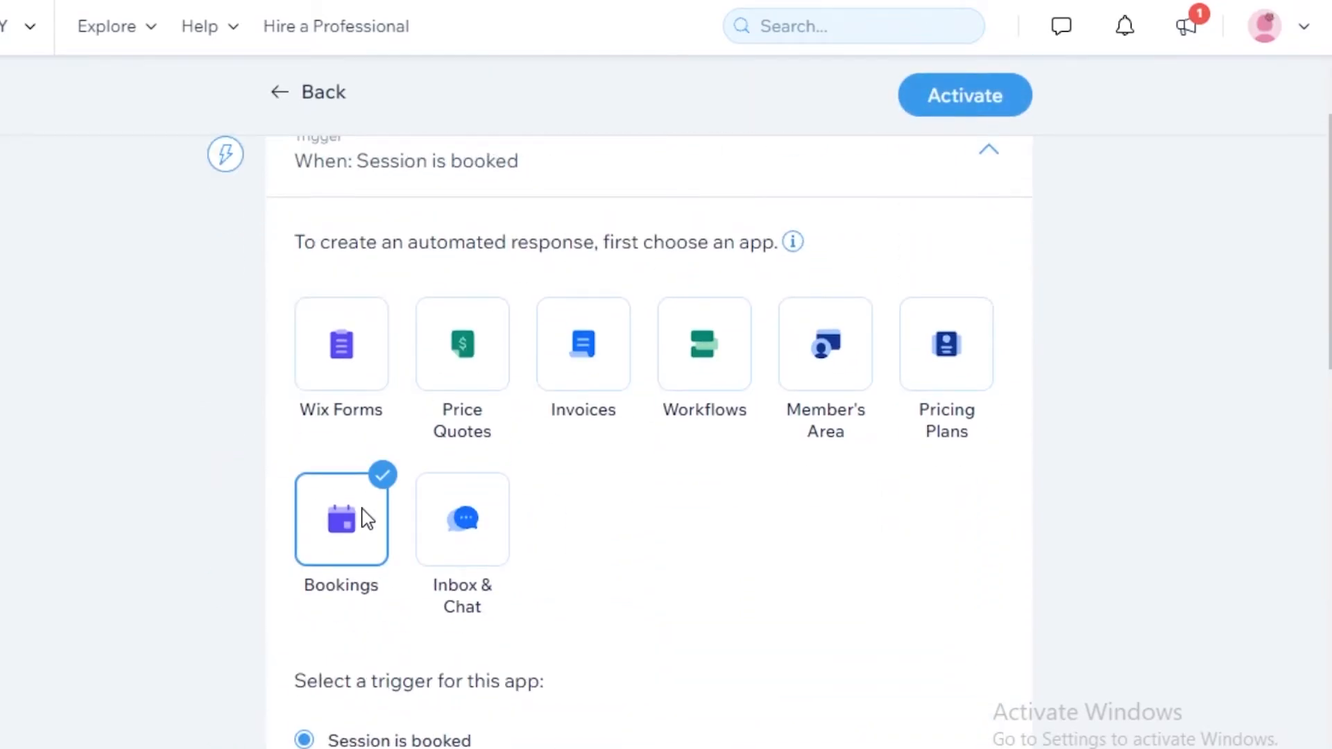
scroll(down, 3)
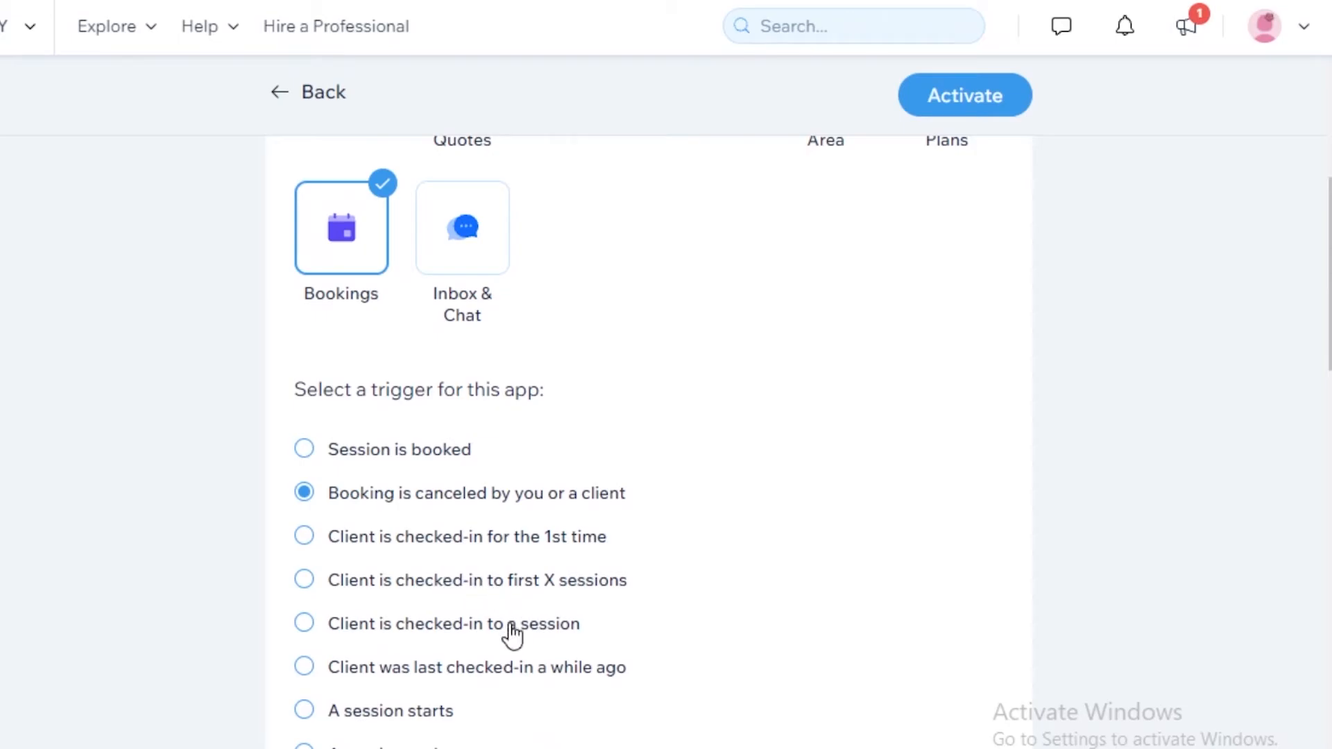
mouse_move(636, 498)
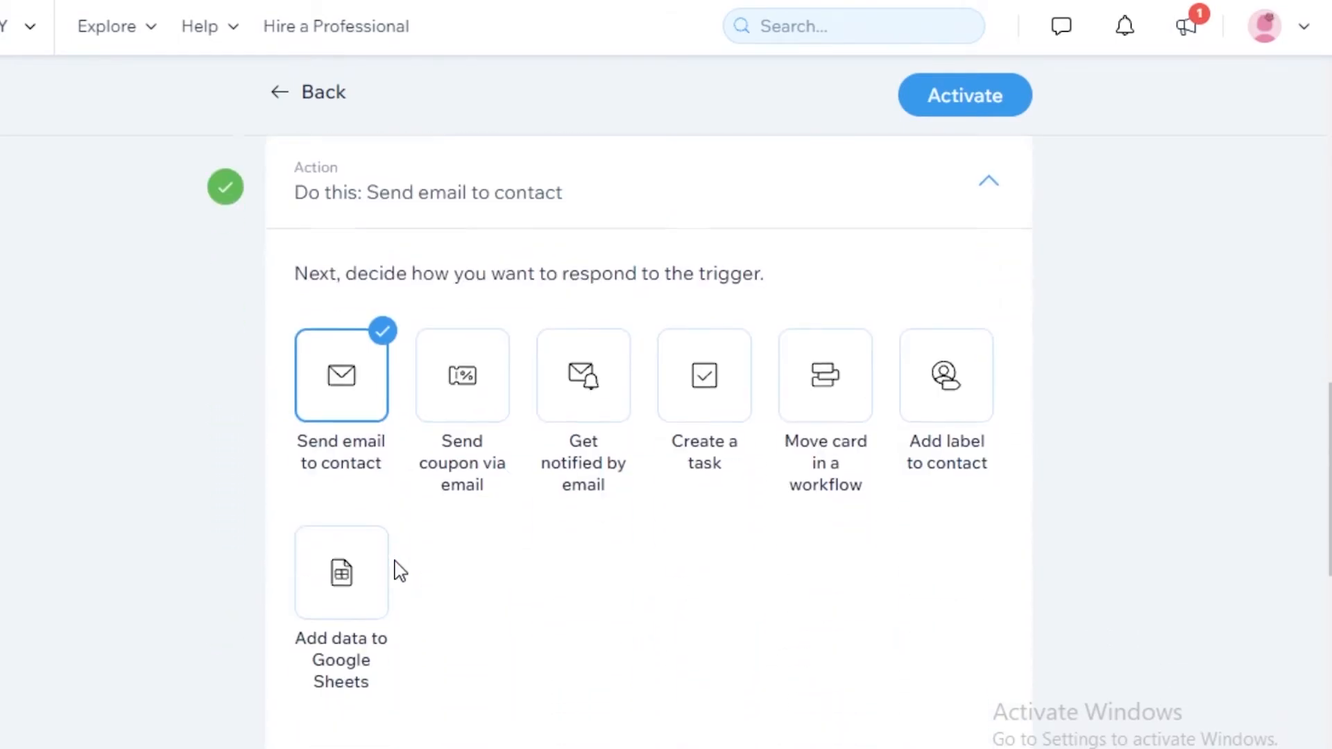
- Choose 'Send coupon via email' with unique single-use coupons, then try activating
scroll(down, 3)
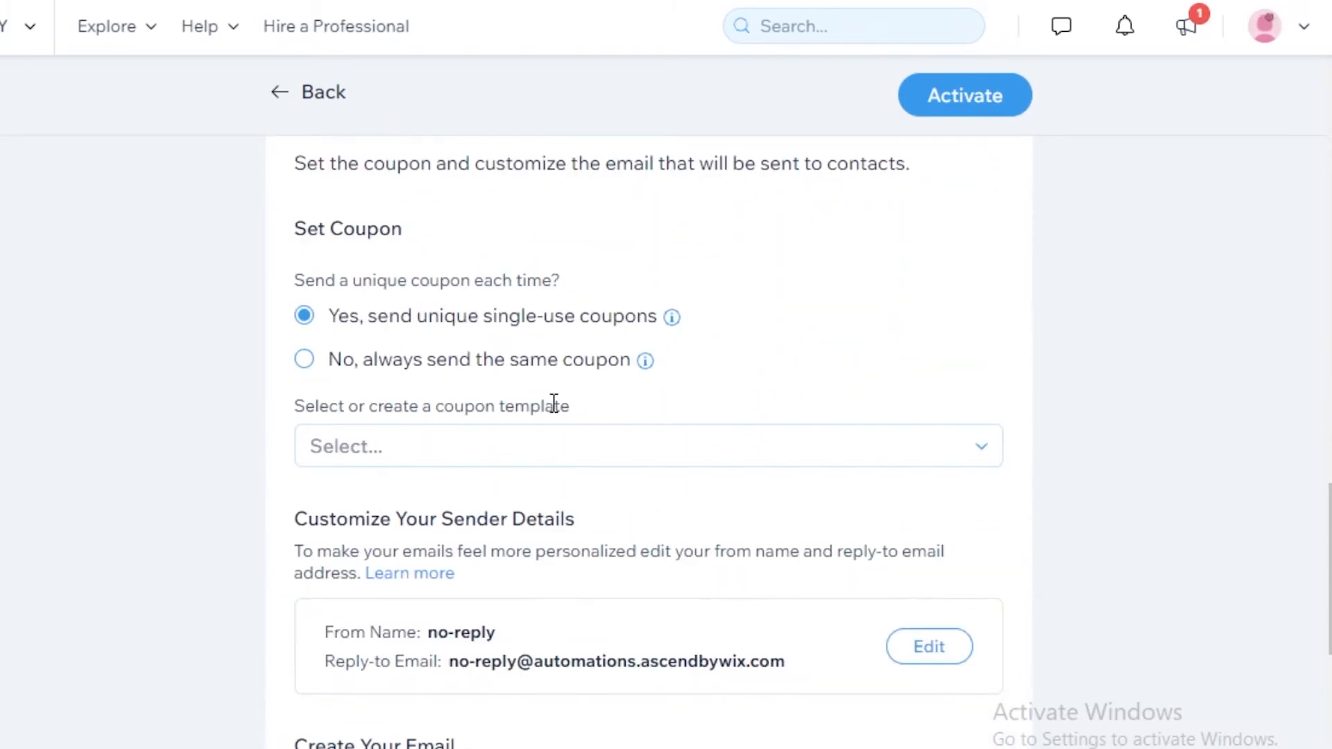
mouse_move(544, 367)
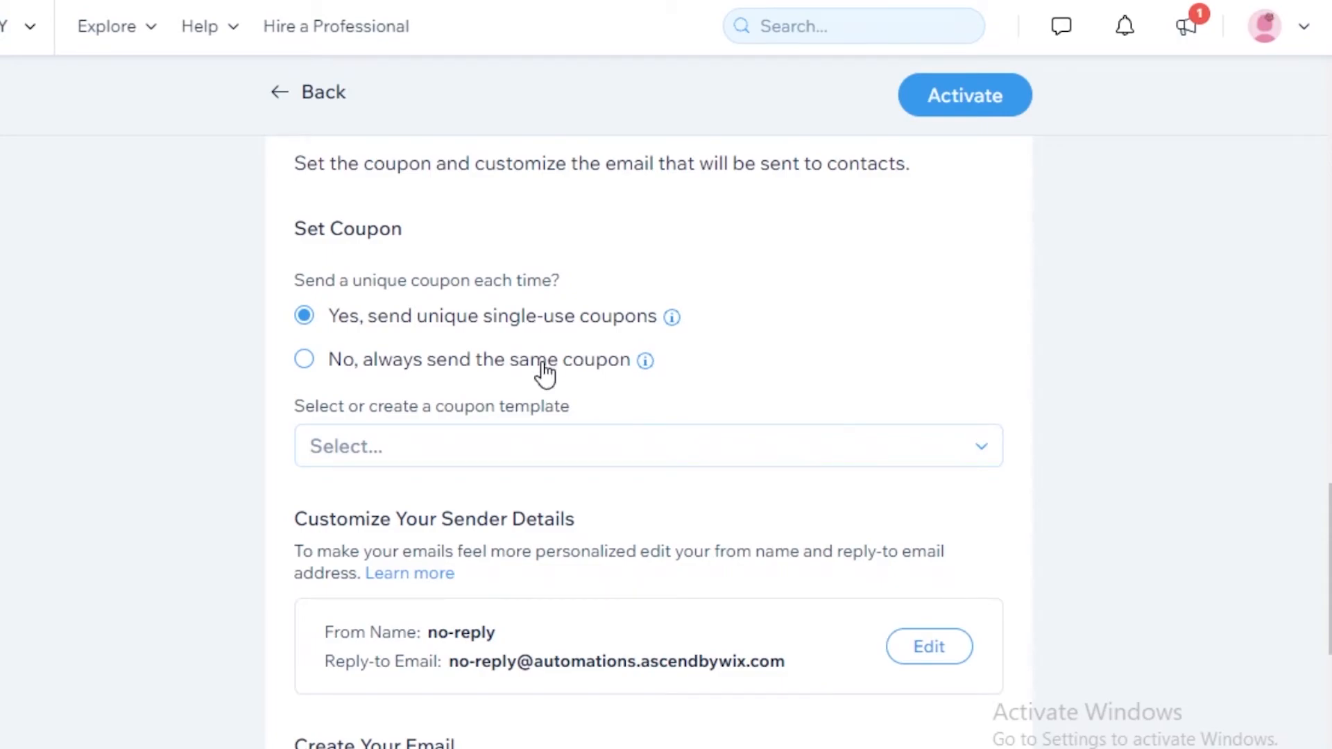
mouse_move(520, 307)
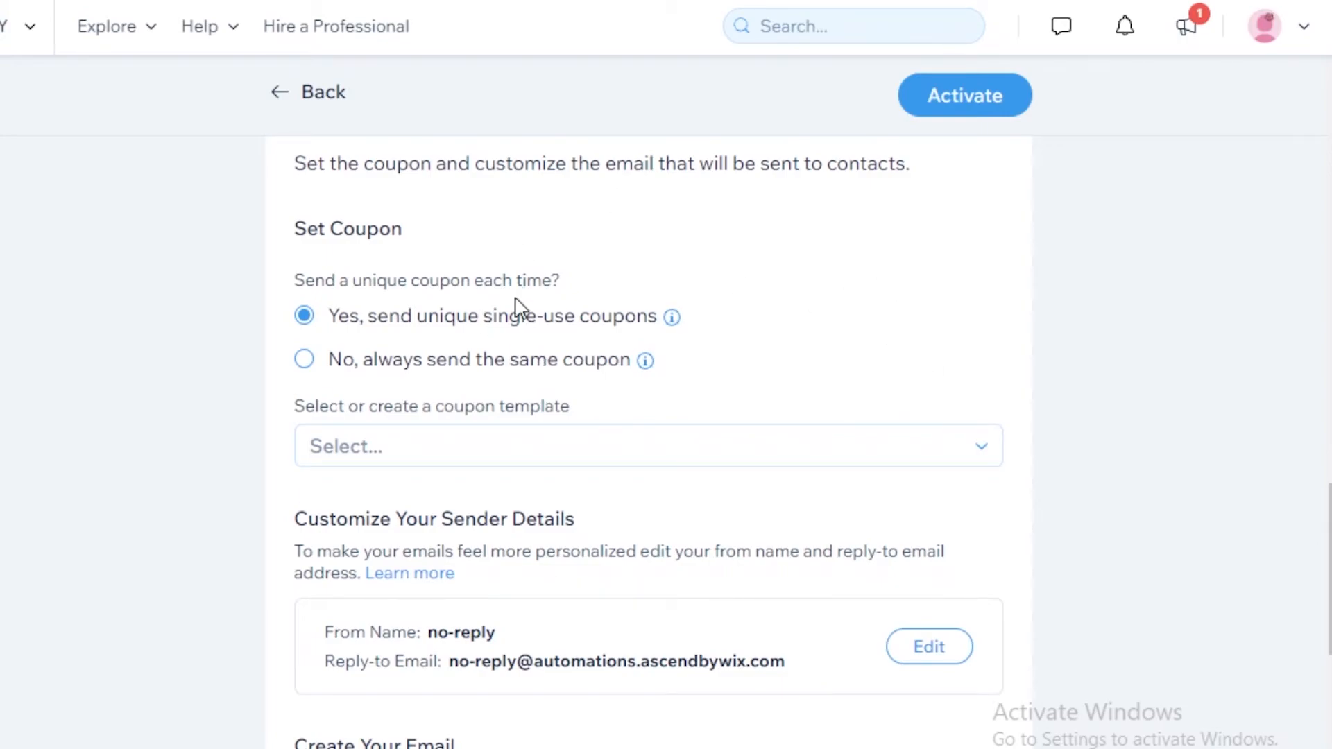
mouse_move(501, 332)
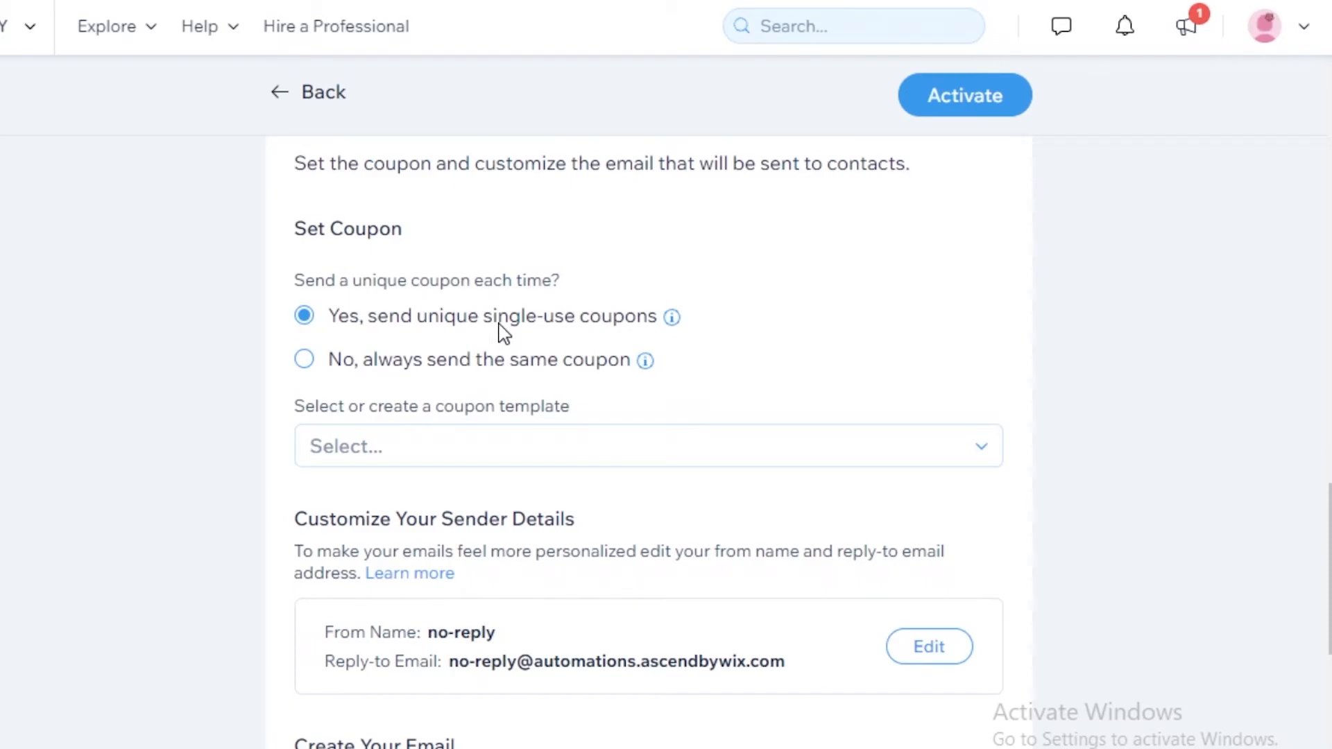
mouse_move(541, 367)
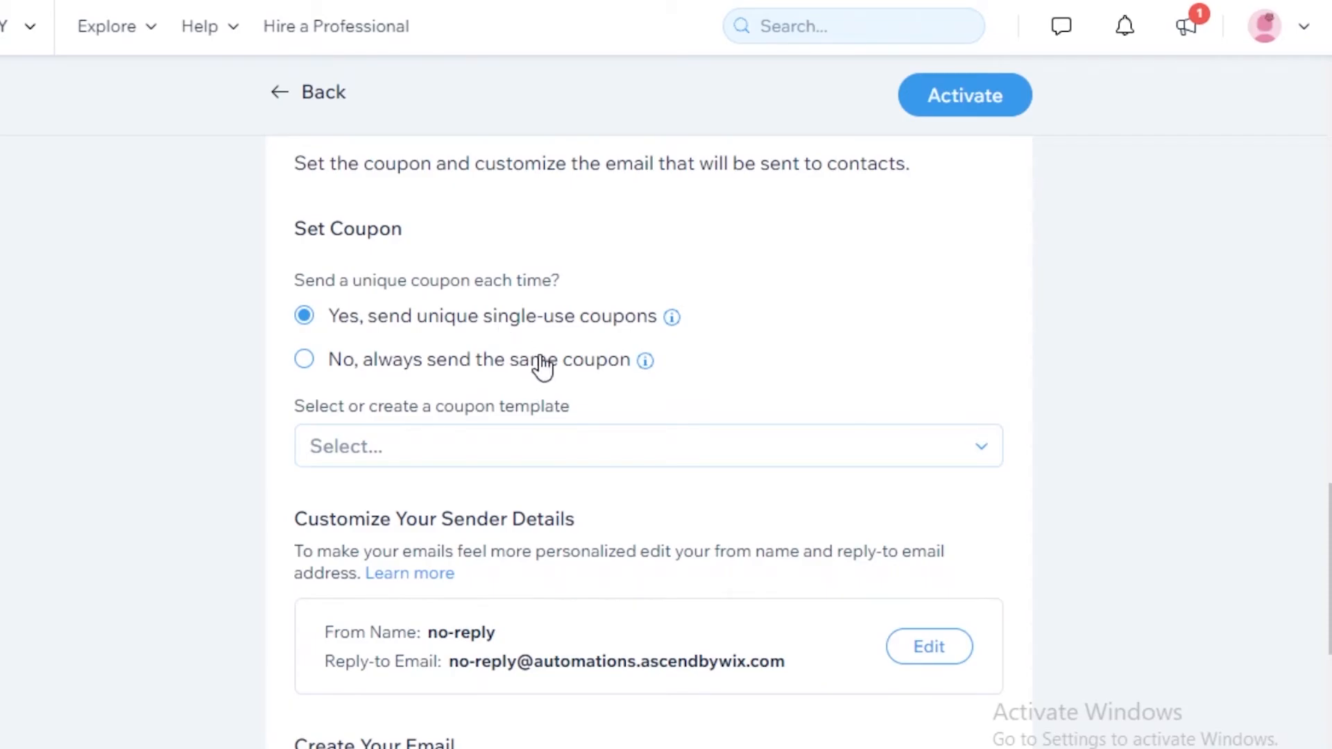
scroll(down, 3)
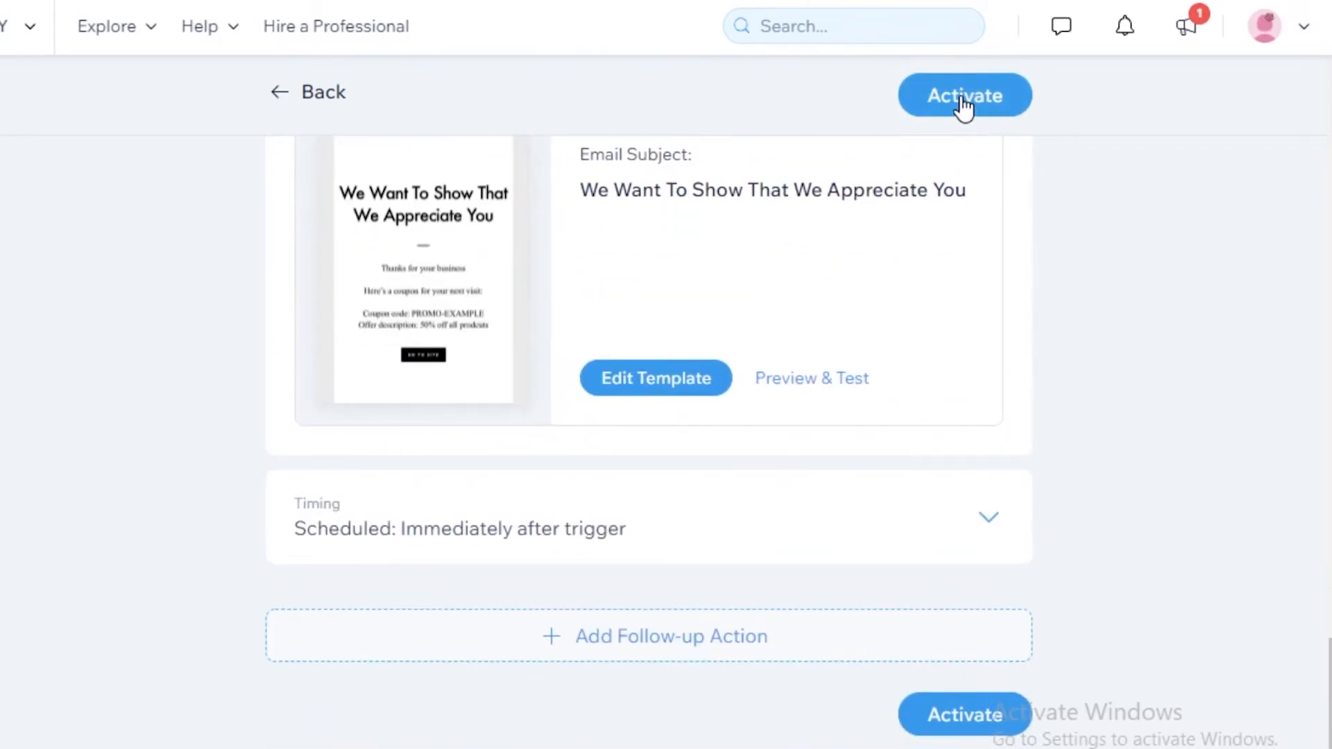
click(652, 637)
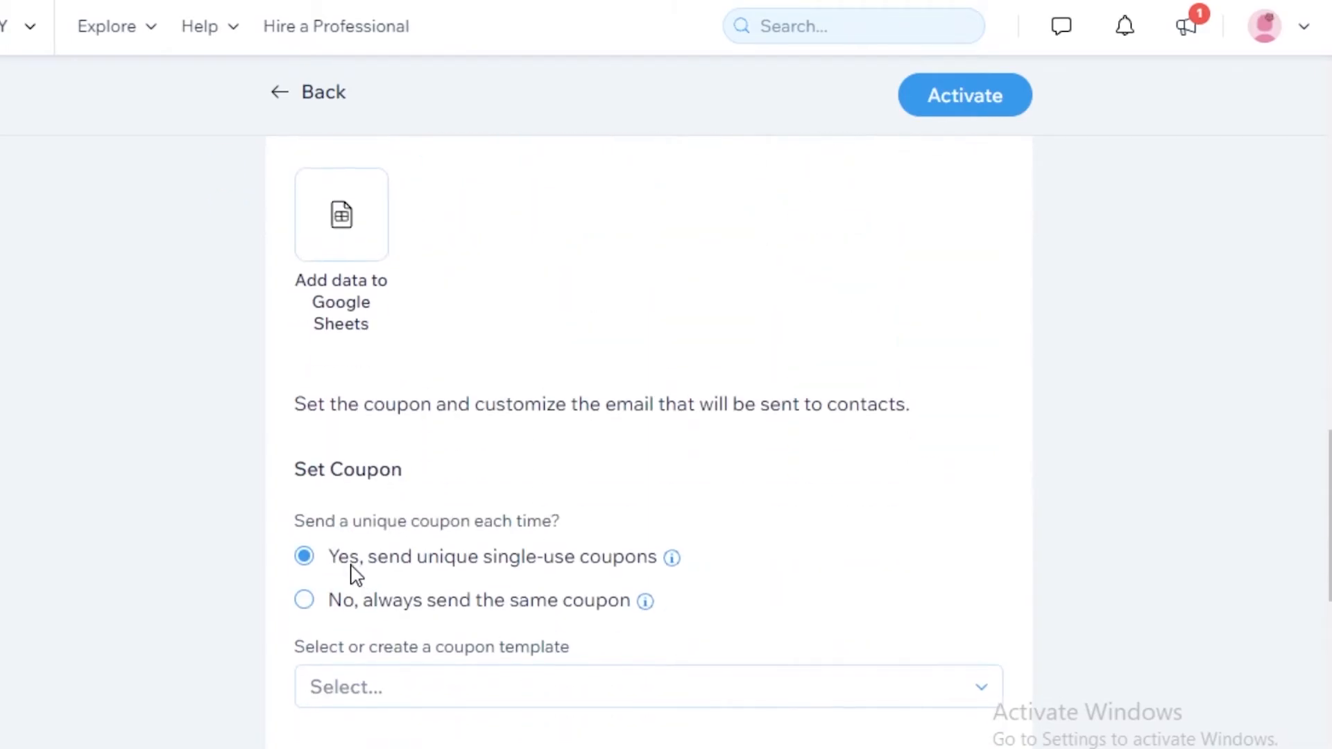
- Create a 13% off all-services coupon with no end date and a 2-use limit
text(a)
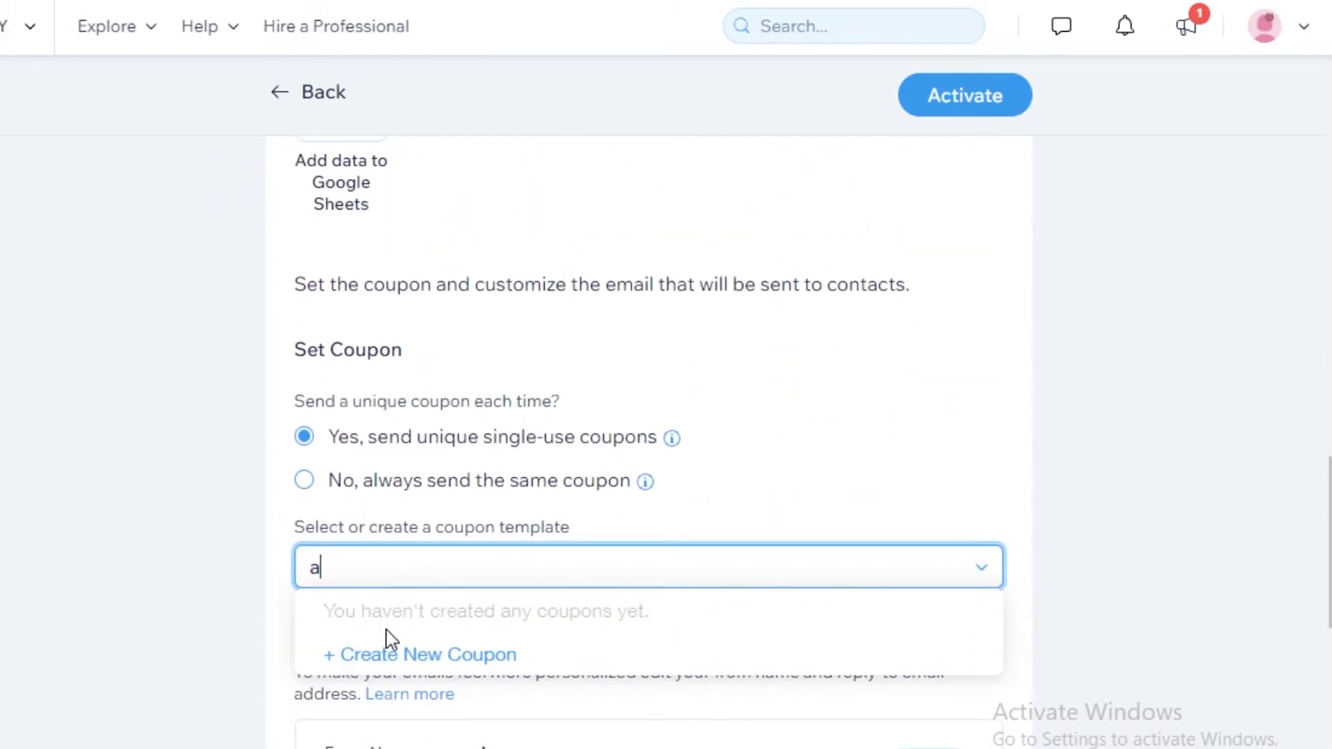
scroll(down, 3)
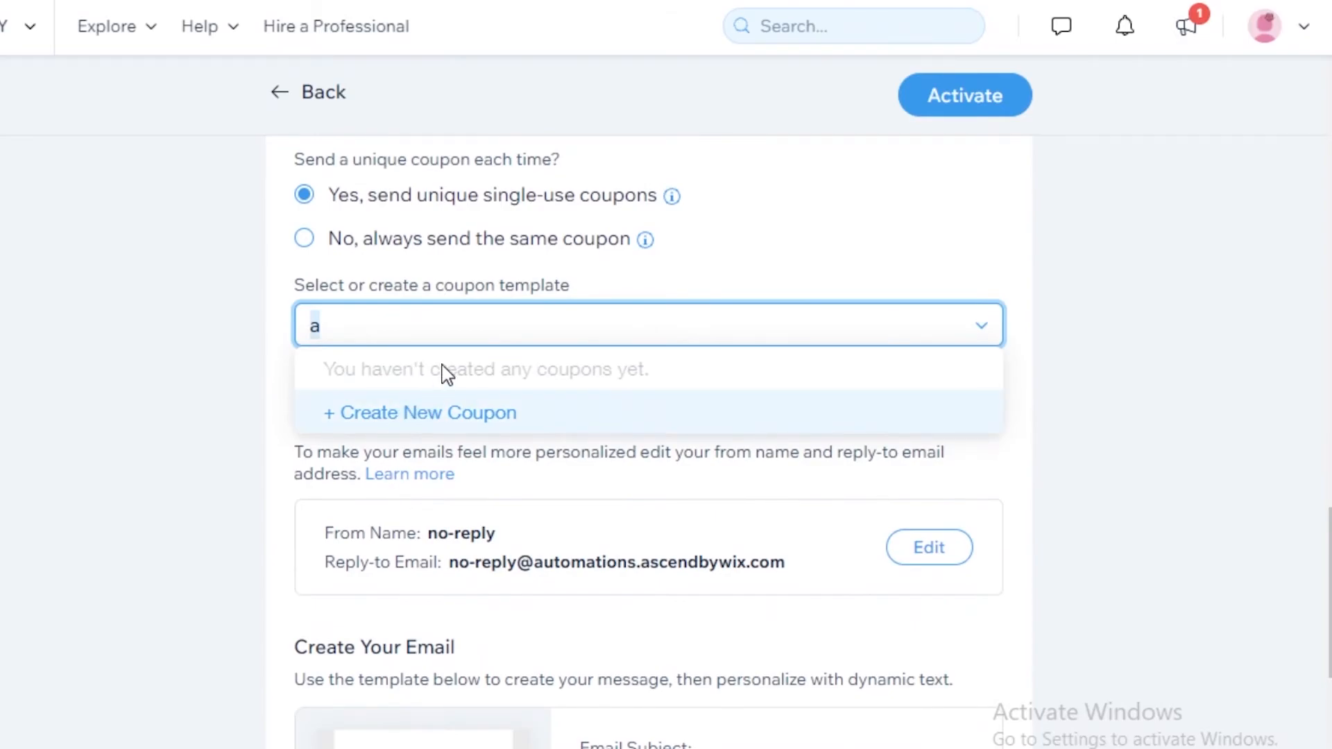
click(419, 413)
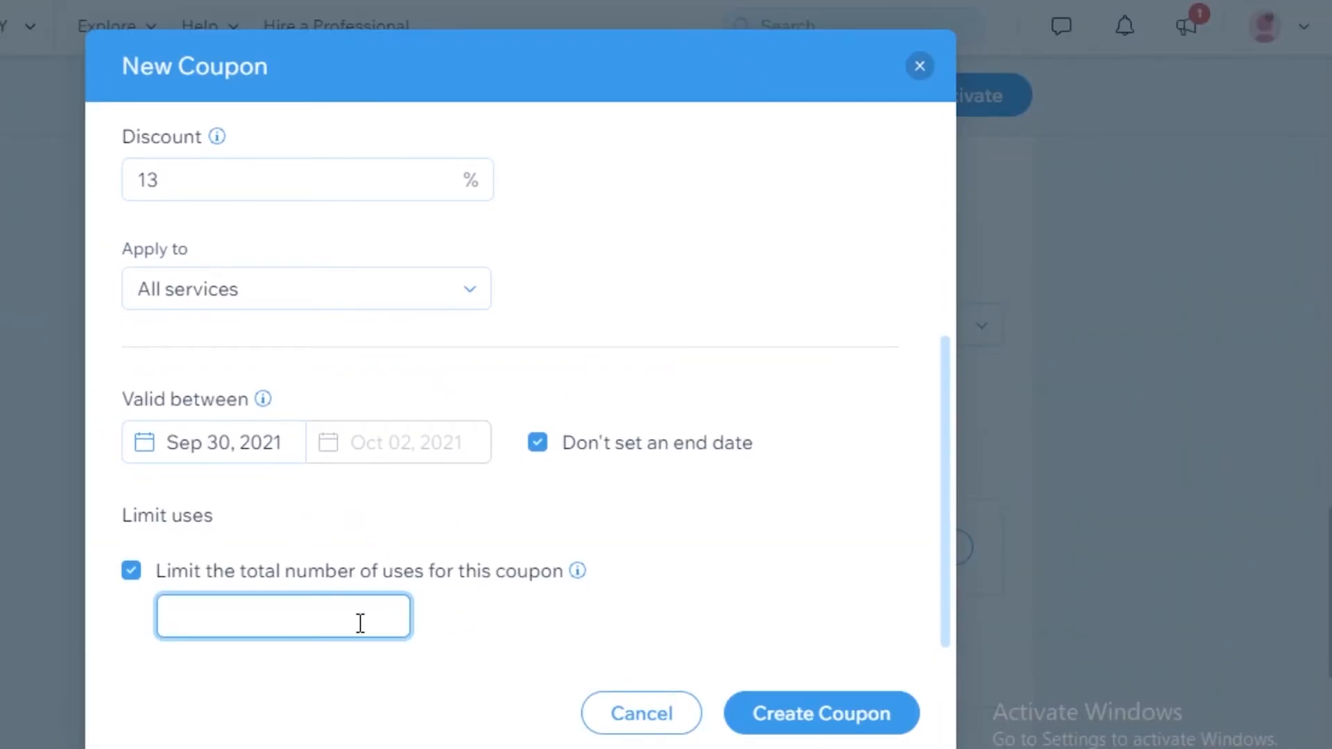
text(3)
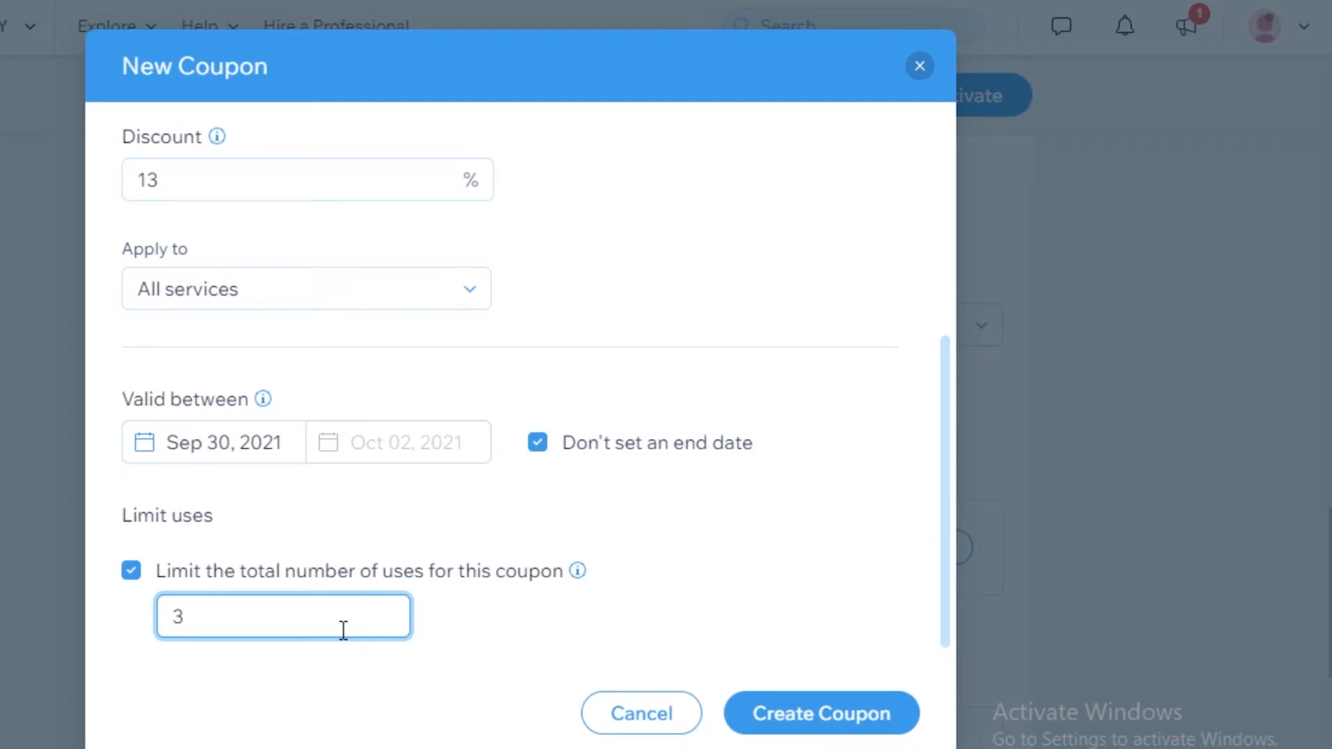
text(10)
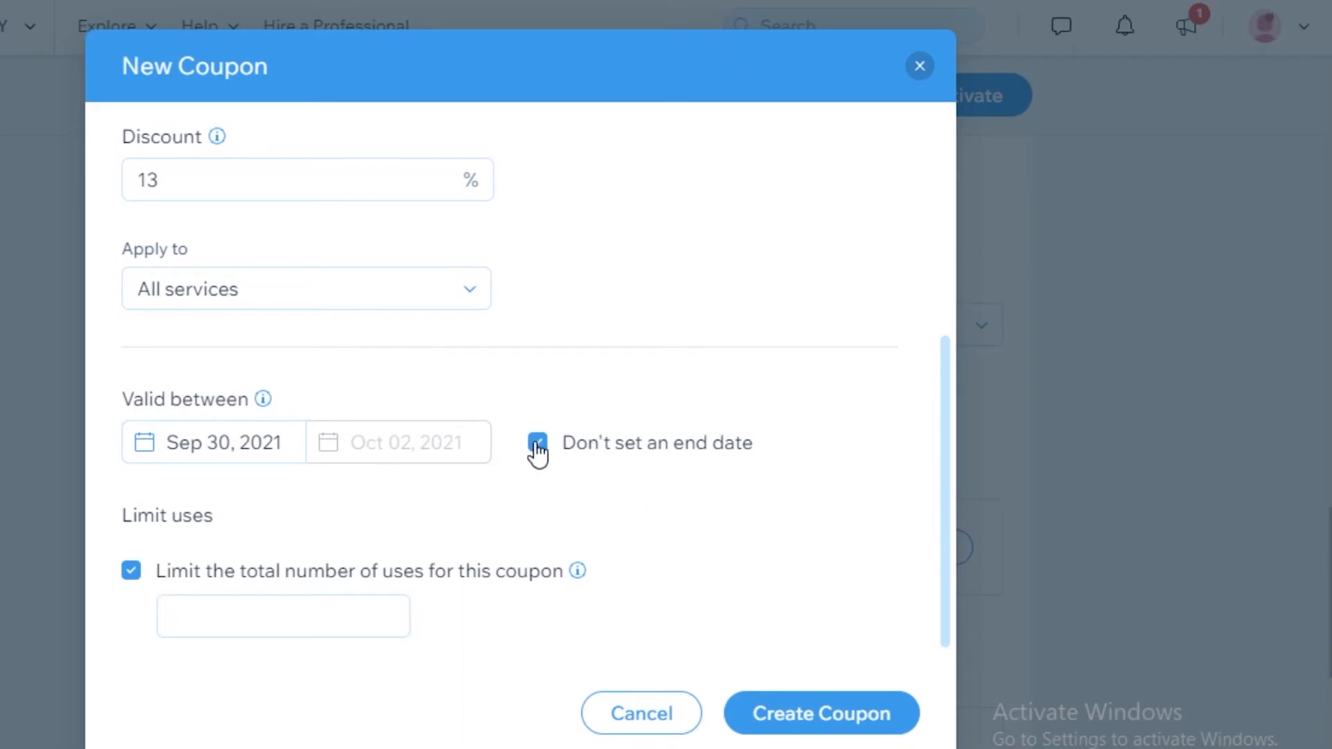
click(537, 443)
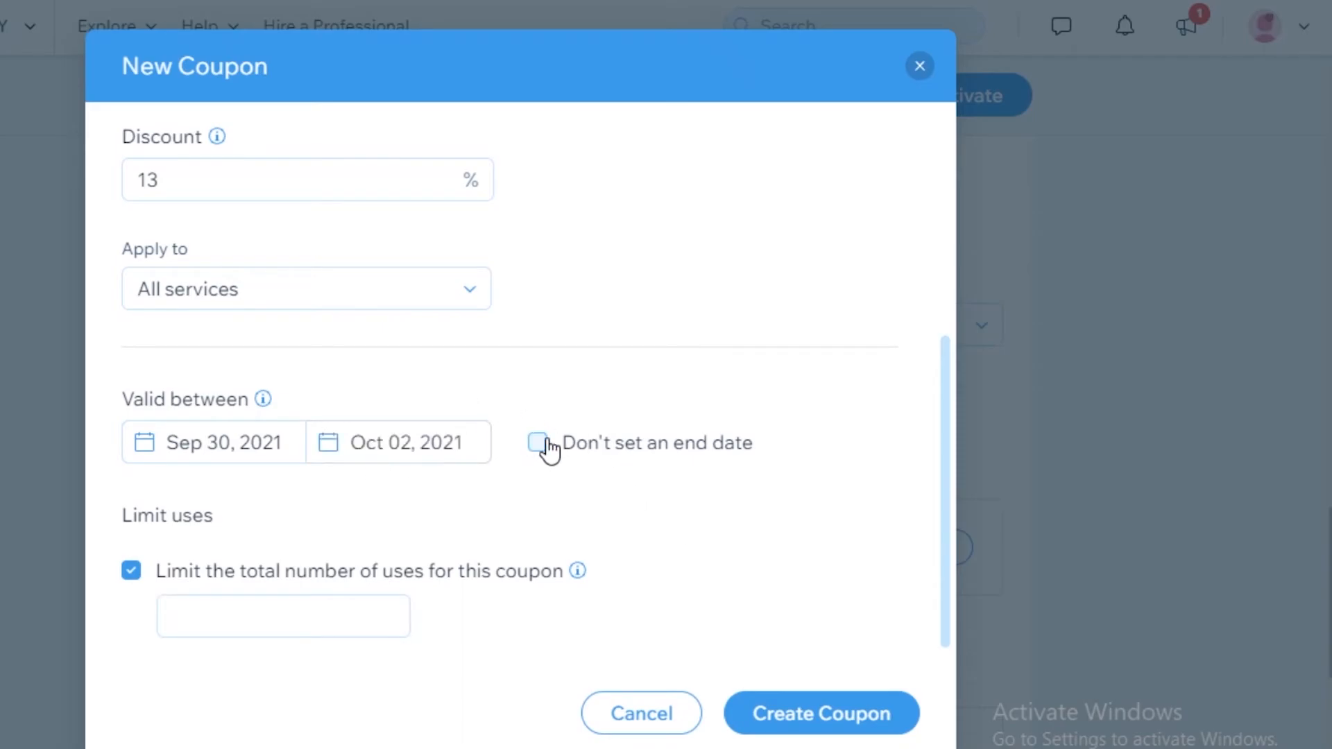
mouse_move(483, 401)
text(2)
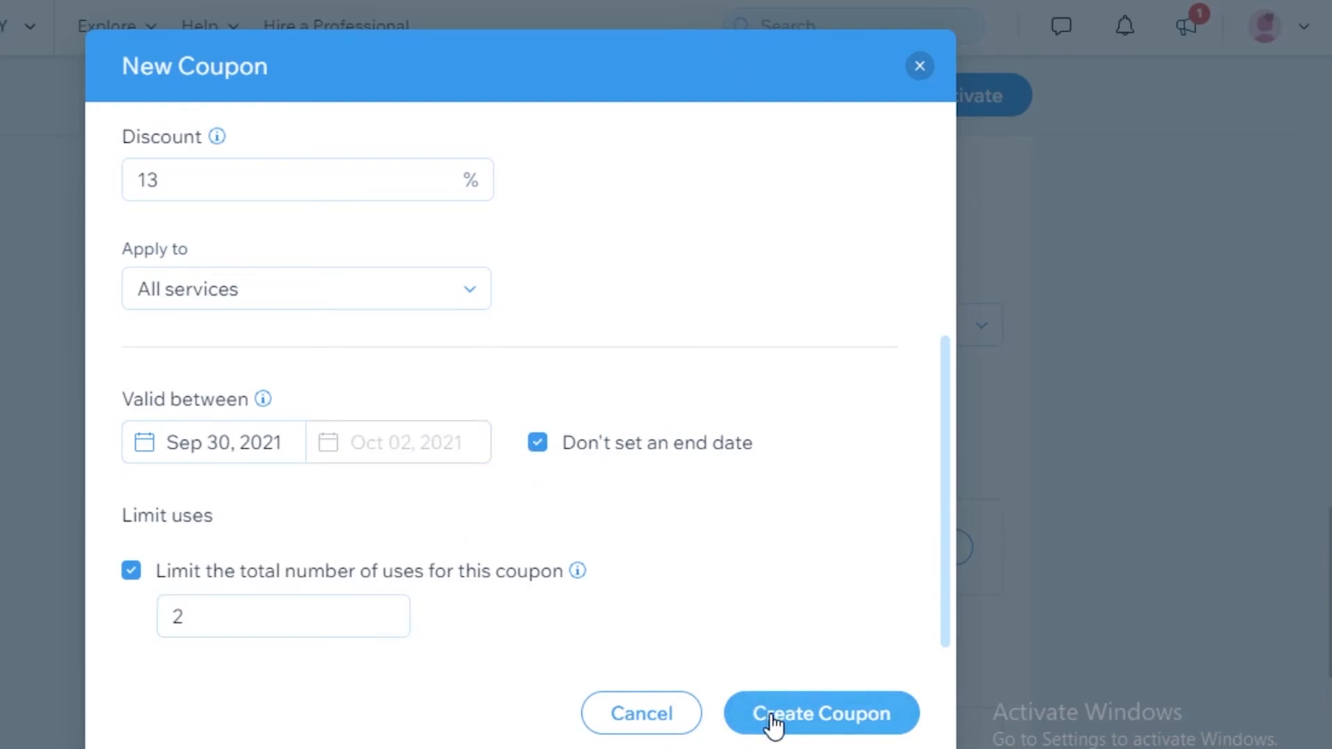
click(818, 712)
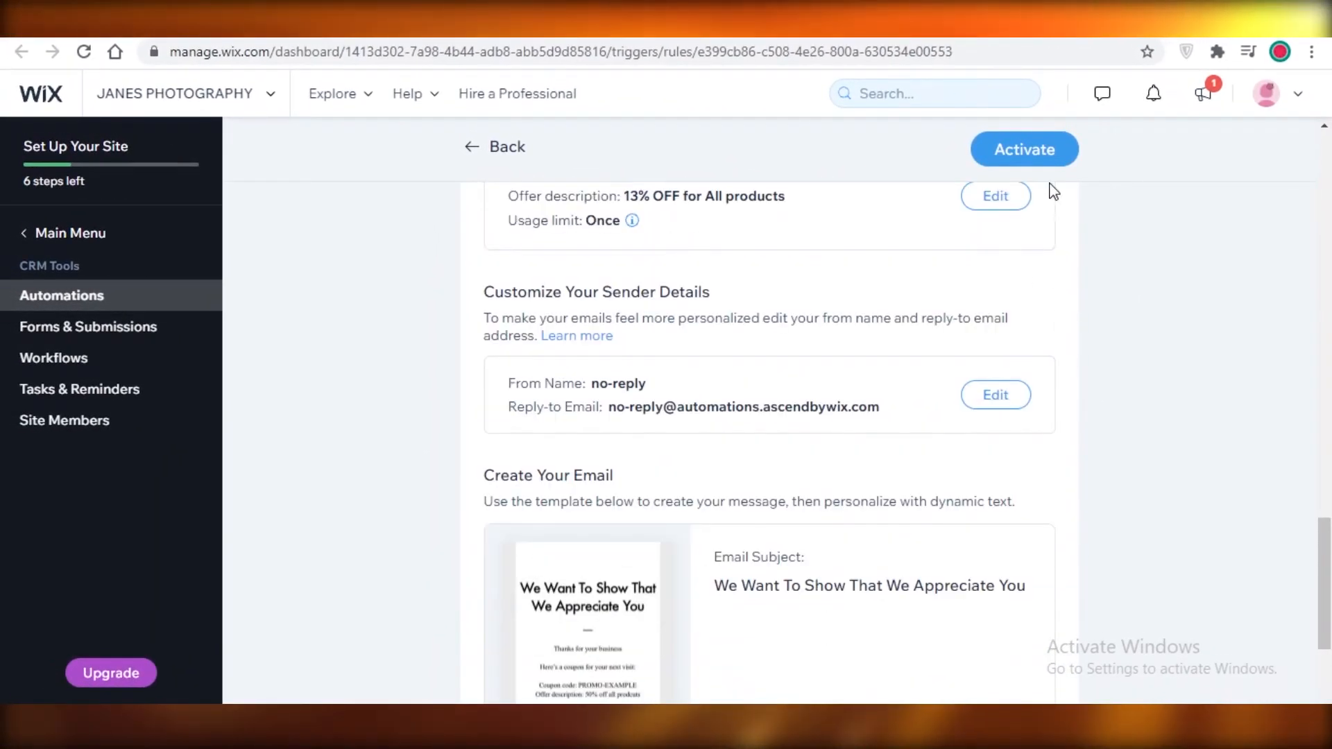
- Activate the coupon automation and dismiss the 'now active' banner
click(1023, 149)
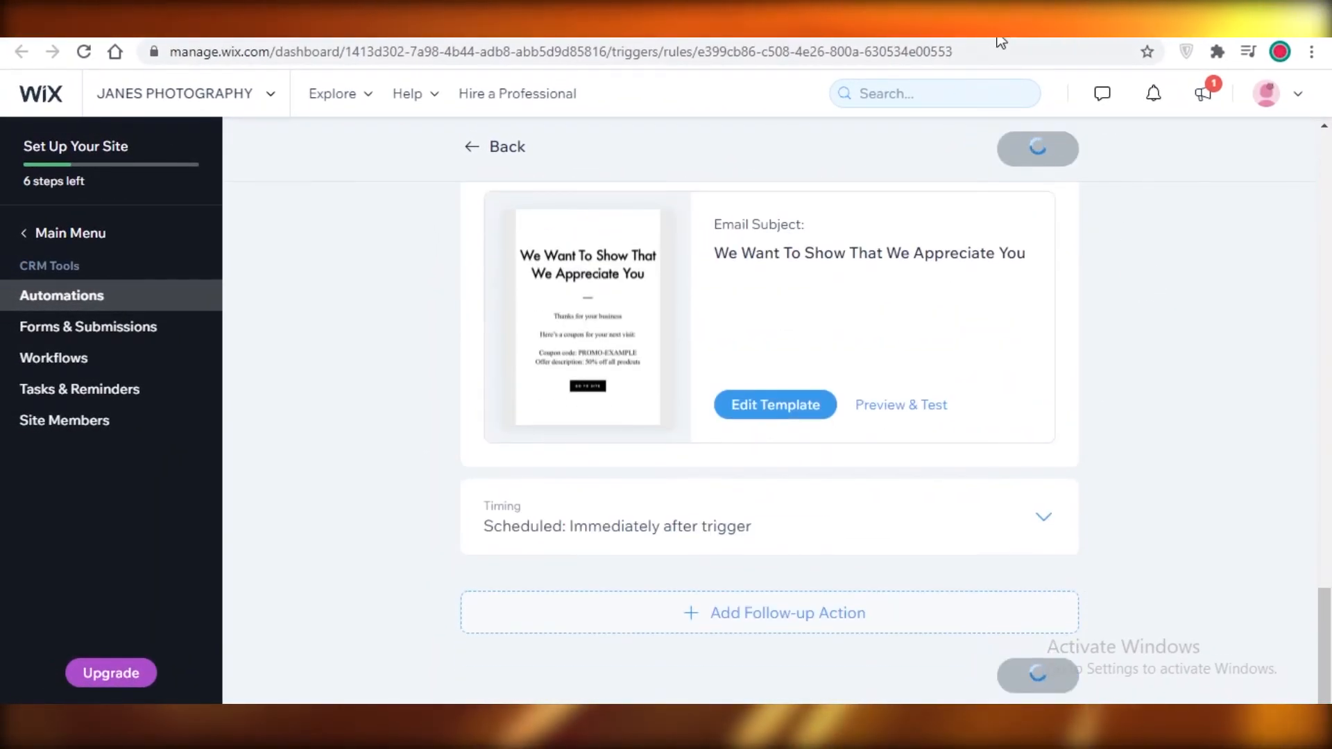
mouse_move(854, 43)
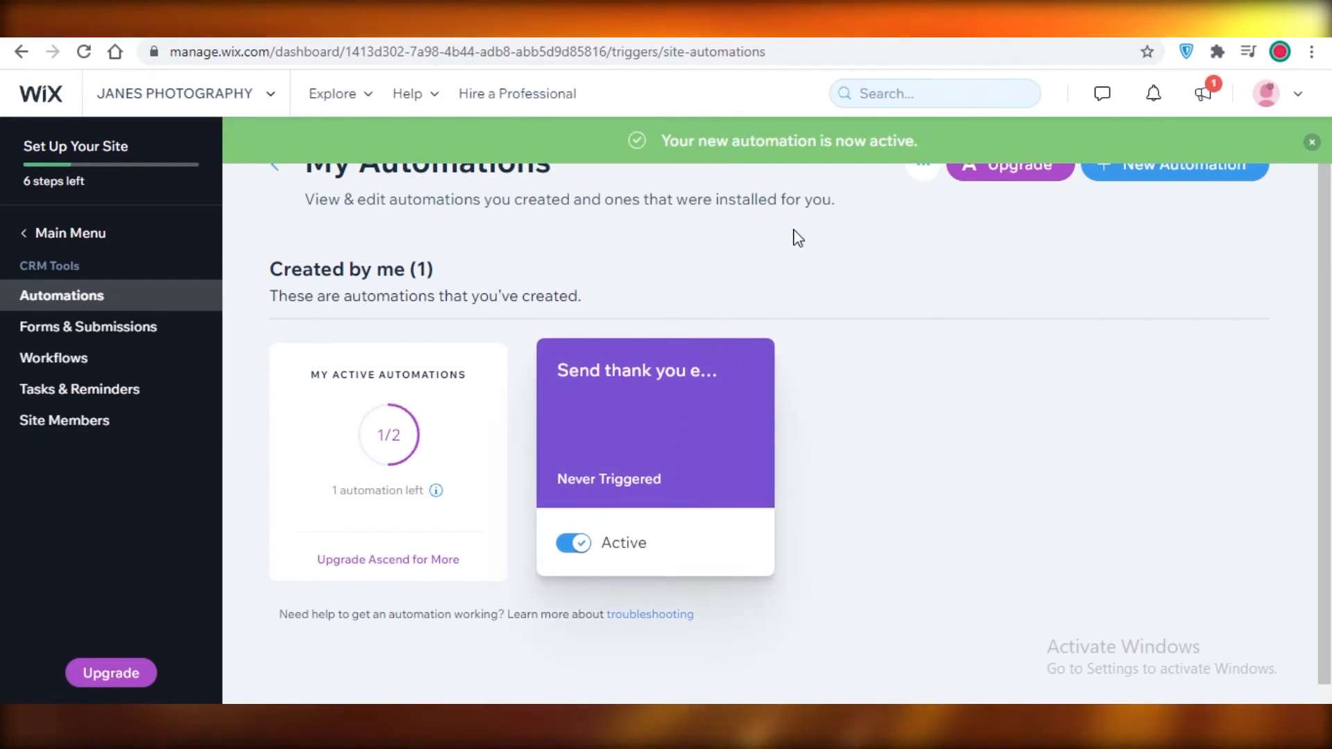
click(1310, 140)
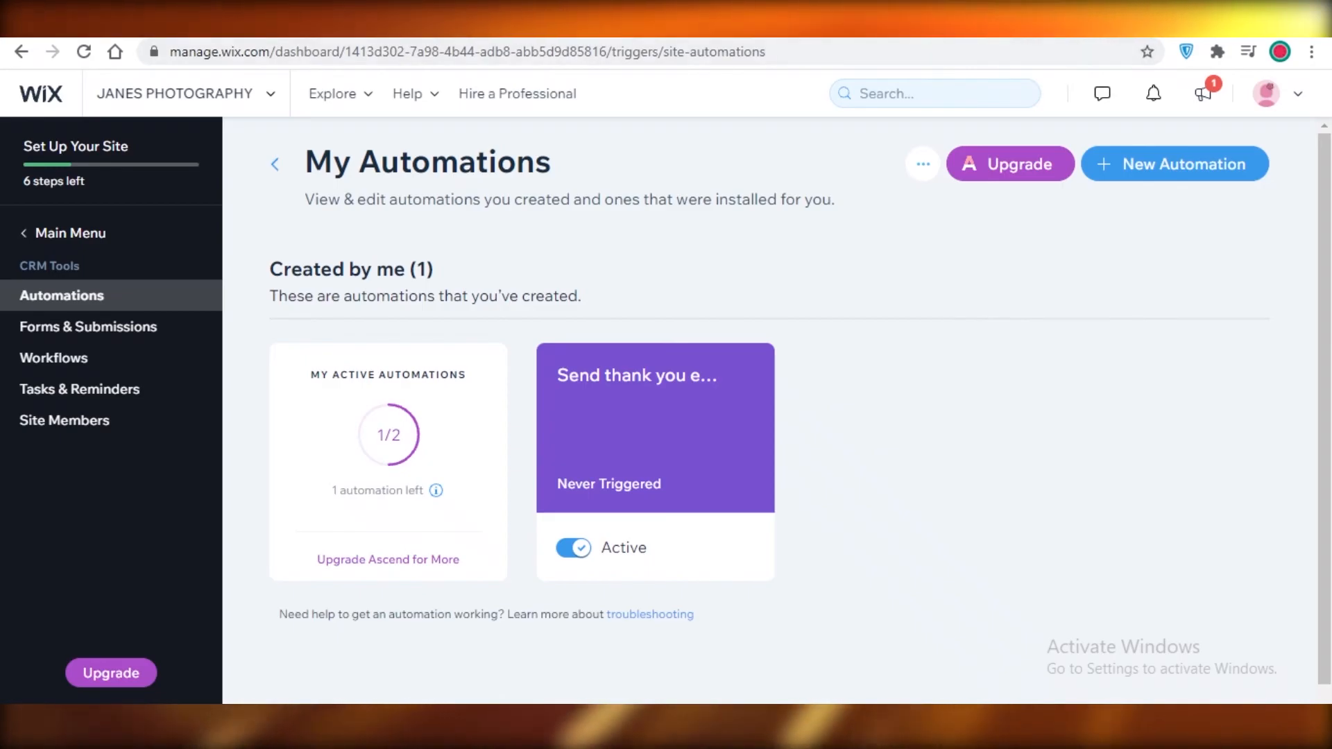
- Open the 'Send thank you emails to visitors' automation in the editor
click(72, 476)
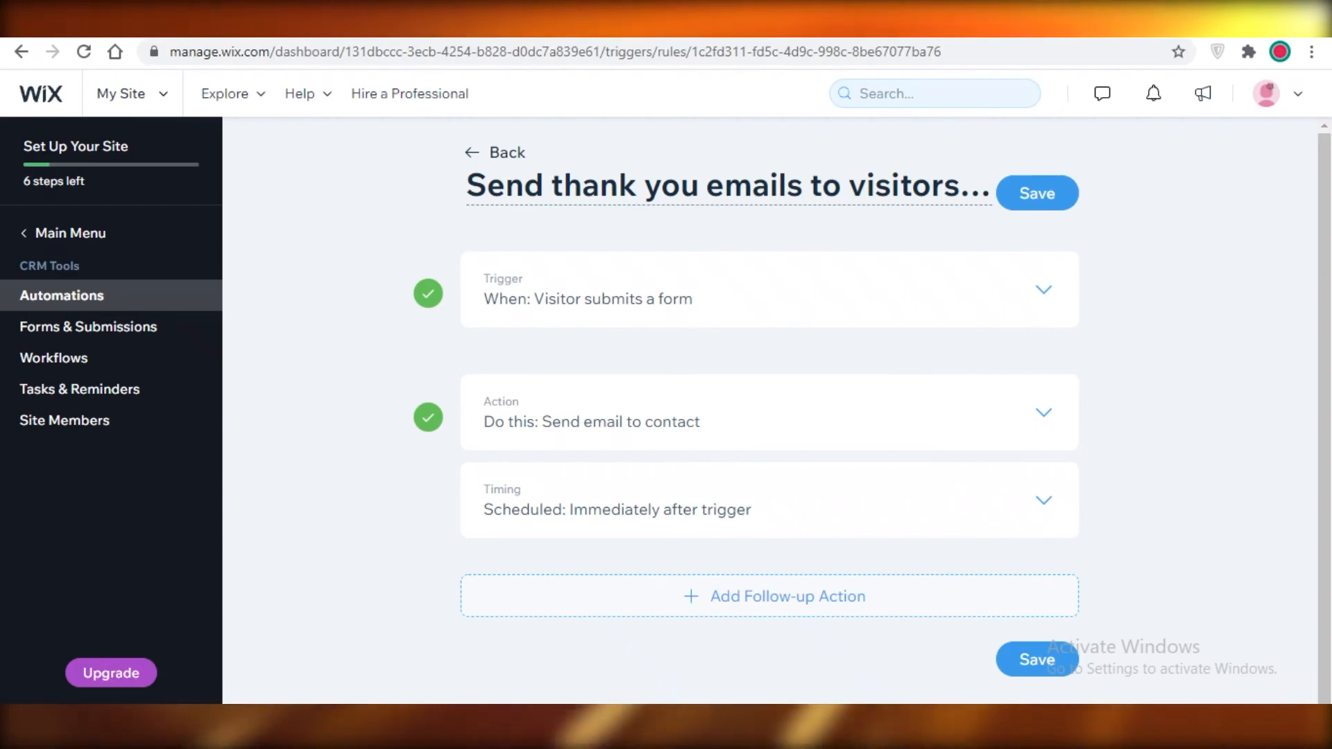
mouse_move(707, 639)
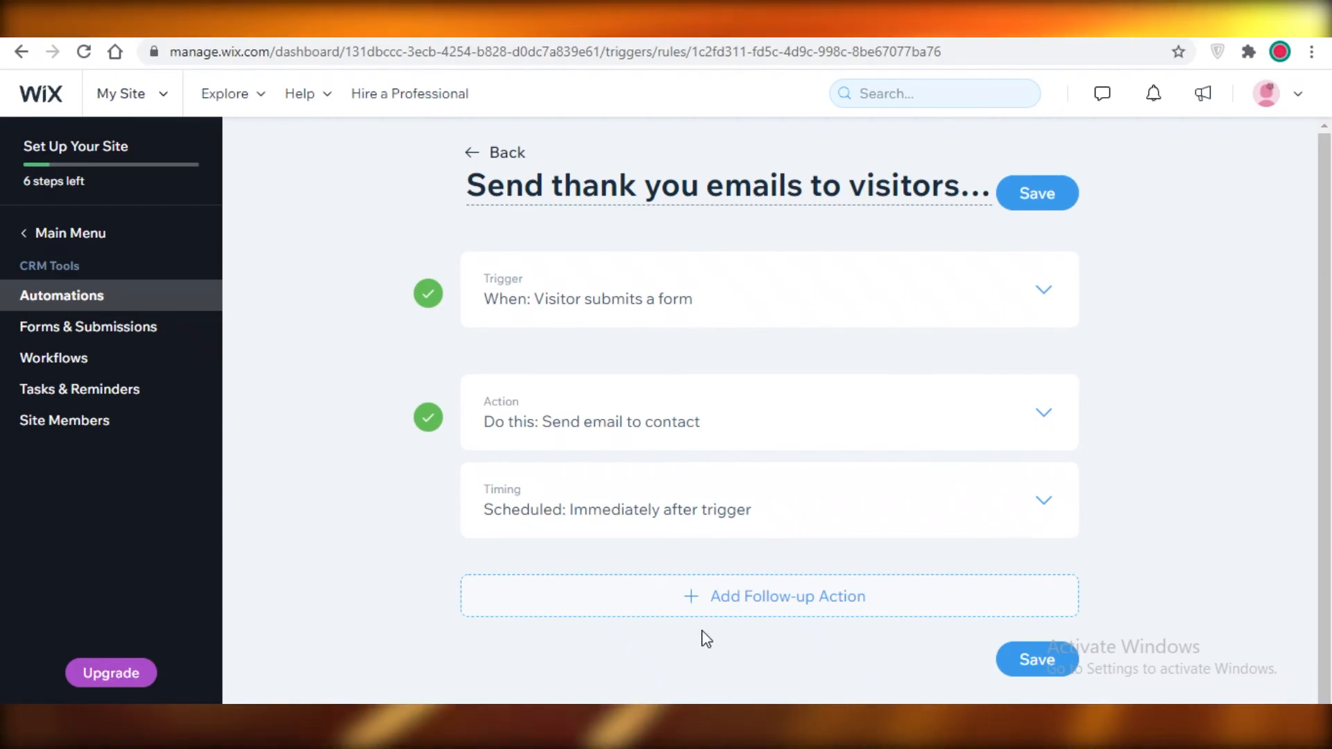
mouse_move(1126, 306)
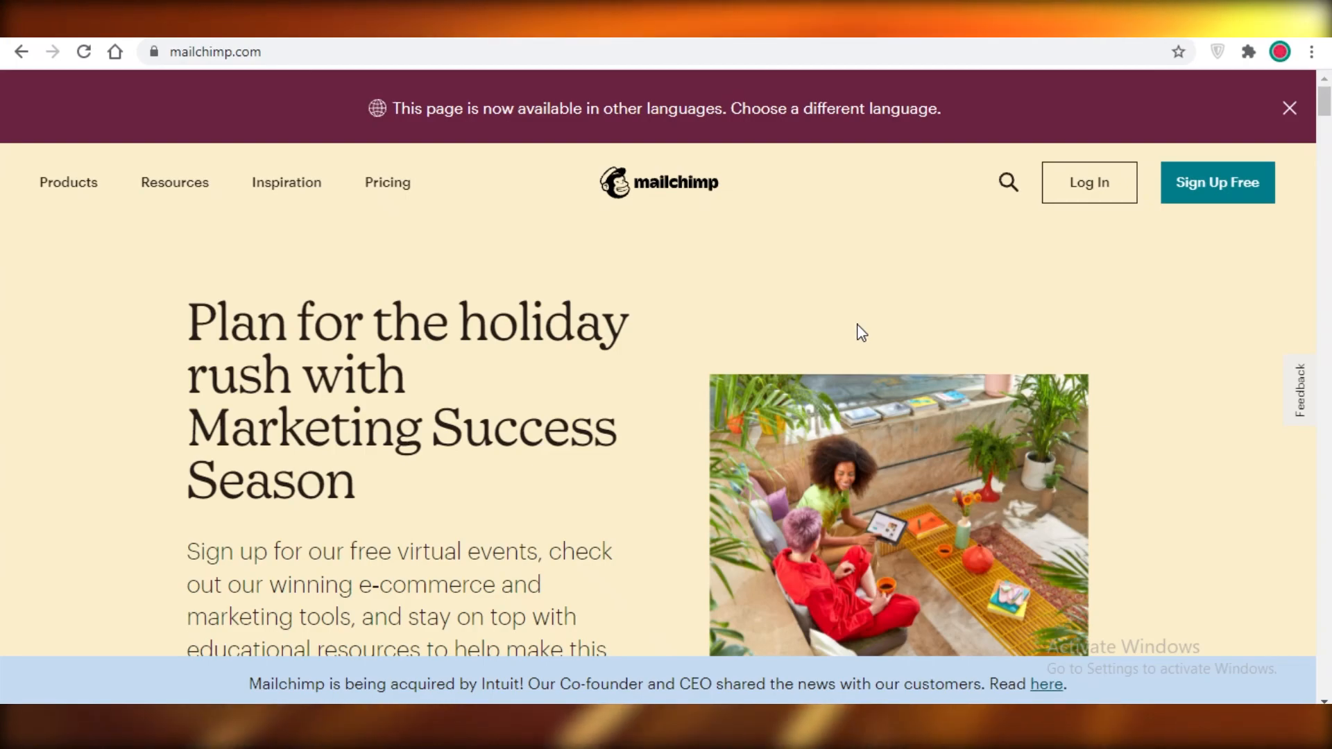
- Leave Mailchimp's homepage for Sendinblue's Free, Lite, Premium and Enterprise pricing page
click(1289, 108)
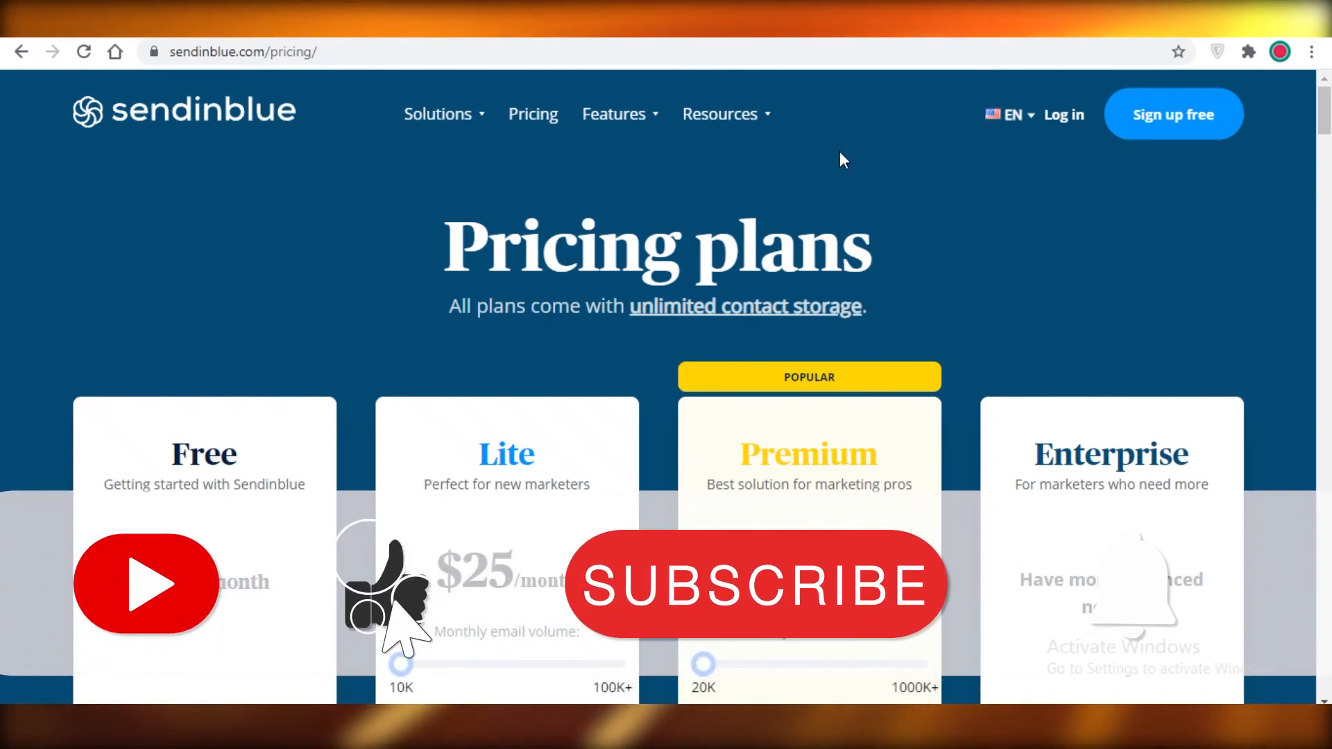
click(754, 584)
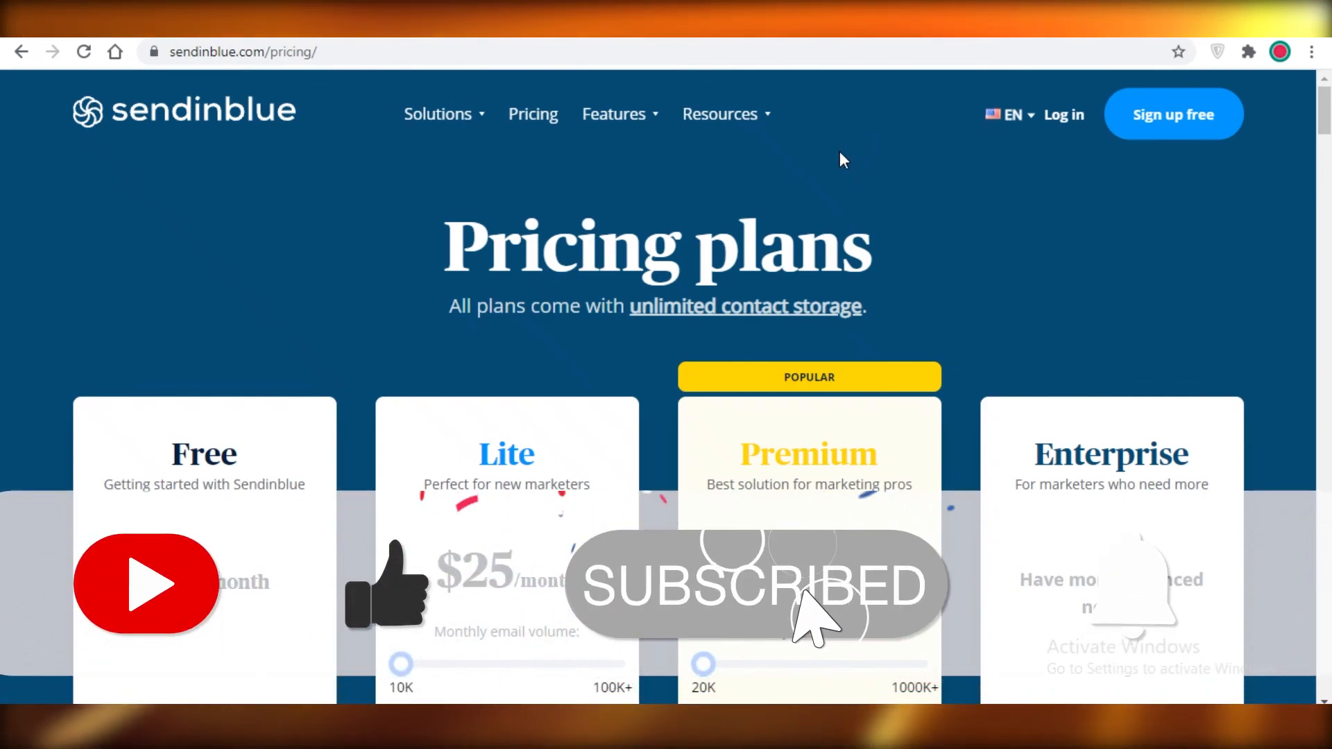